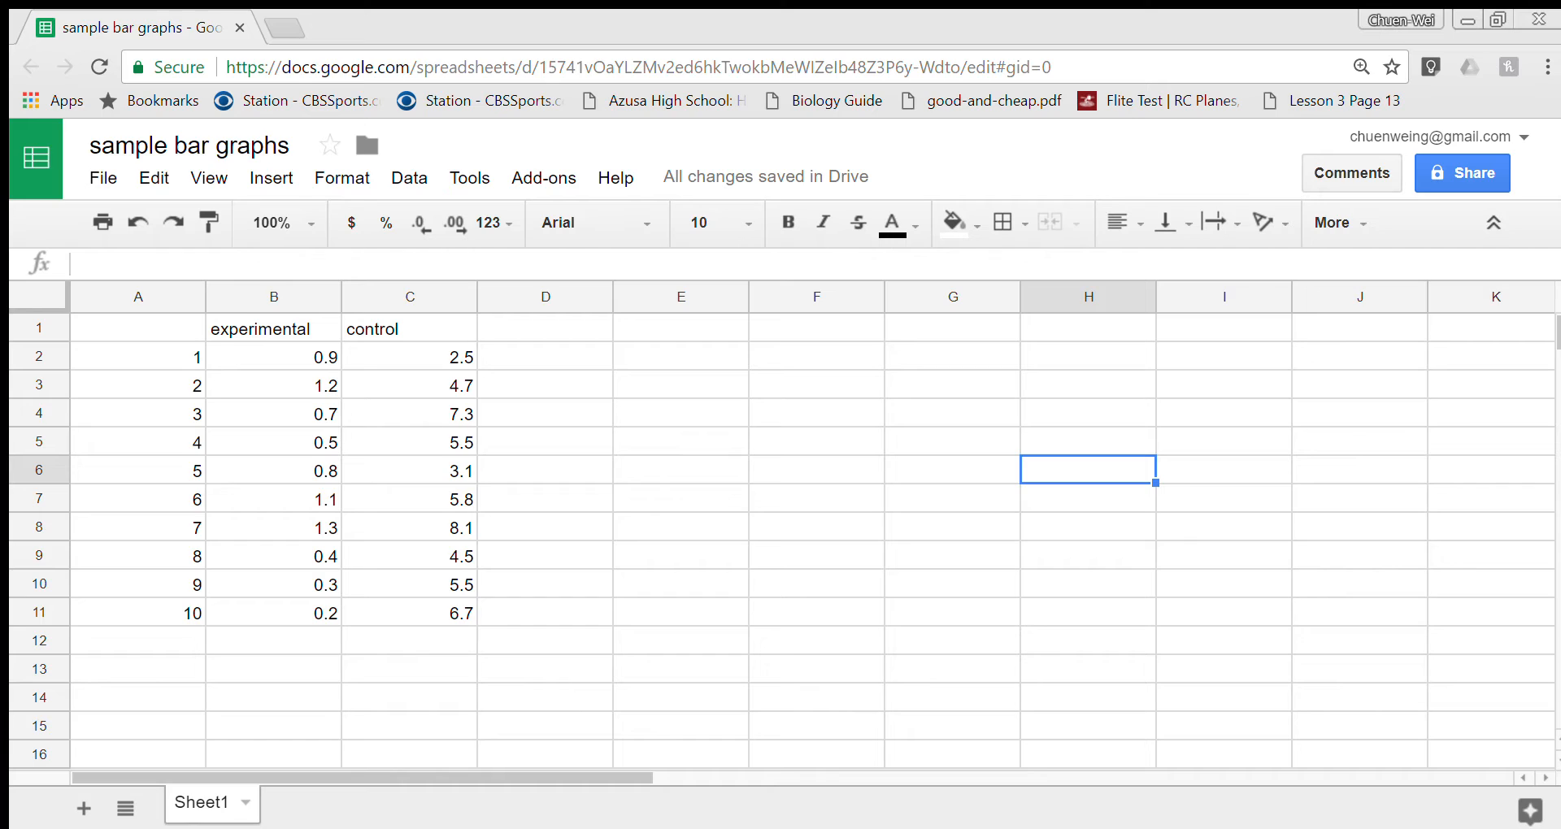
{"action": "mouse_move", "coordinate": [1223, 579]}
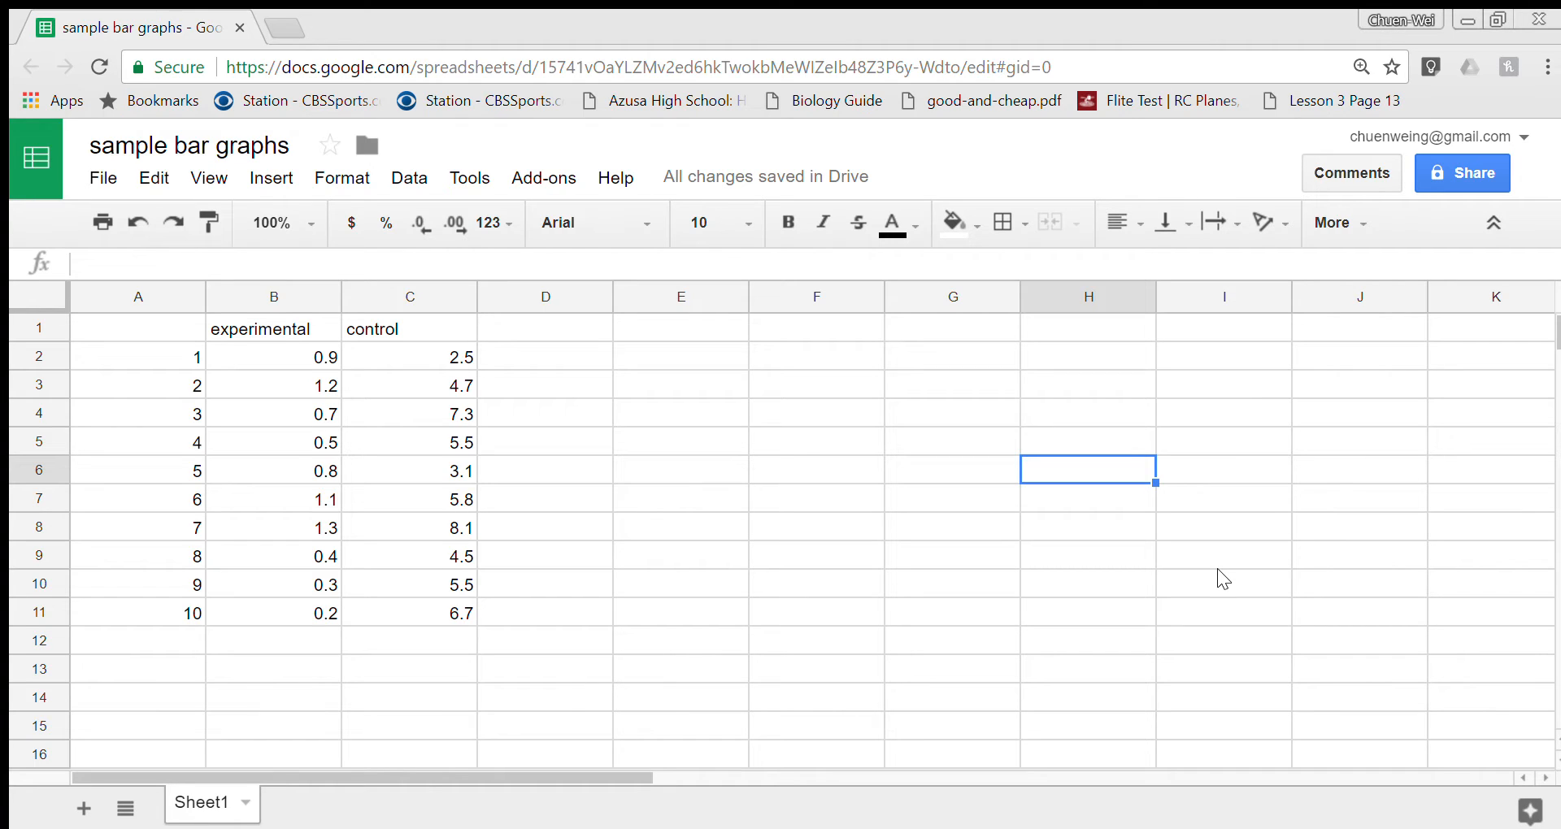
Step: Review the trial numbers 1 to 10 and experimental root lengths such as 0.9 and 1.1
{"action": "left_click", "coordinate": [137, 327]}
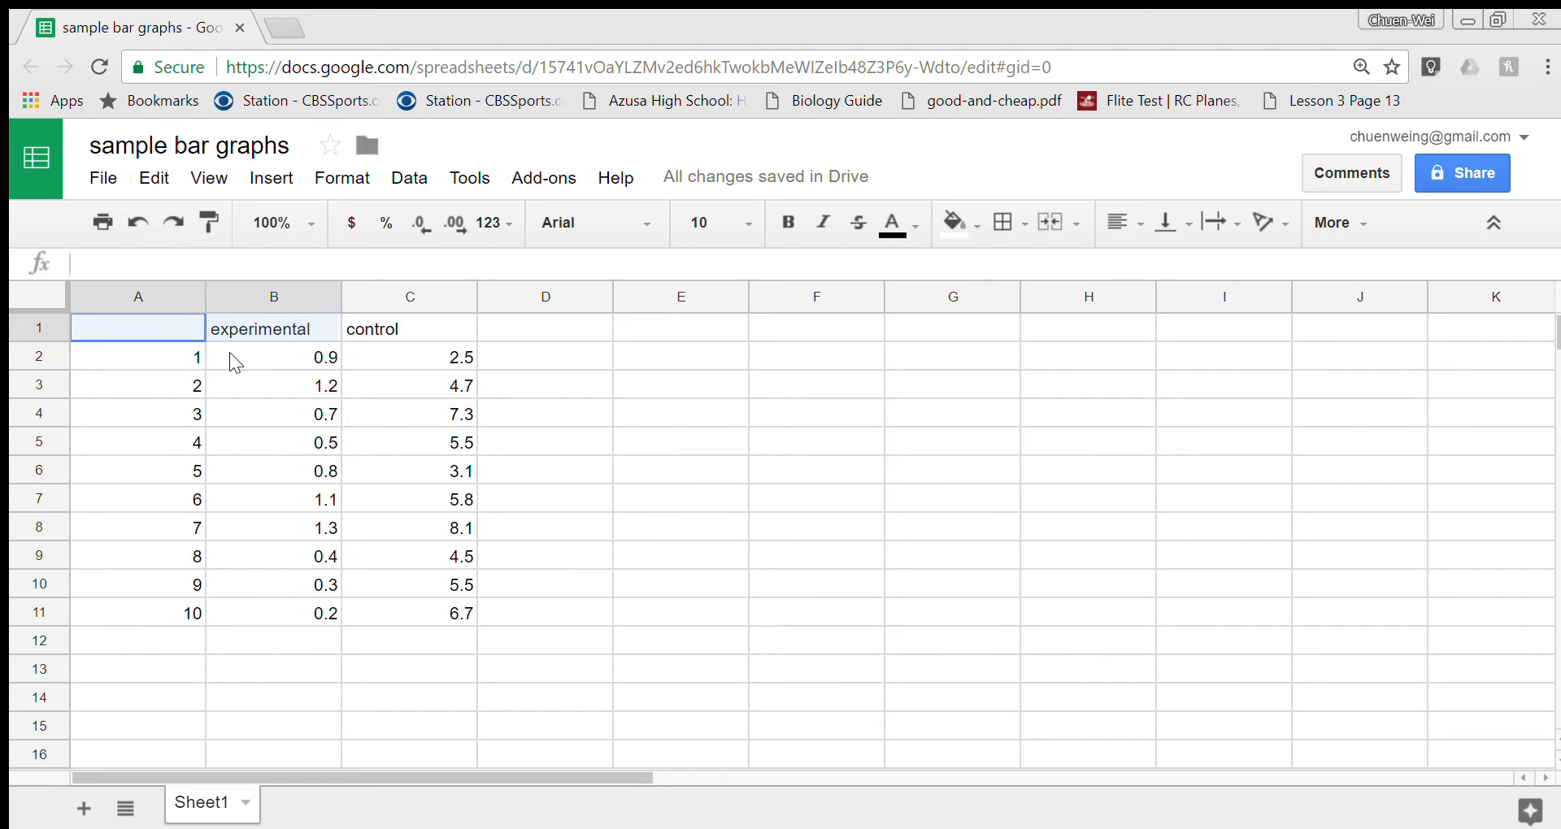
{"action": "left_click", "coordinate": [545, 584]}
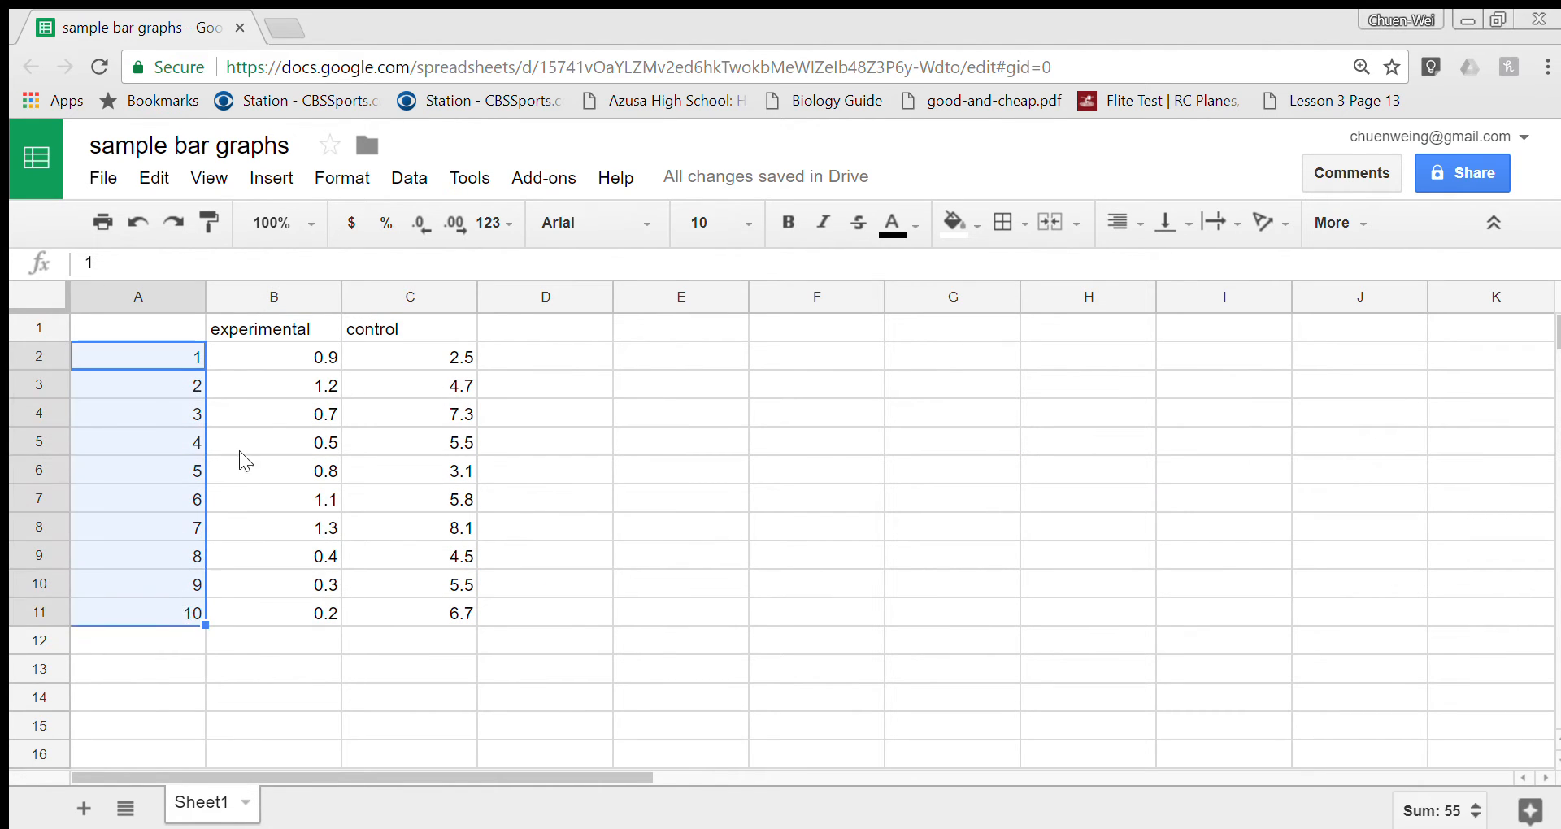
{"action": "left_click", "coordinate": [274, 328]}
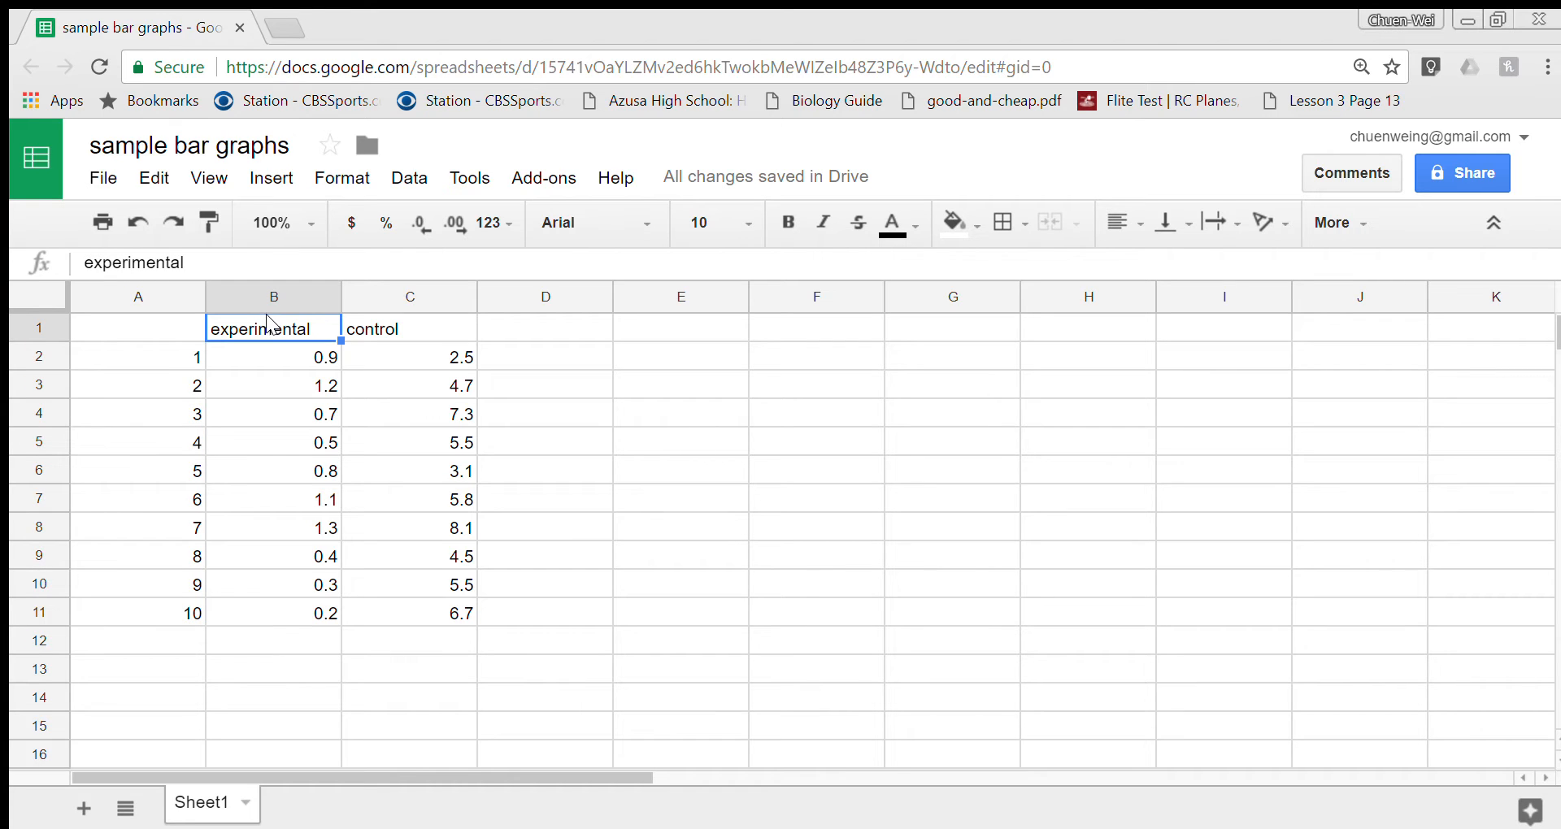
{"action": "left_click", "coordinate": [273, 356]}
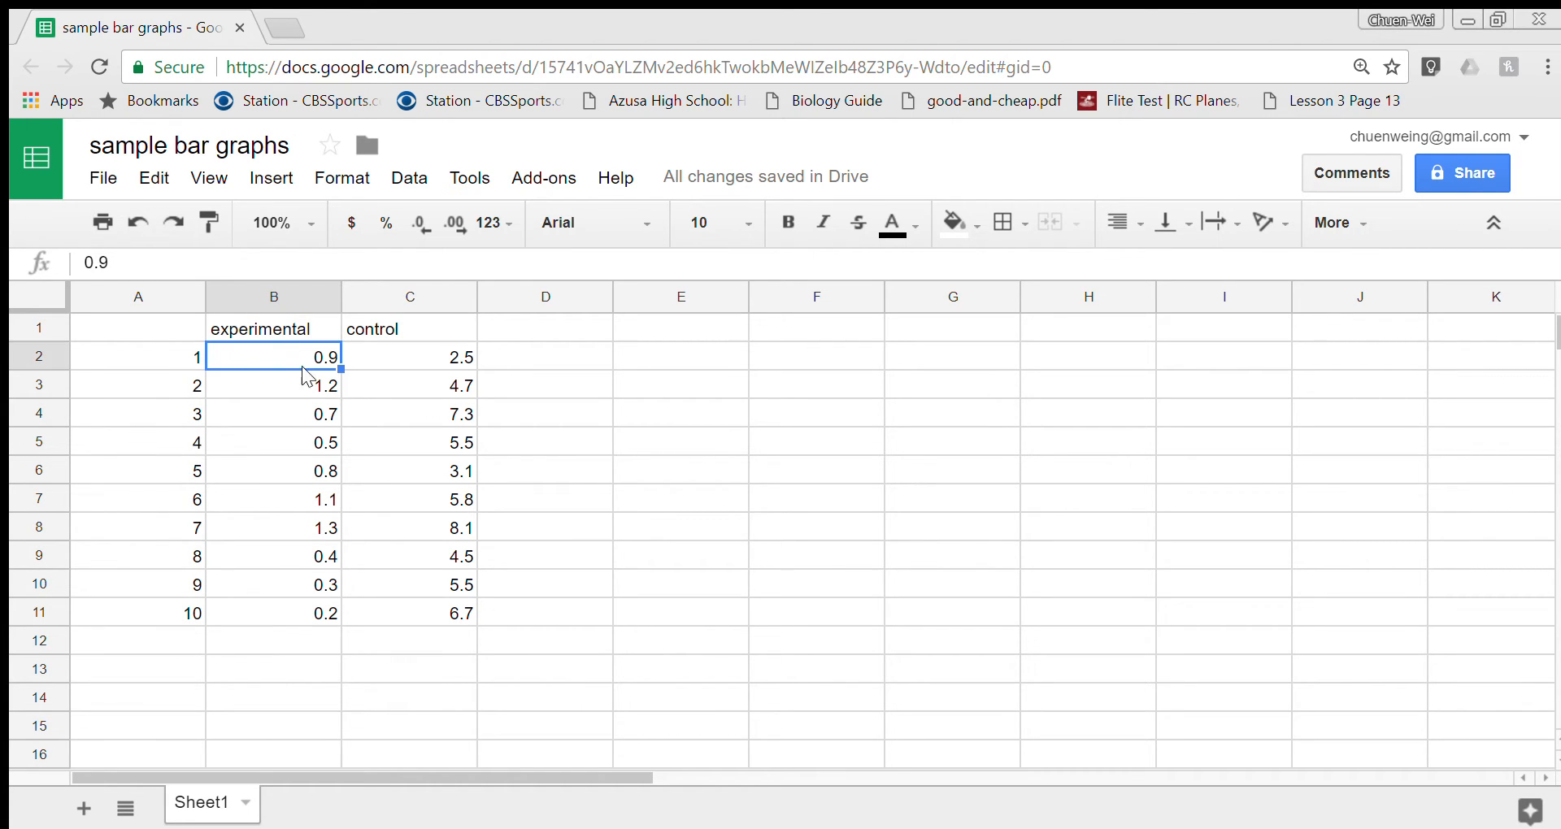
{"action": "left_click", "coordinate": [272, 499]}
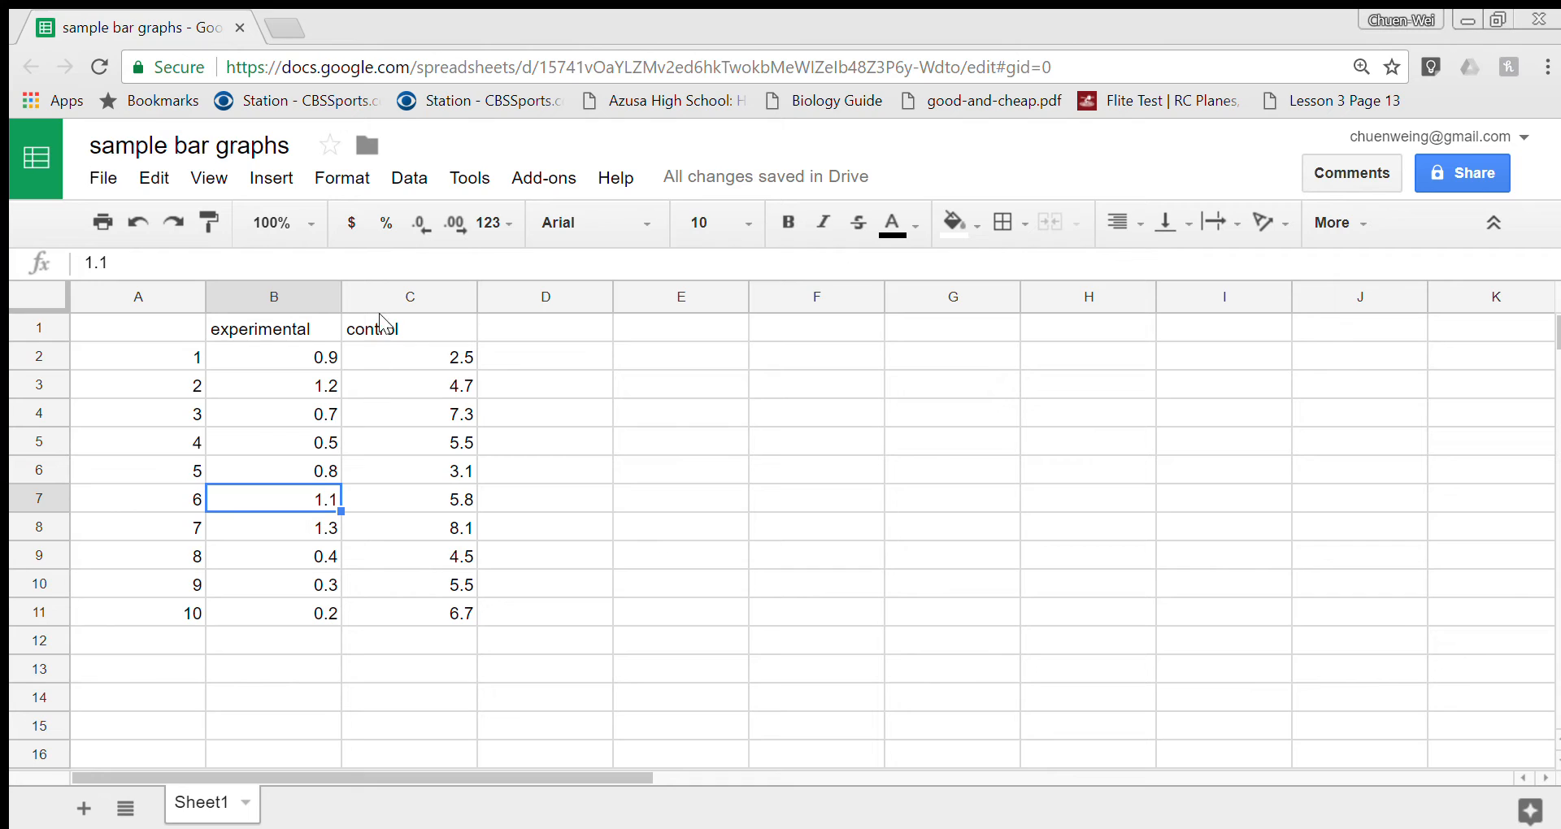
Step: Review control values such as 7.3 and 8.1, then select the whole table A1:C11
{"action": "left_click", "coordinate": [408, 356]}
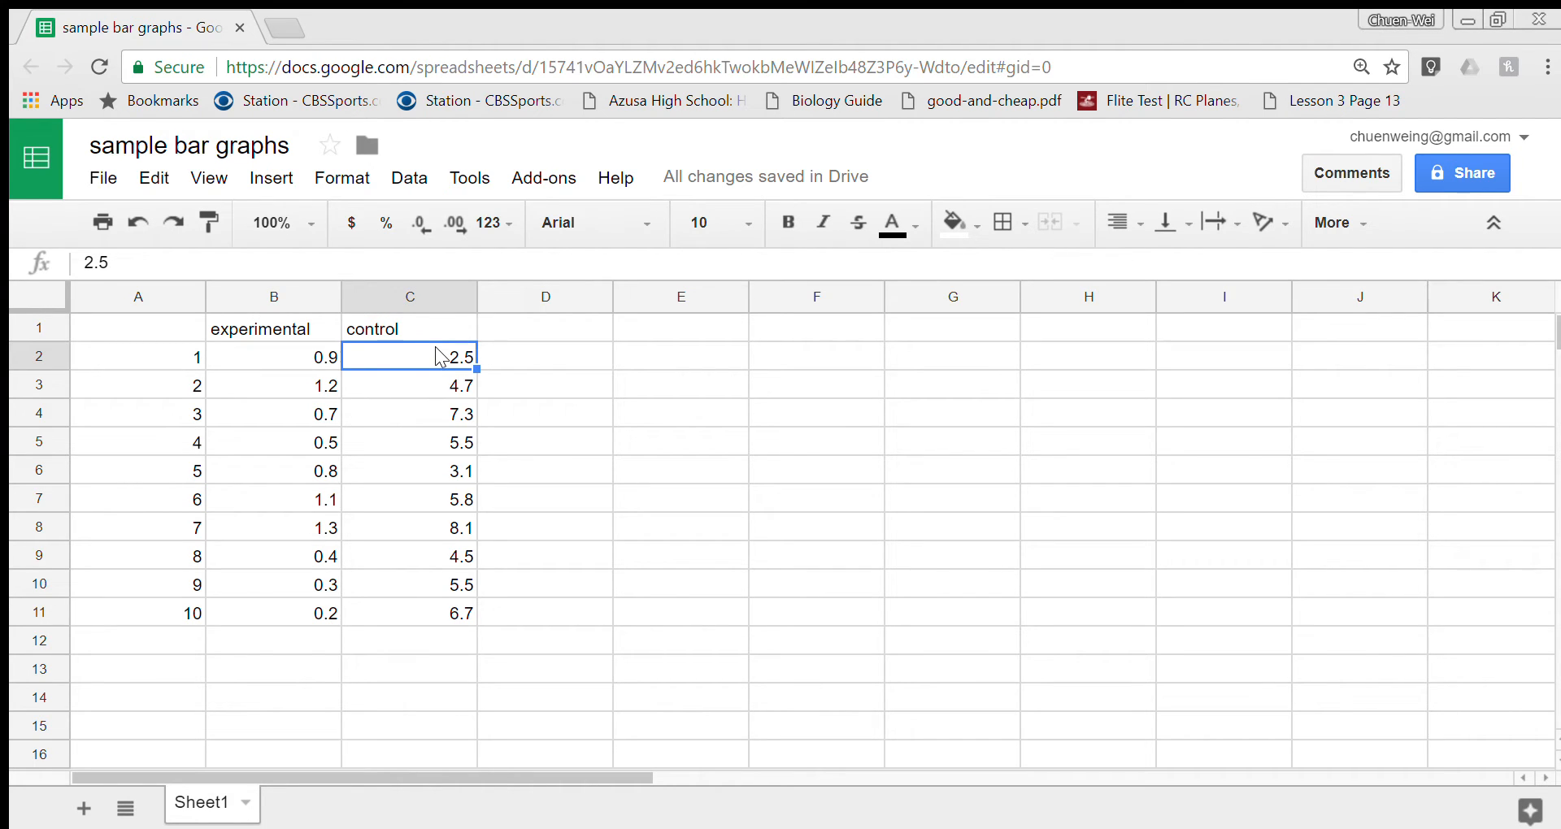
{"action": "left_click", "coordinate": [408, 413]}
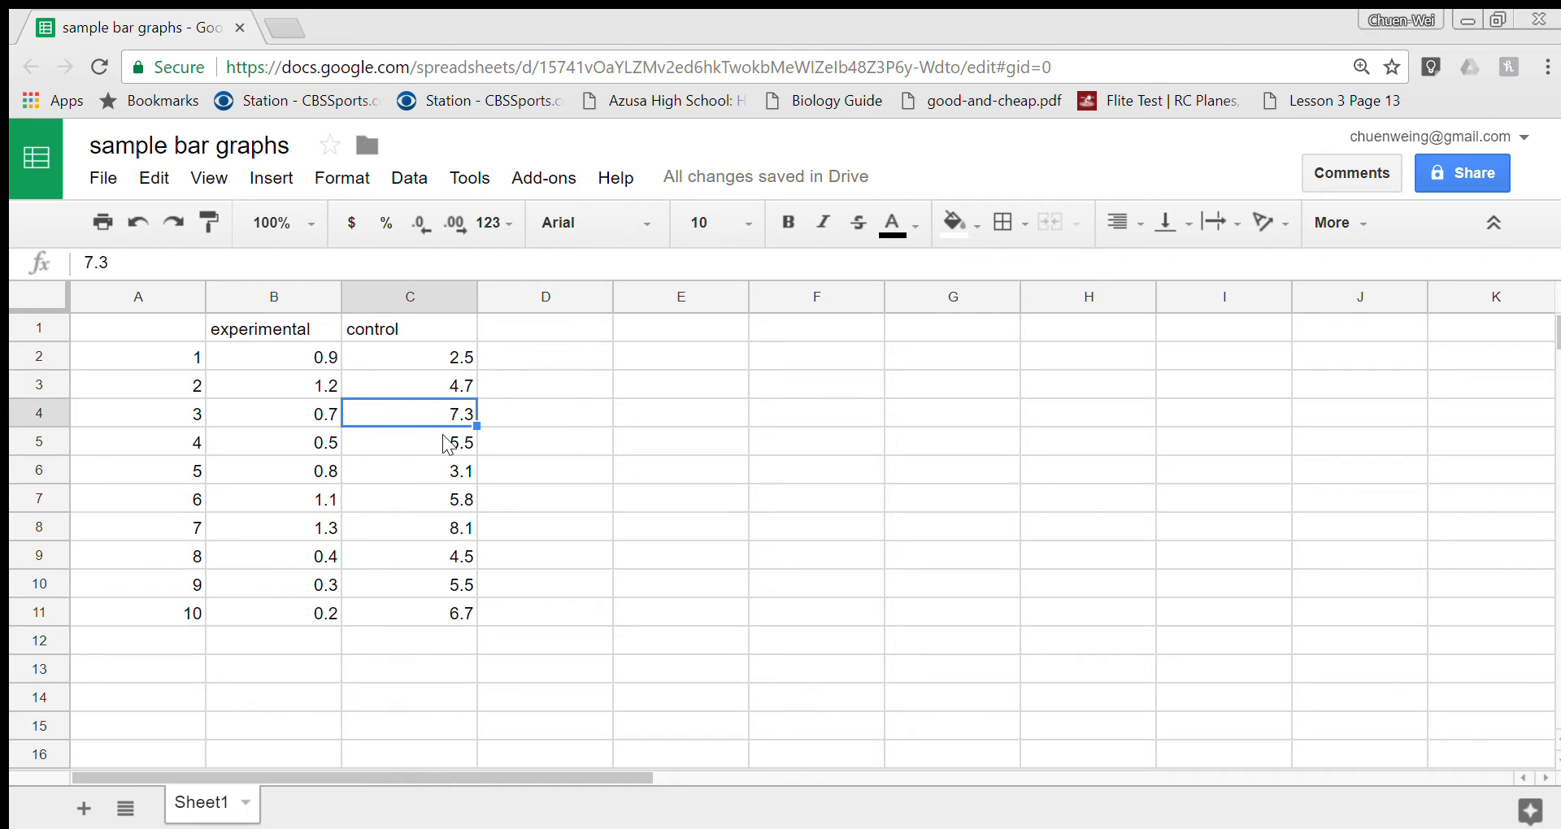
{"action": "left_click", "coordinate": [408, 526]}
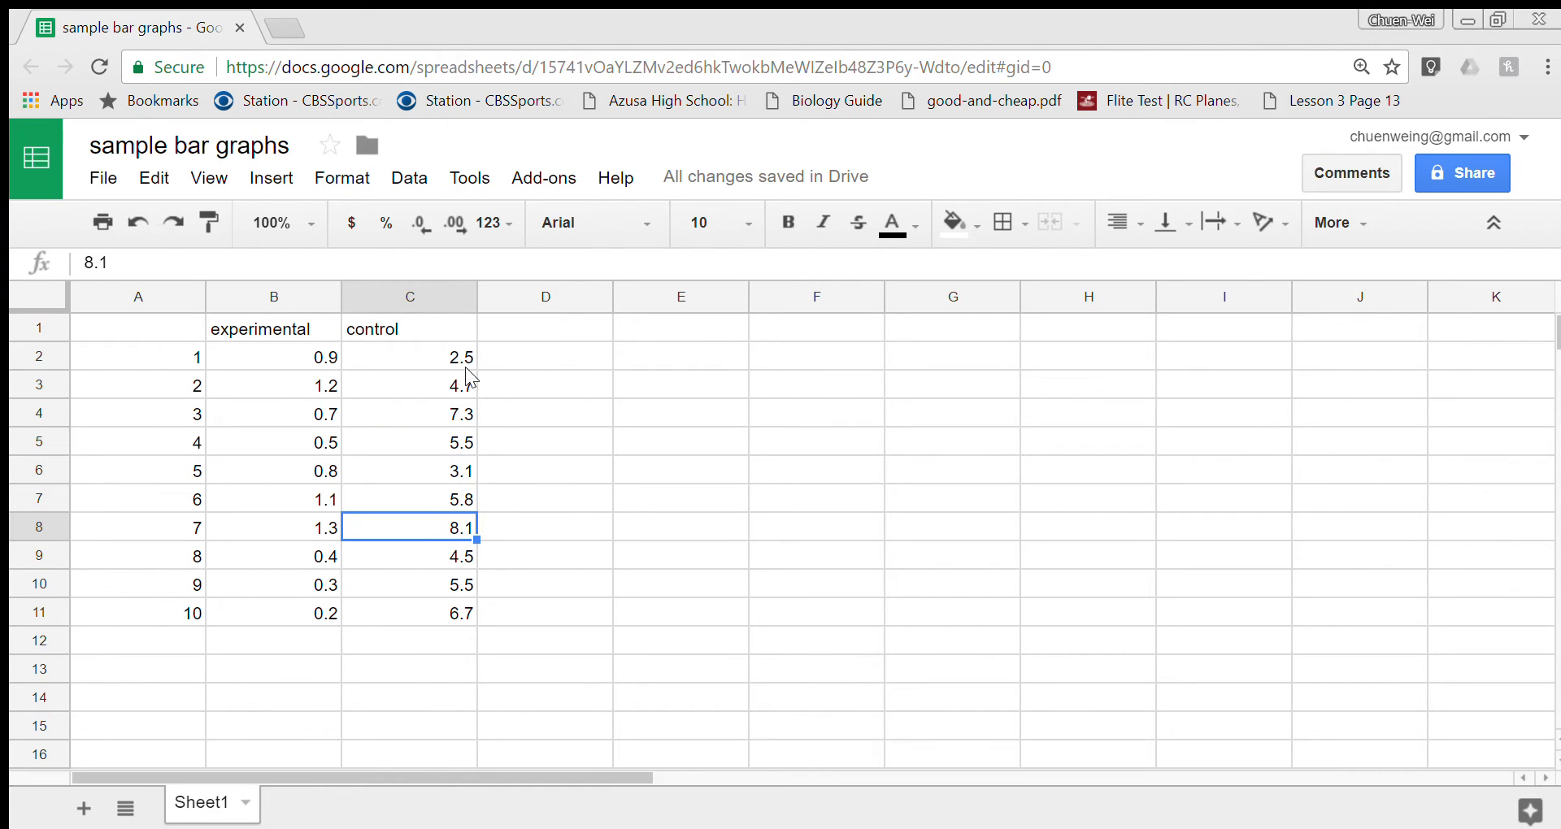
{"action": "mouse_move", "coordinate": [379, 451]}
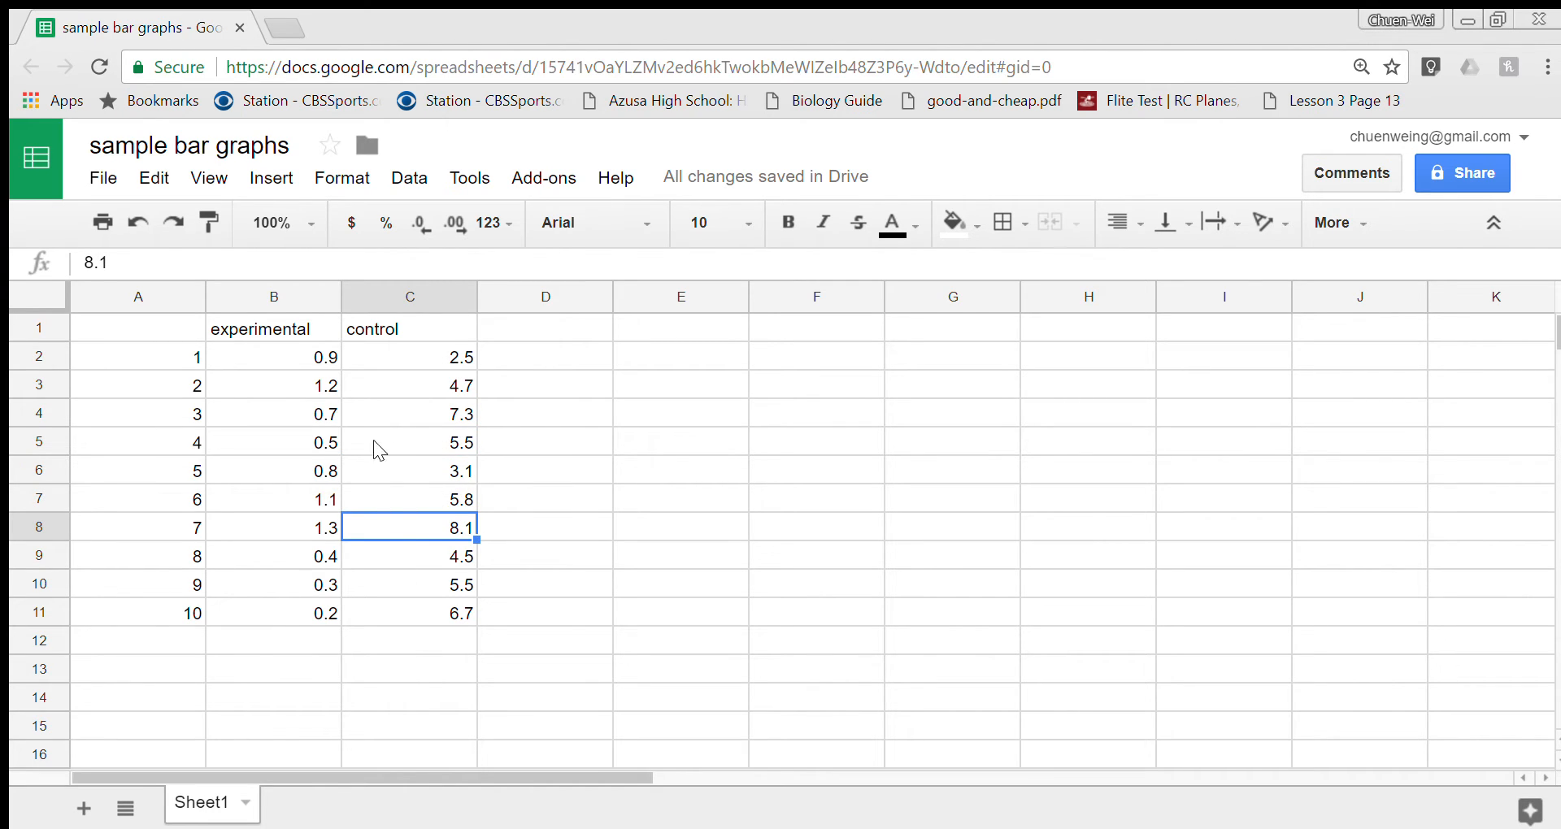
{"action": "mouse_move", "coordinate": [376, 381]}
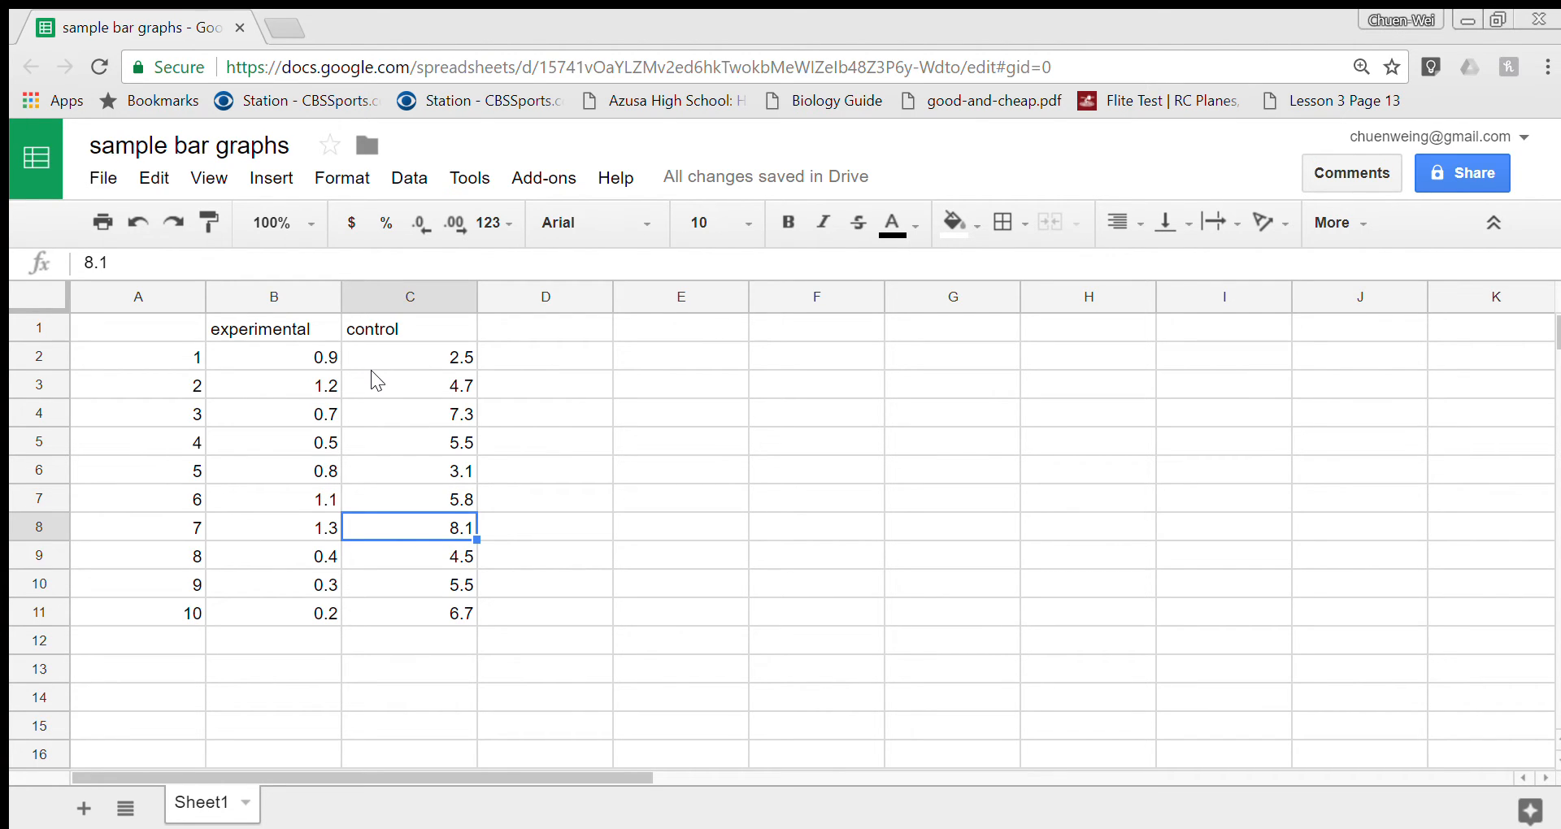
{"action": "left_click", "coordinate": [544, 383]}
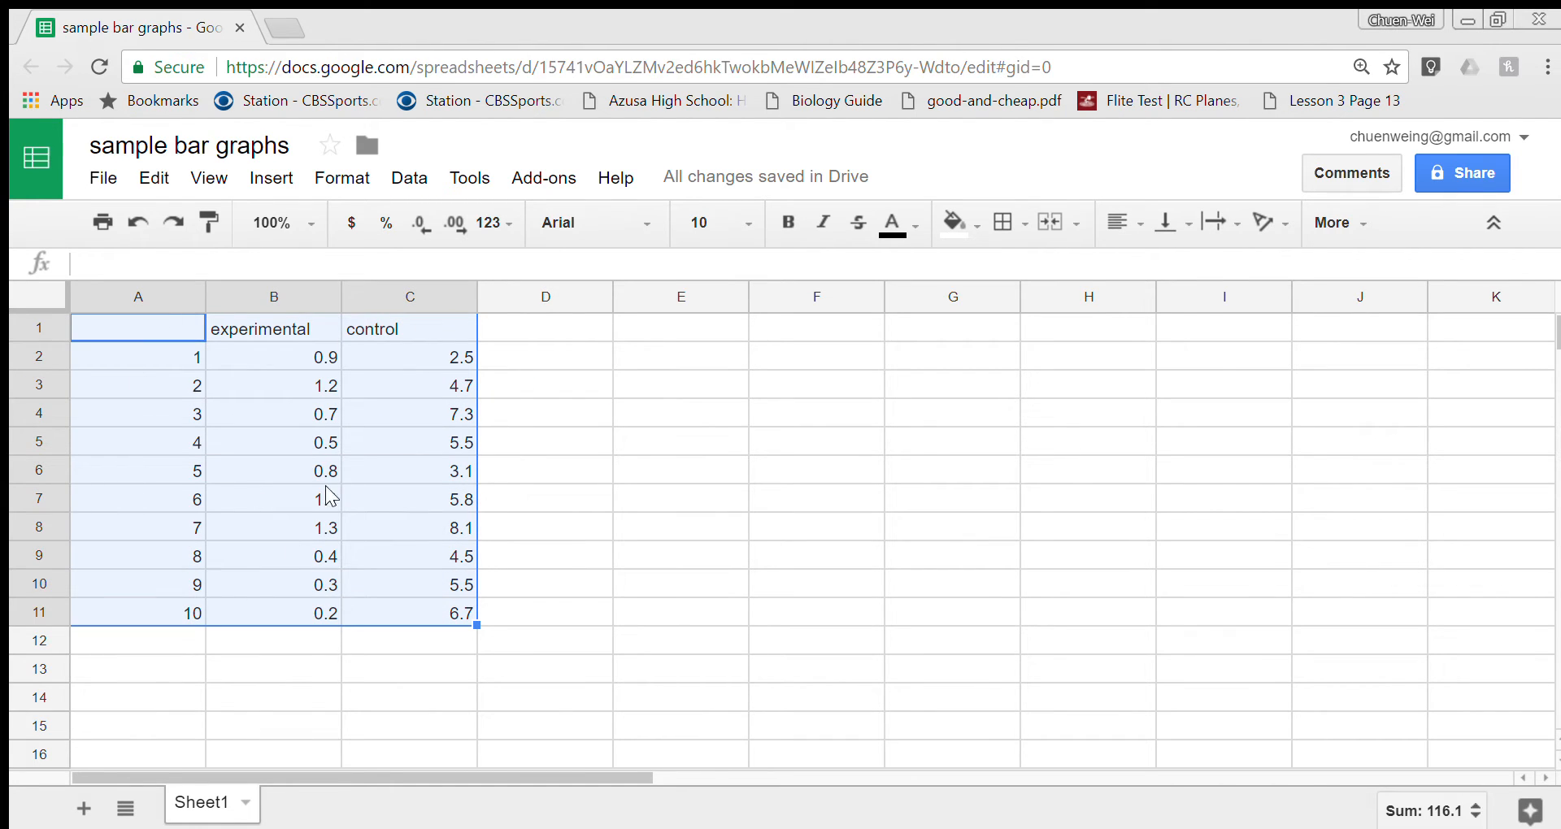
Step: Insert a column chart from A1:C11 comparing experimental and control root lengths
{"action": "left_click", "coordinate": [270, 178]}
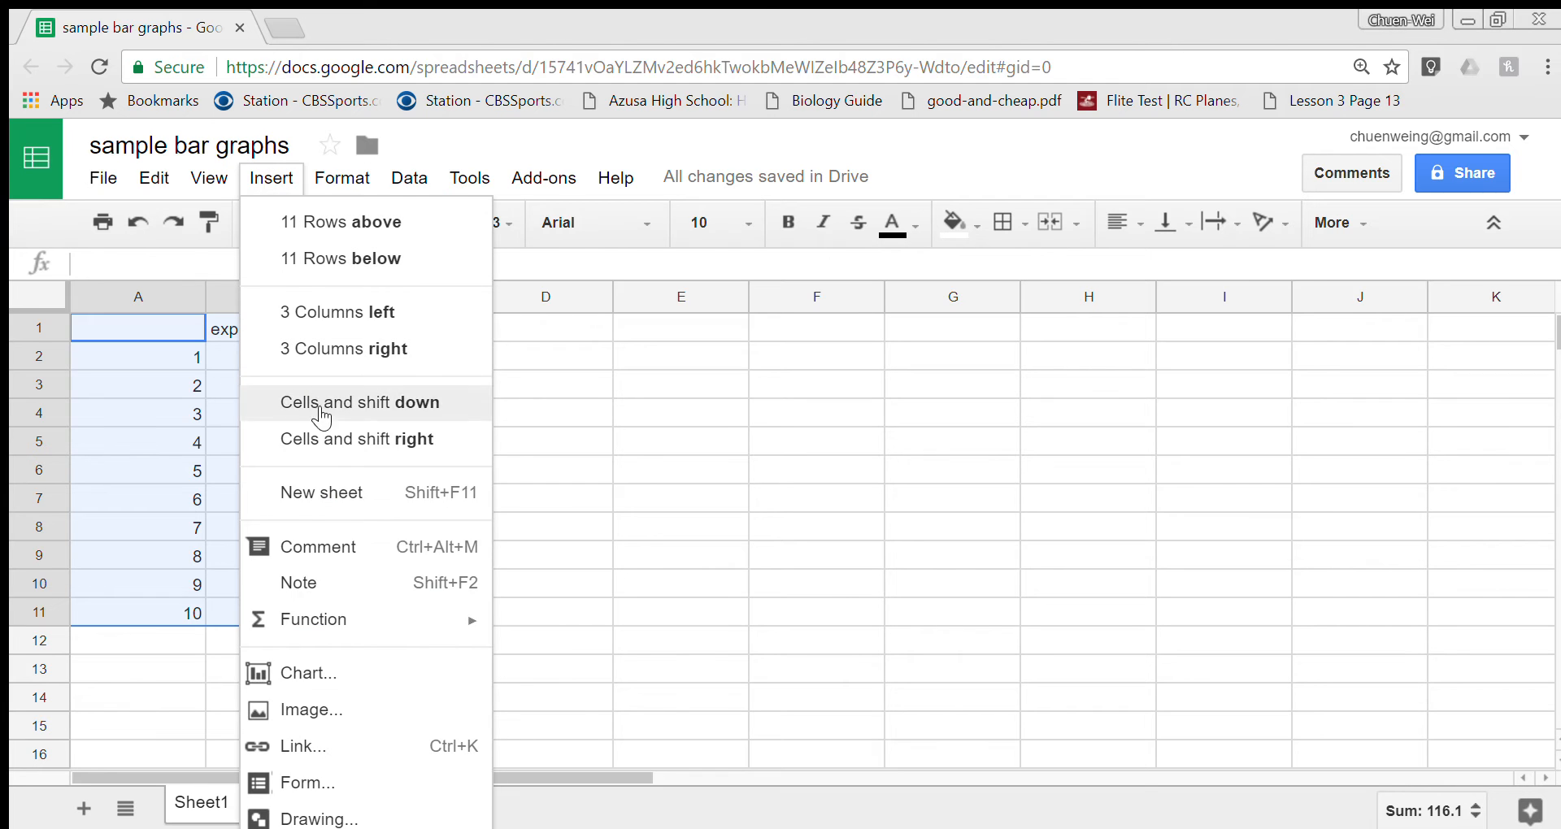
{"action": "left_click", "coordinate": [307, 673]}
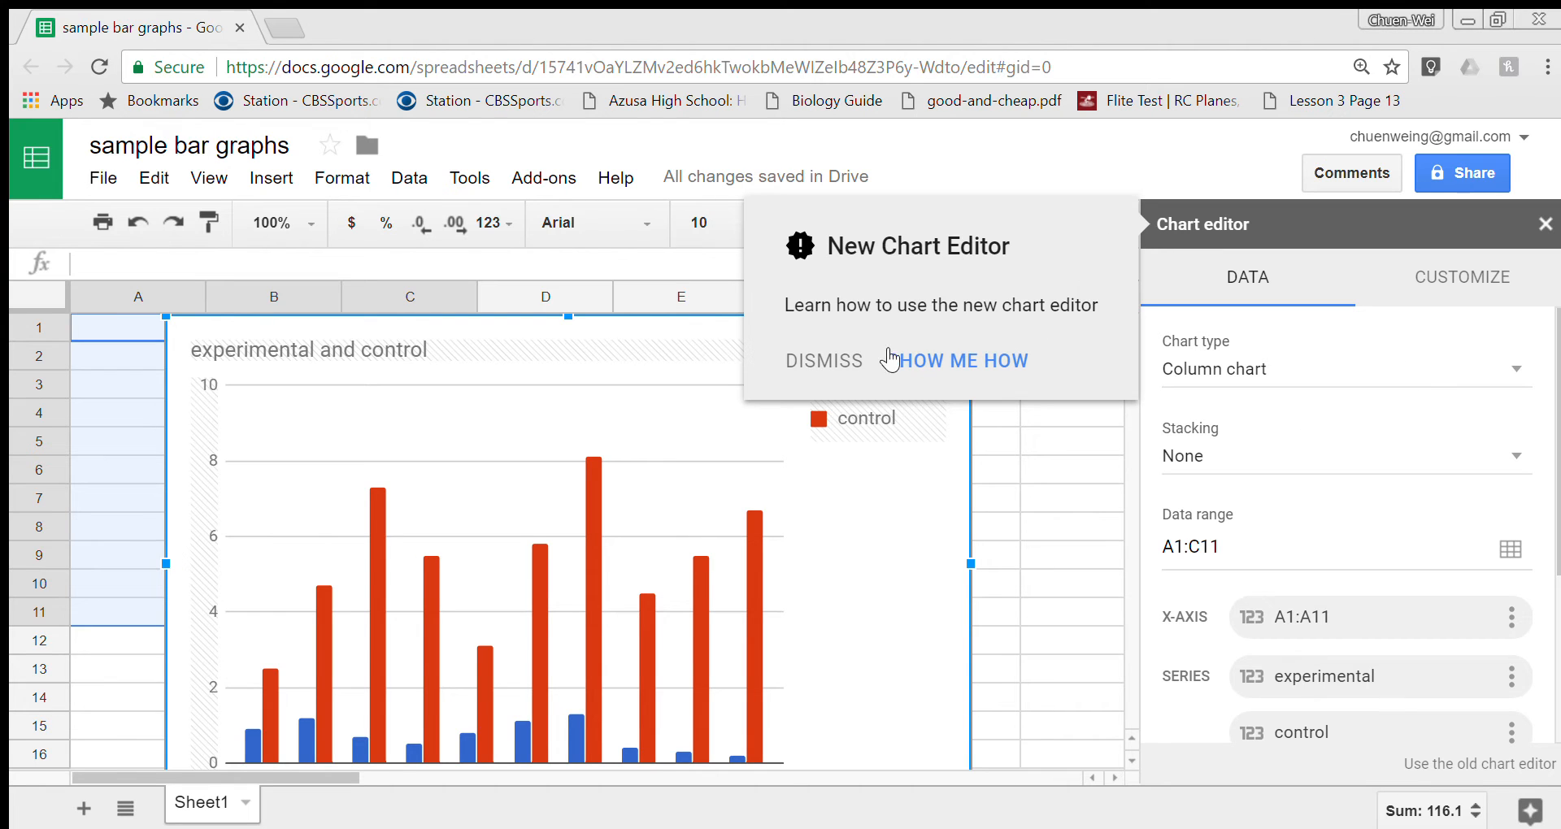
{"action": "mouse_move", "coordinate": [1524, 375]}
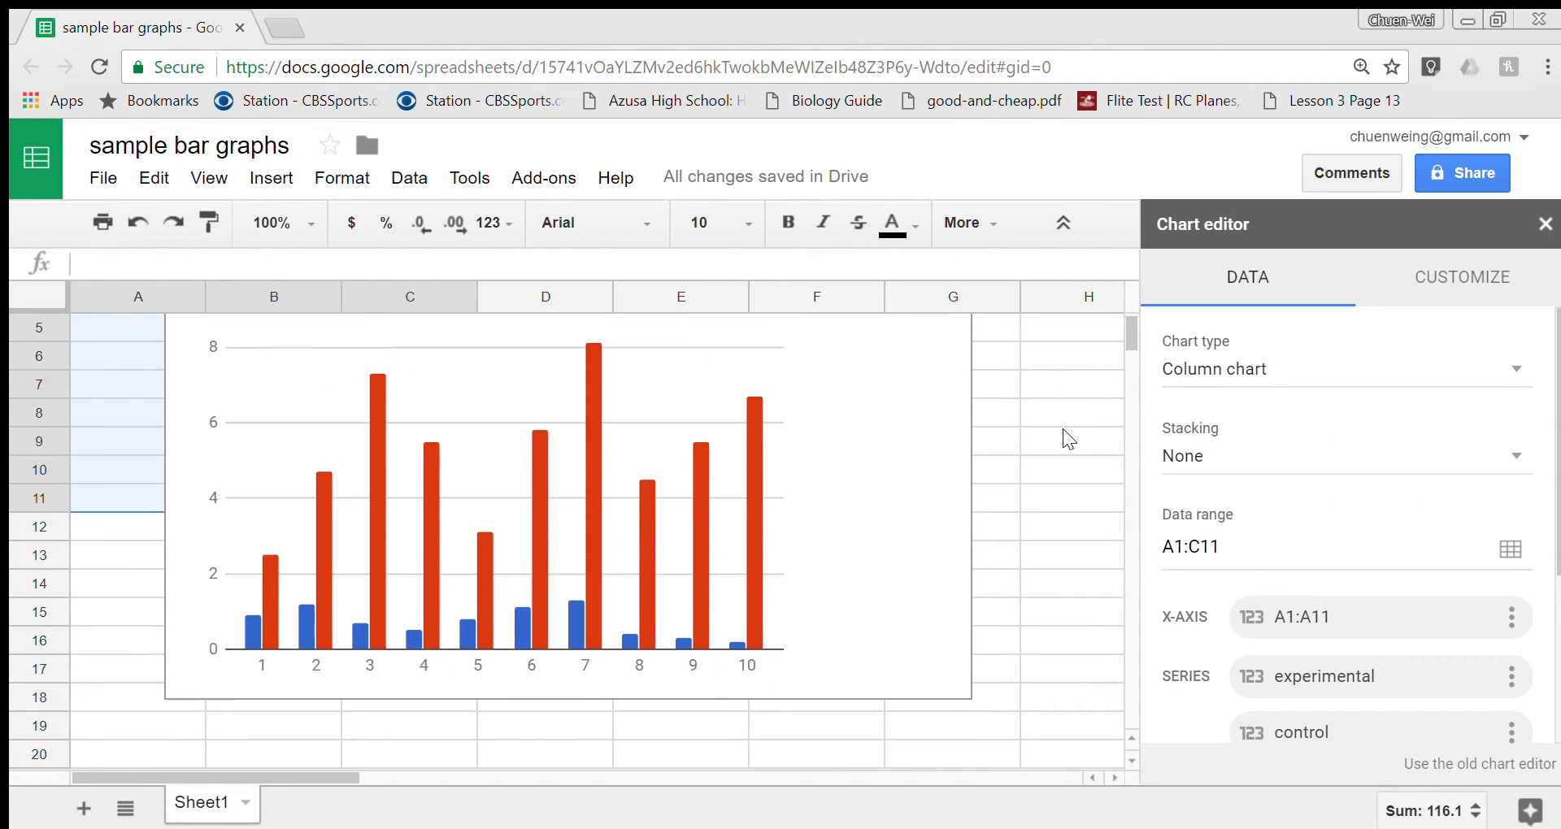
{"action": "scroll", "scroll_direction": "up", "scroll_amount": 3}
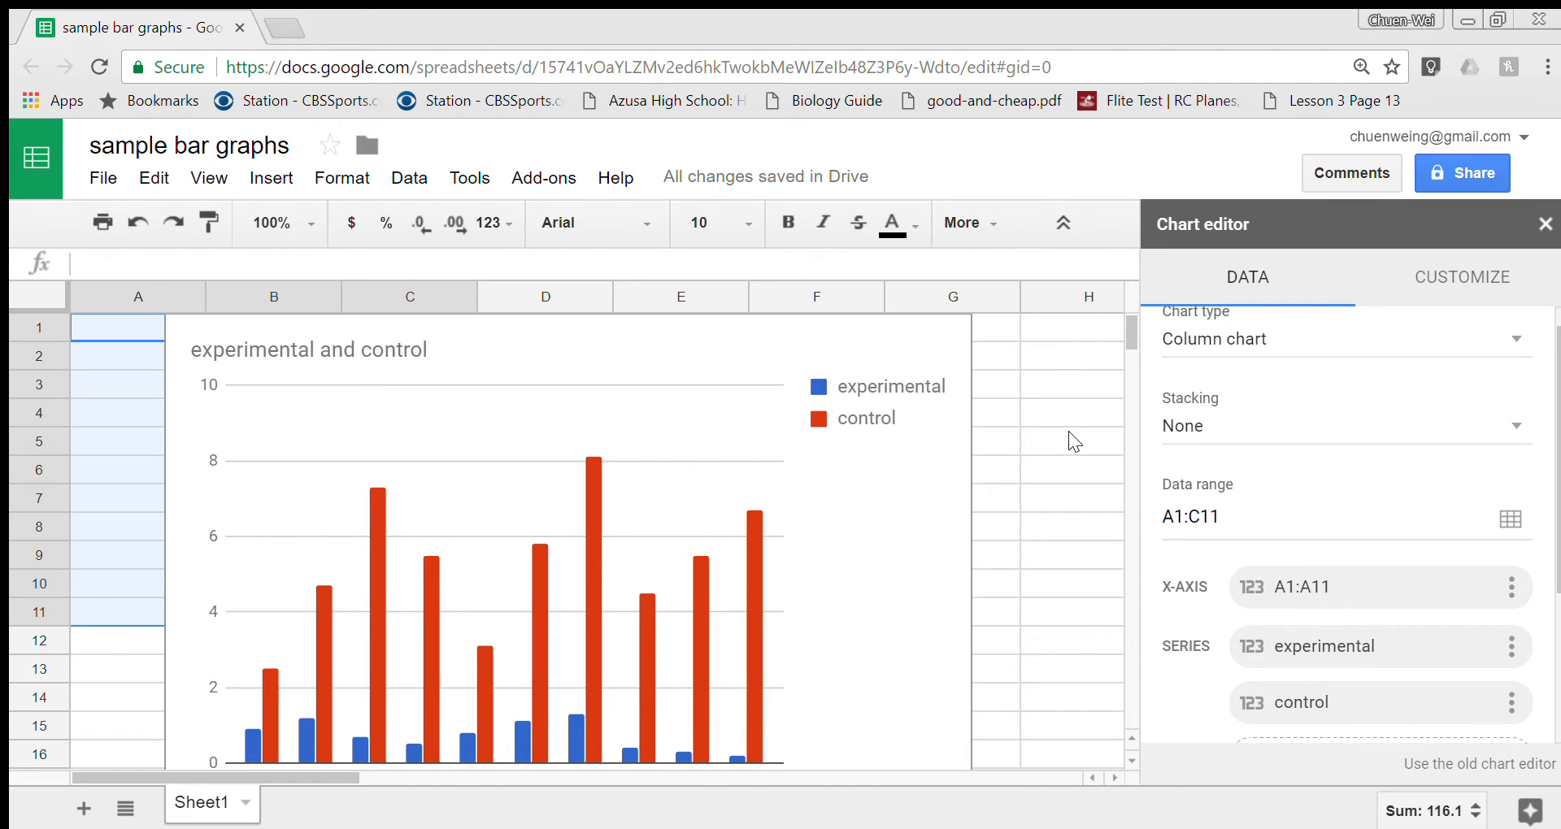
{"action": "left_click", "coordinate": [1545, 223]}
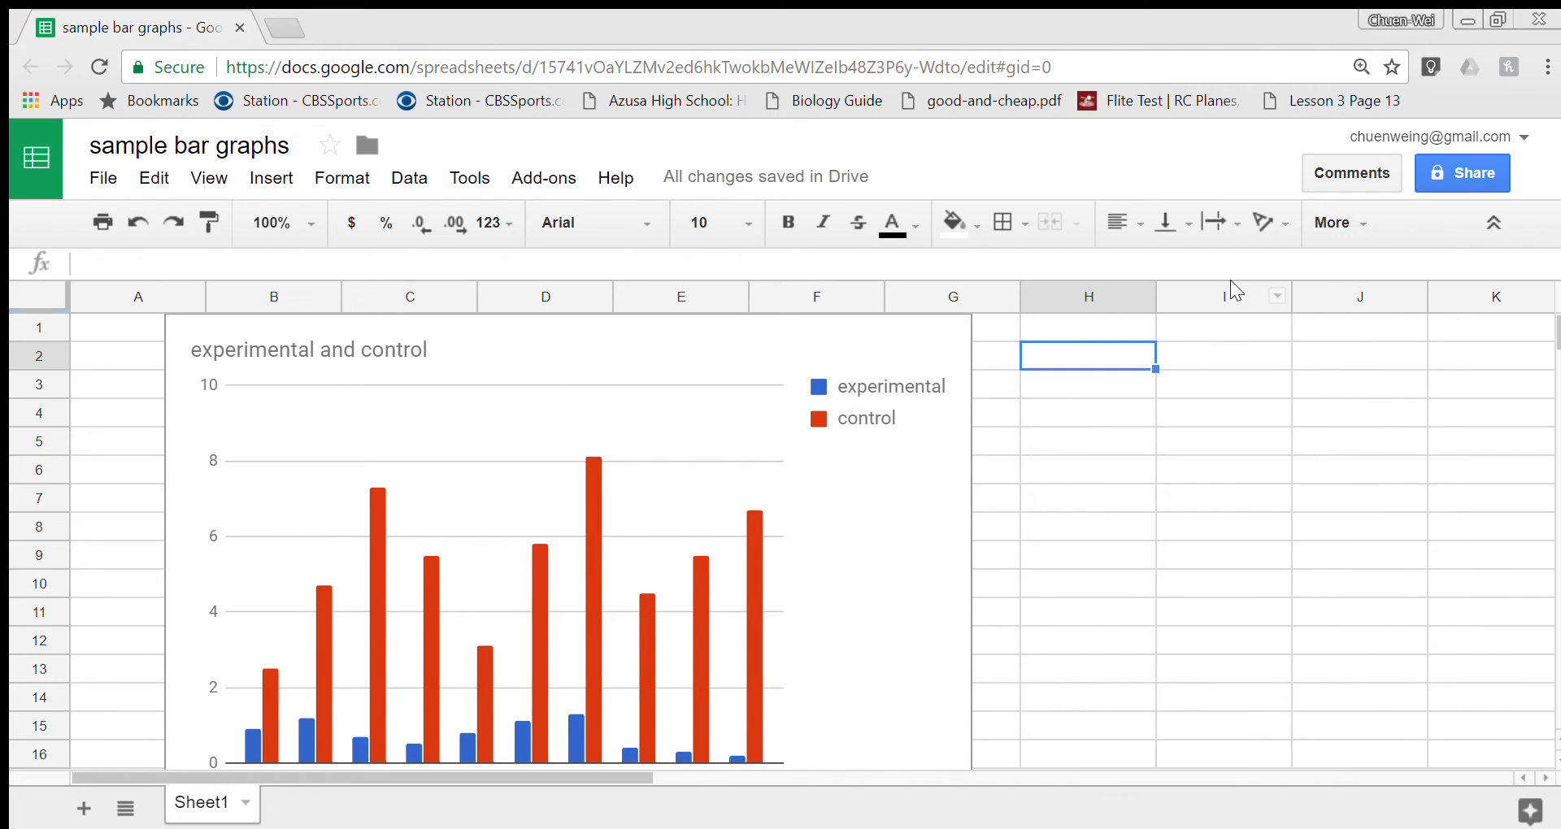
{"action": "mouse_move", "coordinate": [1524, 303]}
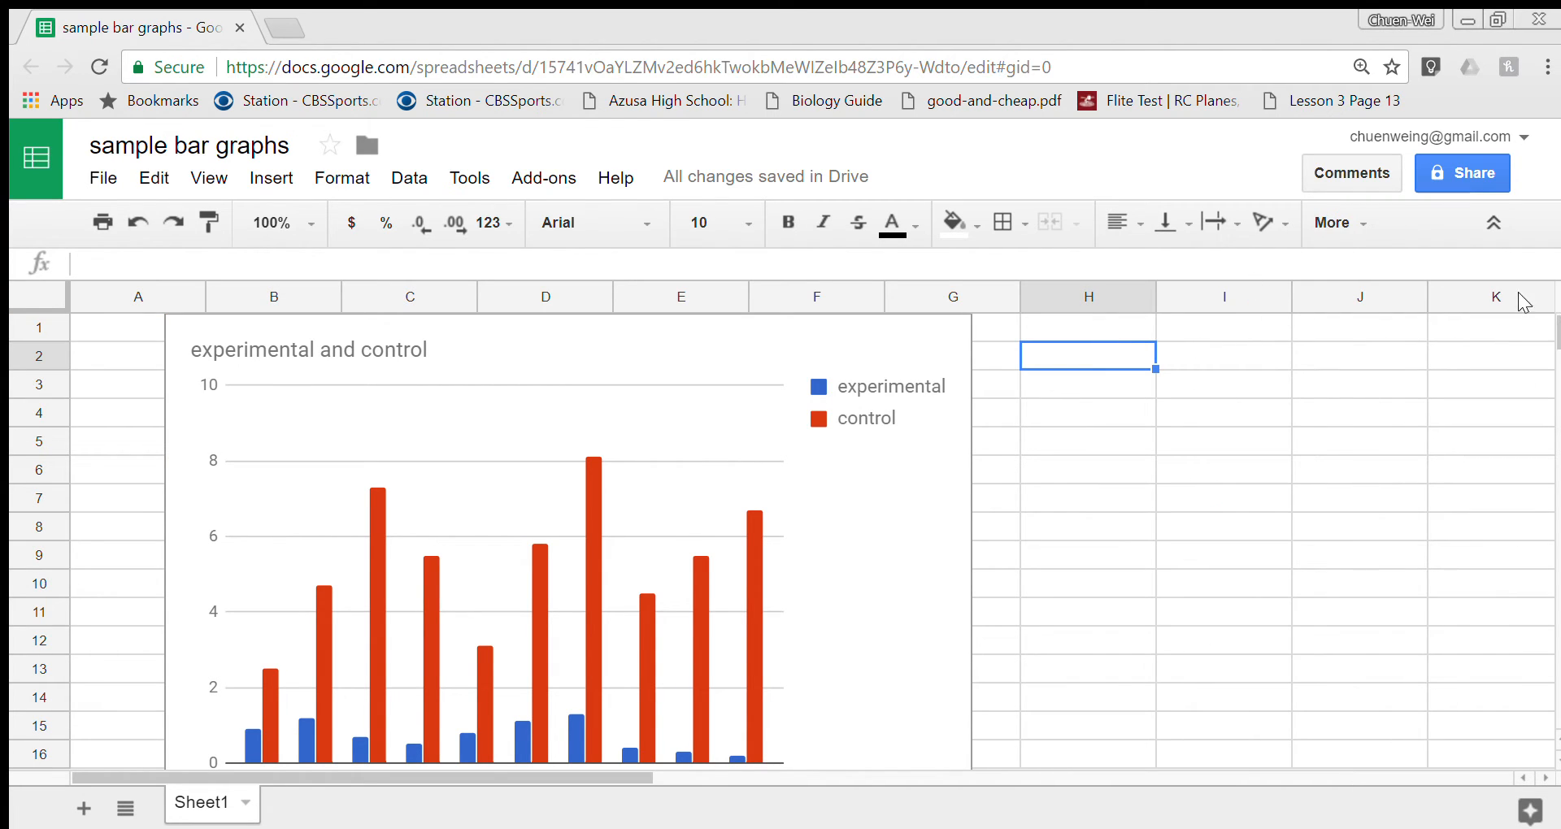
{"action": "mouse_move", "coordinate": [1470, 276]}
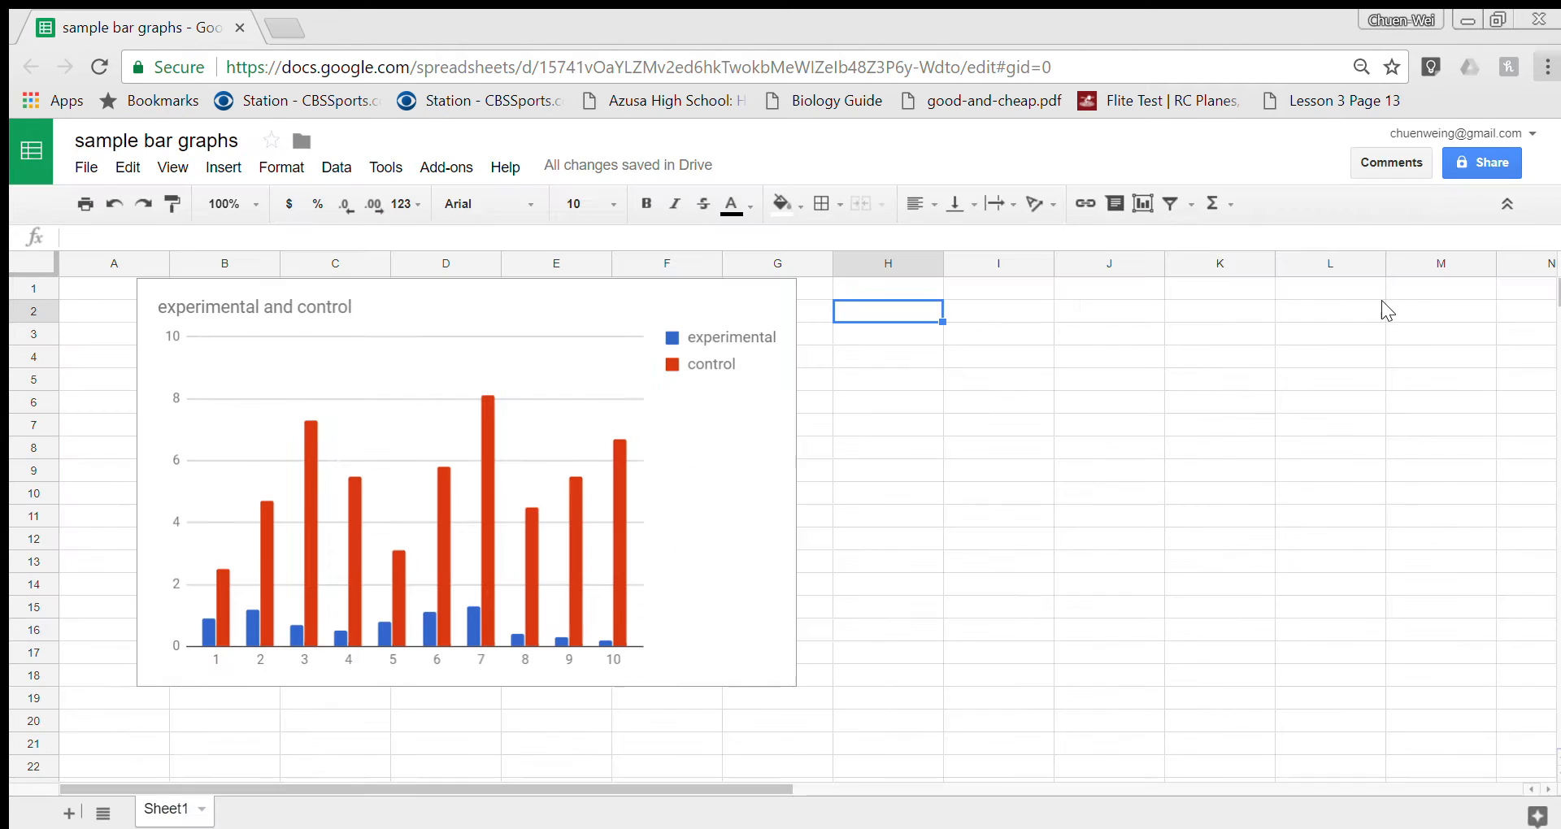
Step: Drag the chart to the right of the data table so all ten trials stay visible
{"action": "left_click", "coordinate": [466, 488]}
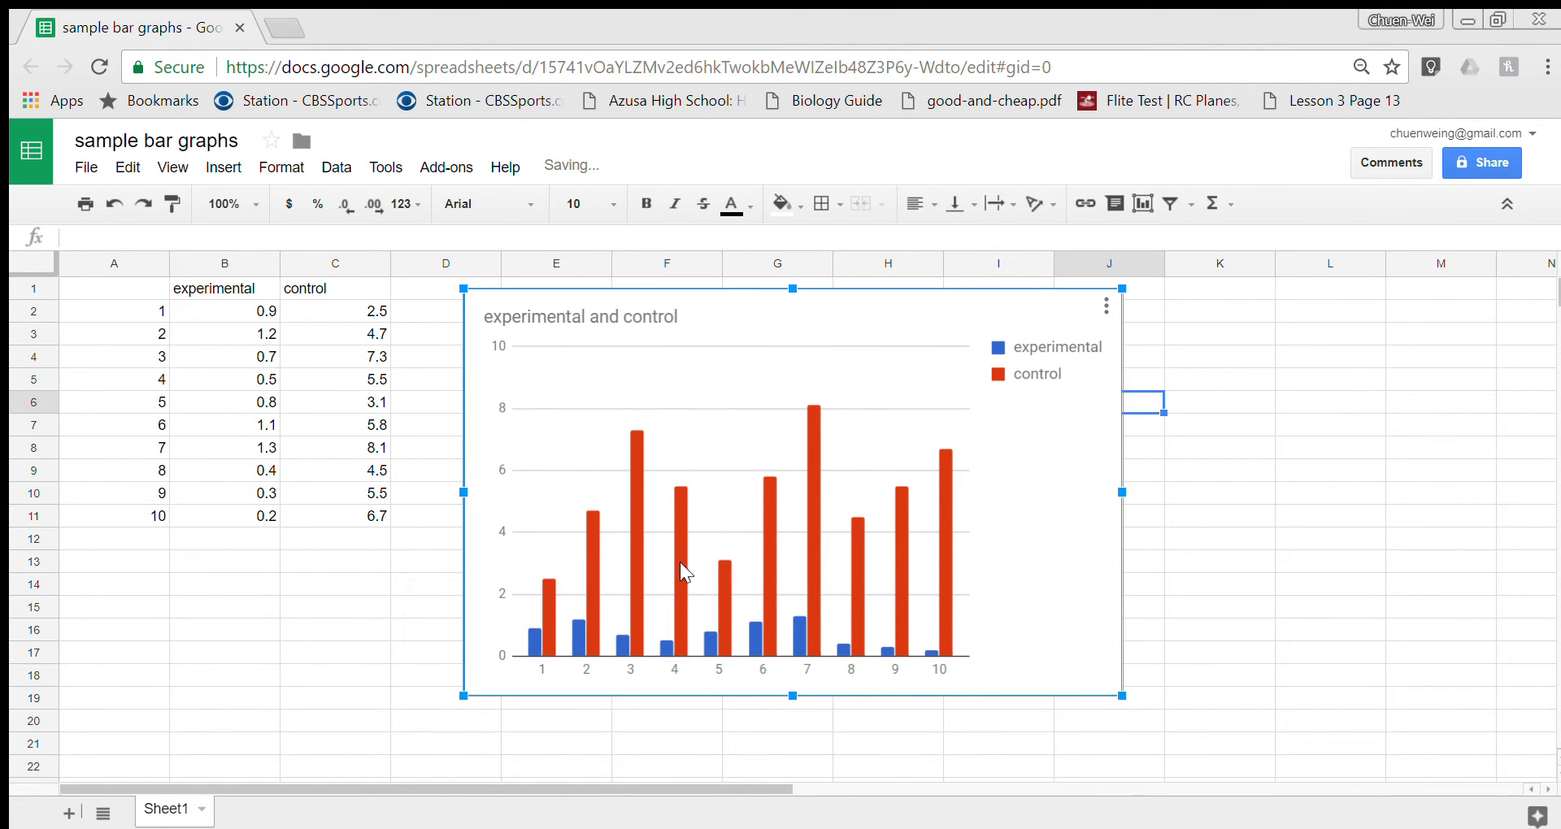
{"action": "mouse_move", "coordinate": [1049, 595]}
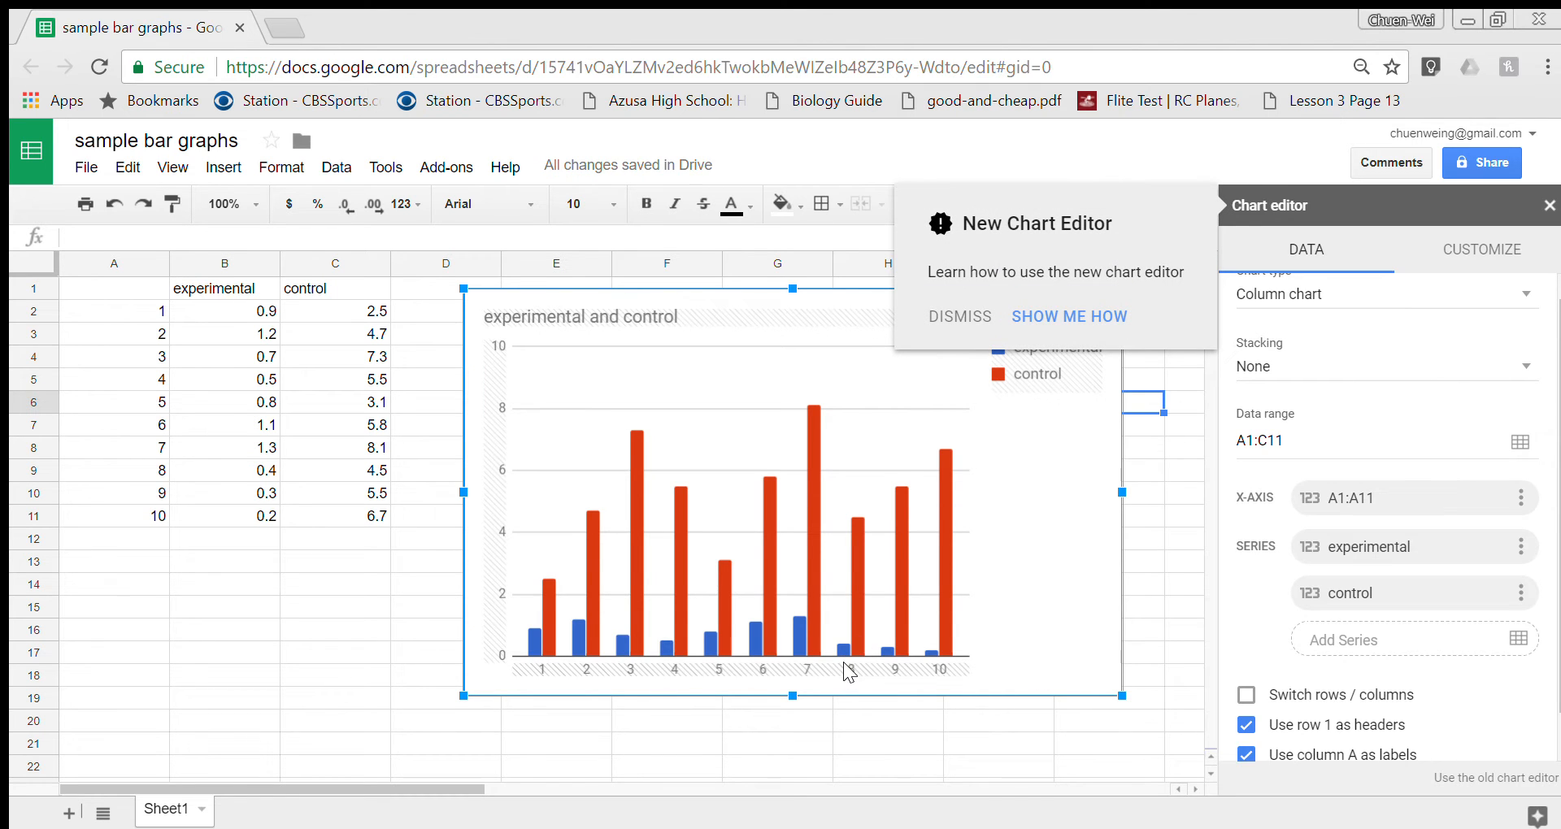
Step: Give the chart's horizontal axis the title "seed number"
{"action": "left_click", "coordinate": [1483, 251]}
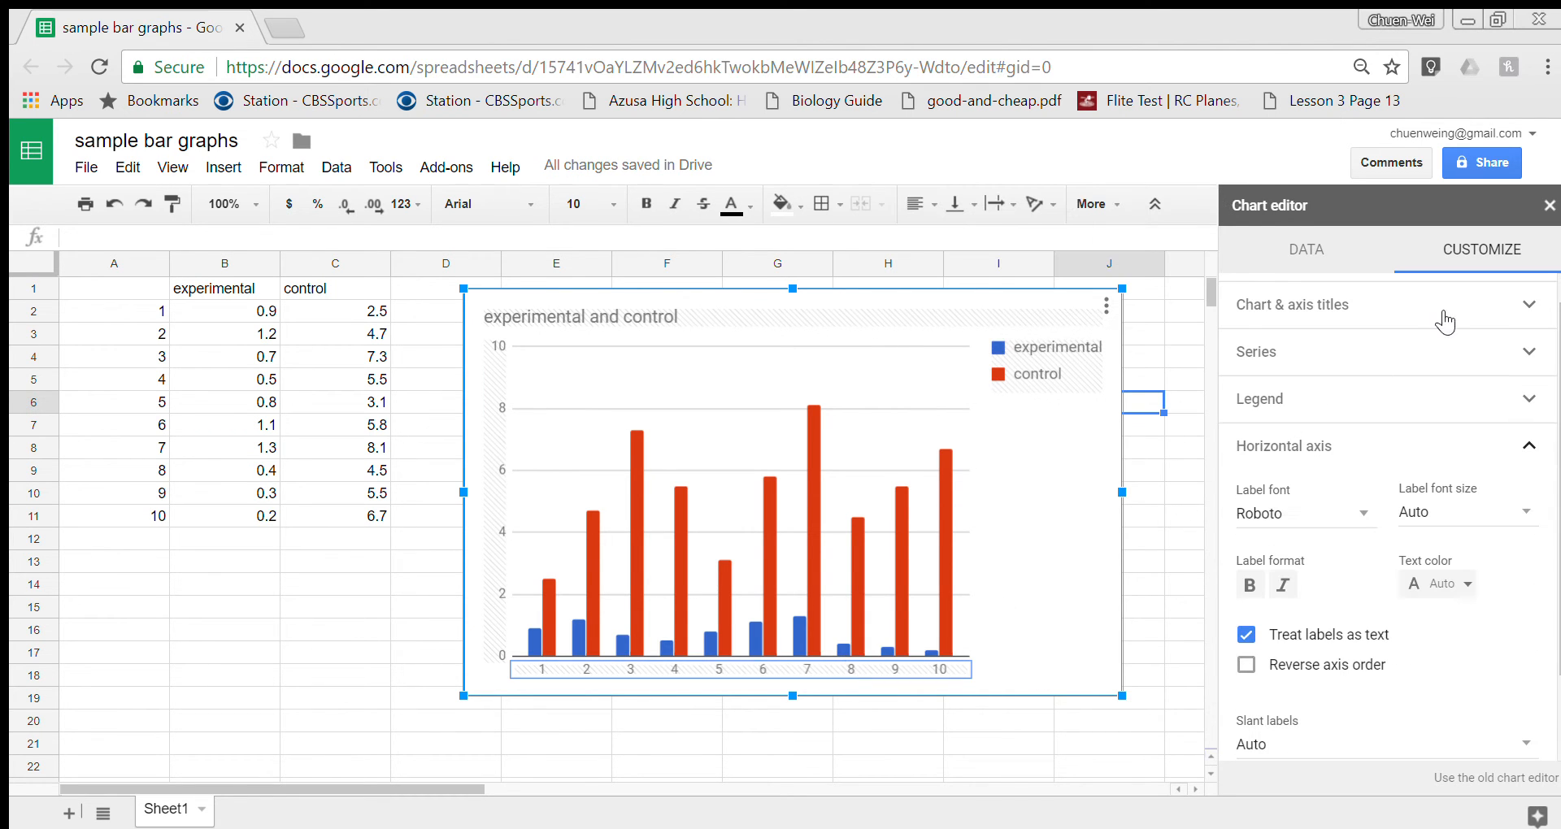
{"action": "left_click", "coordinate": [1291, 304]}
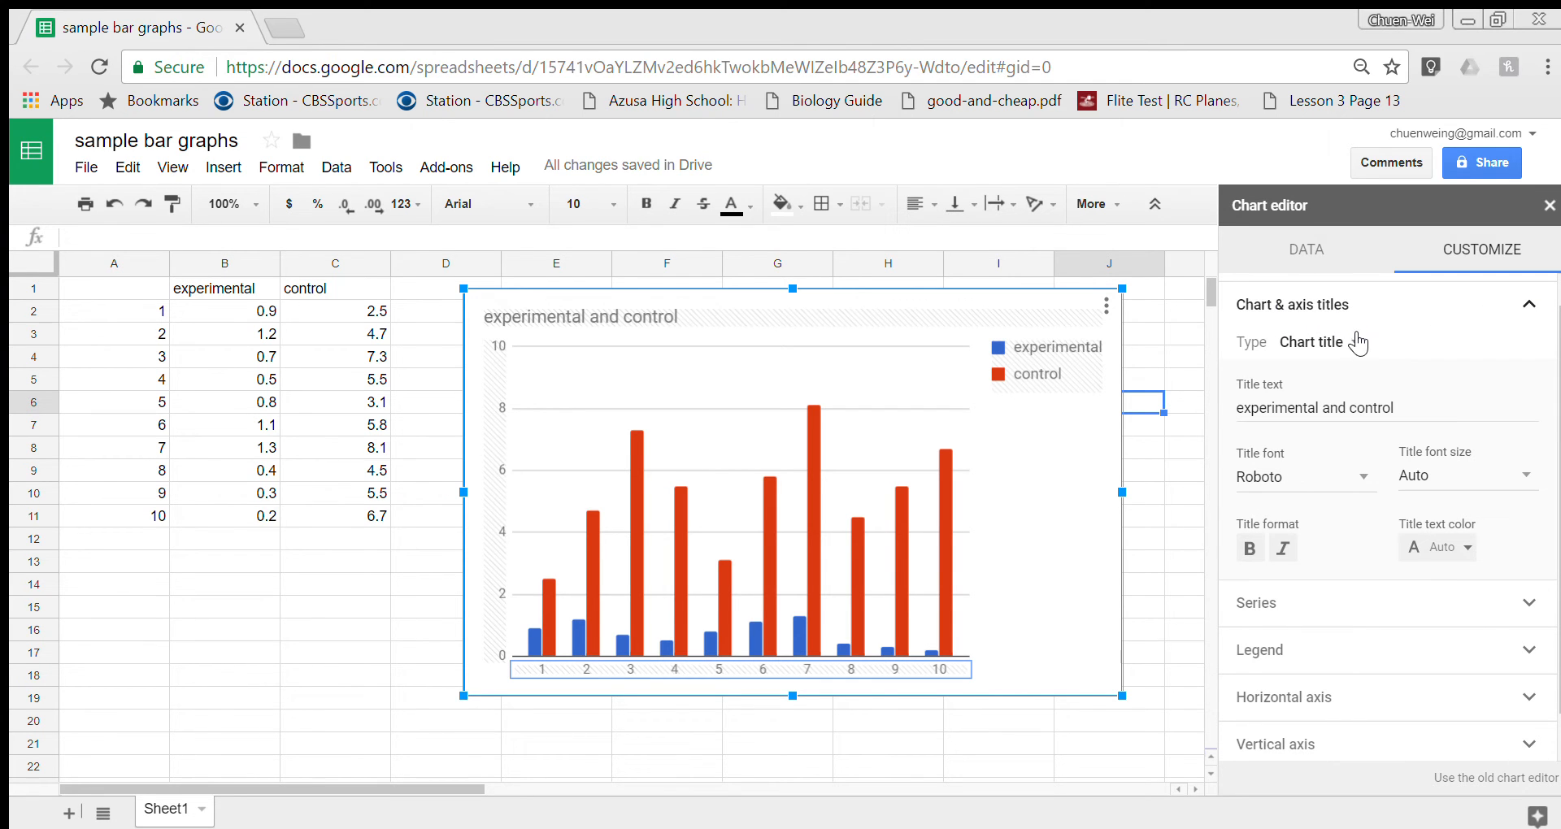
{"action": "left_click", "coordinate": [1324, 343]}
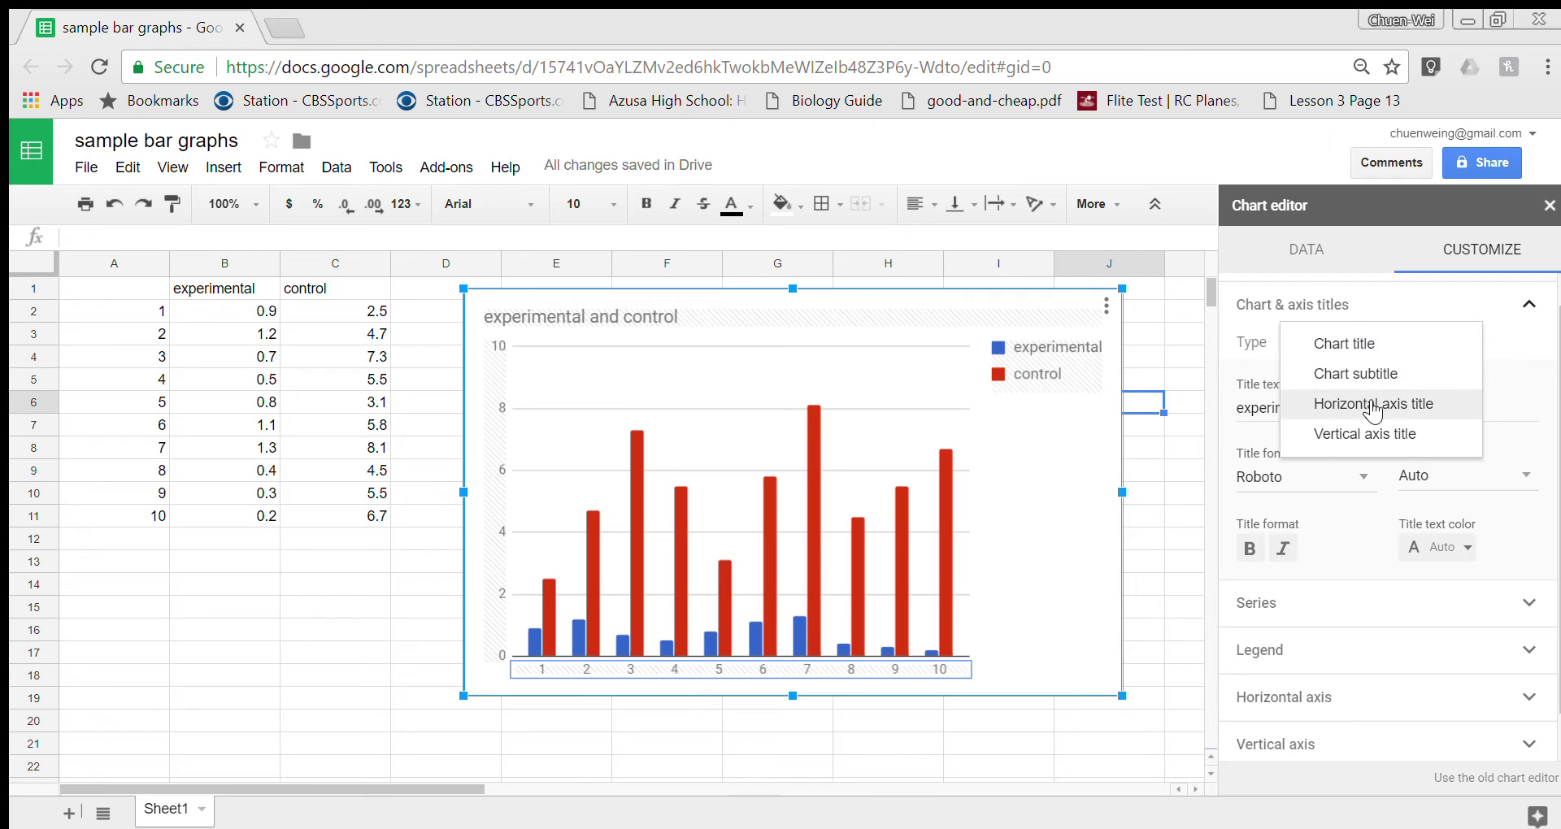
{"action": "left_click", "coordinate": [1376, 403]}
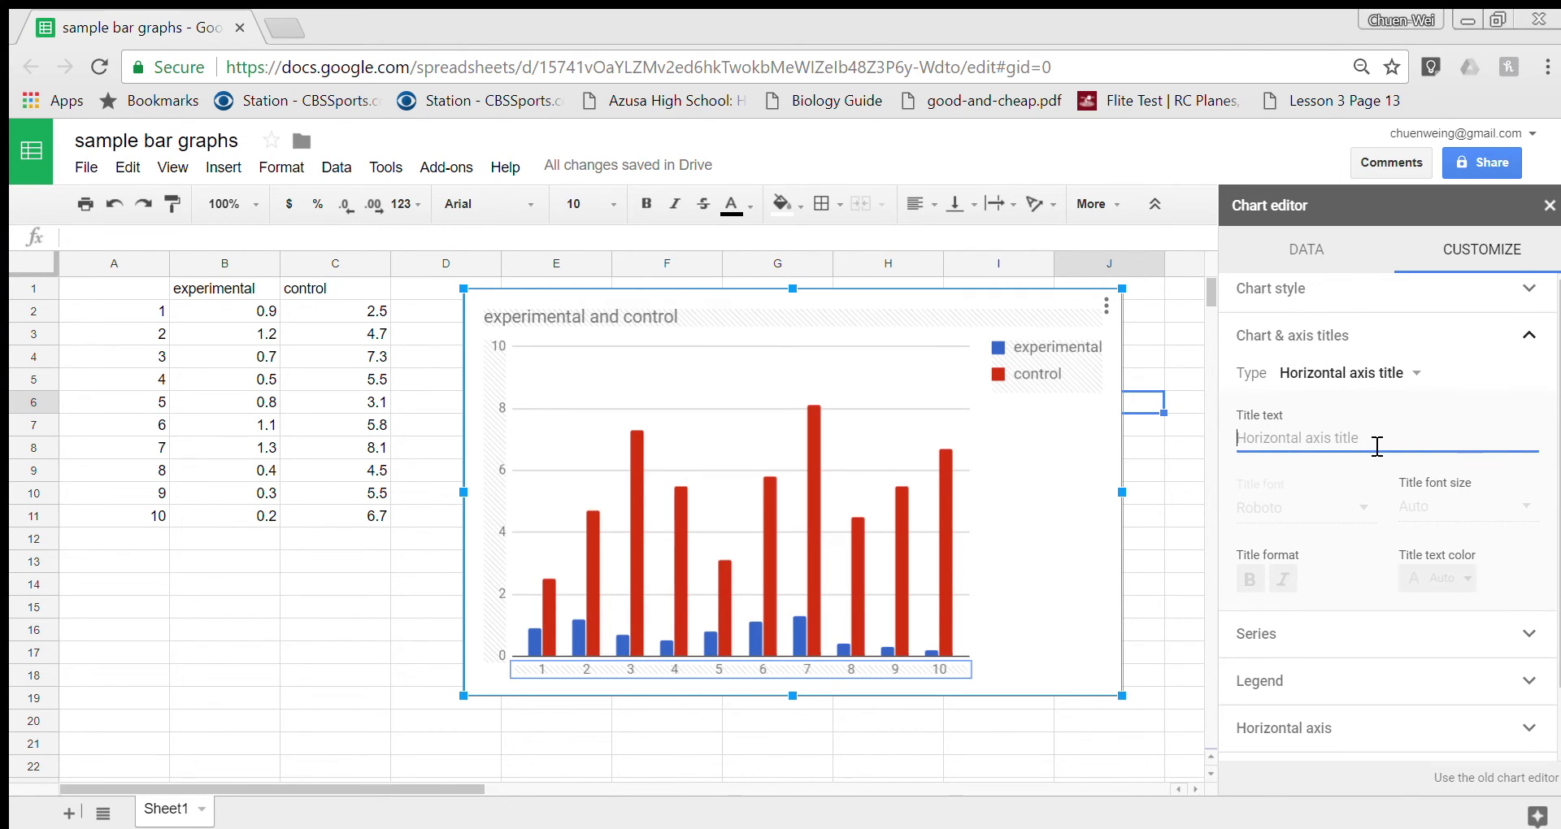
{"action": "type", "text": "seed"}
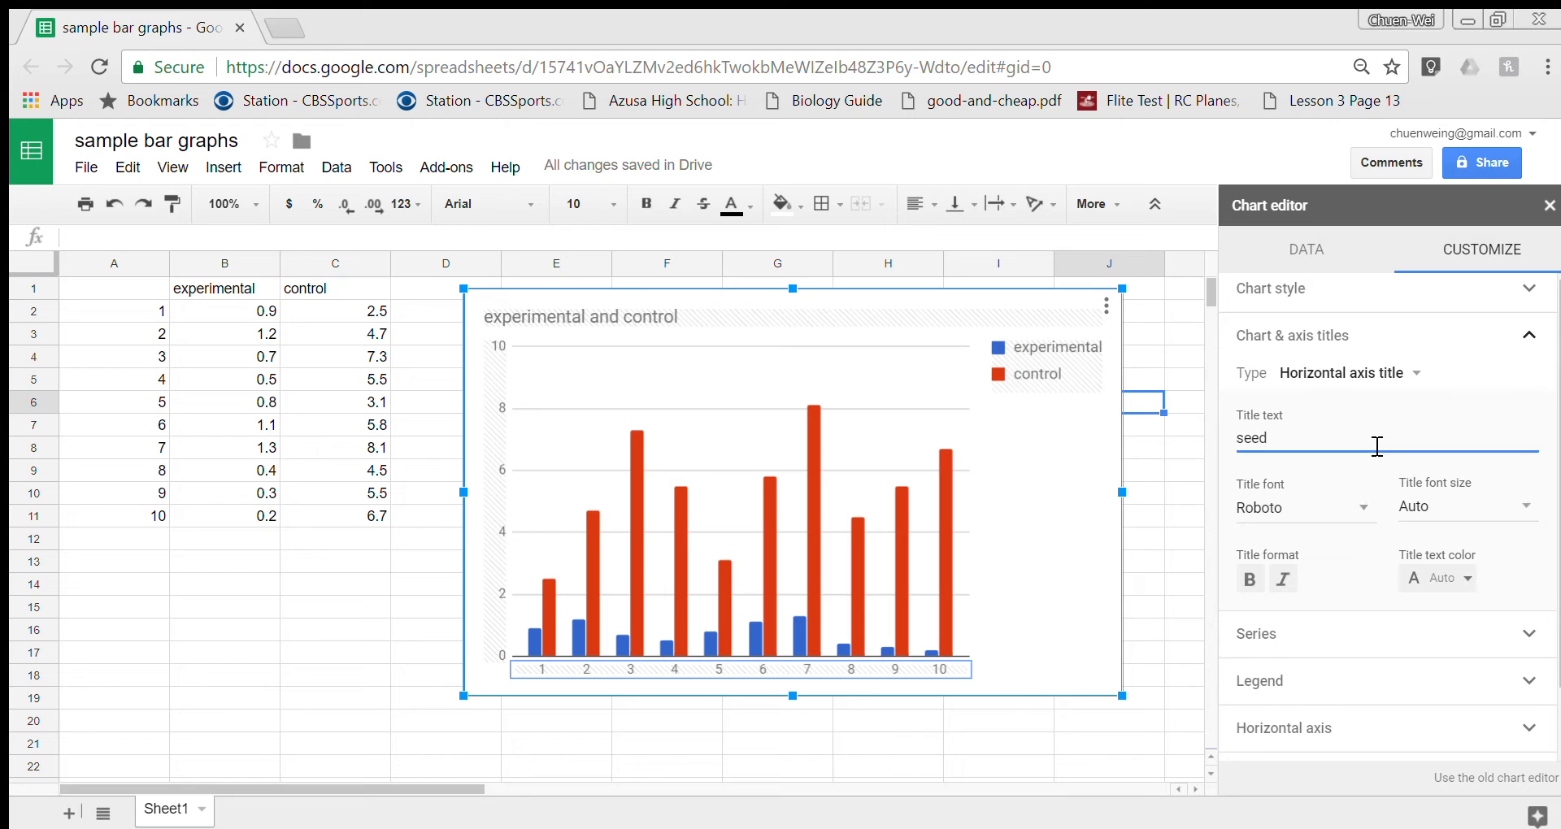
{"action": "type", "text": "number"}
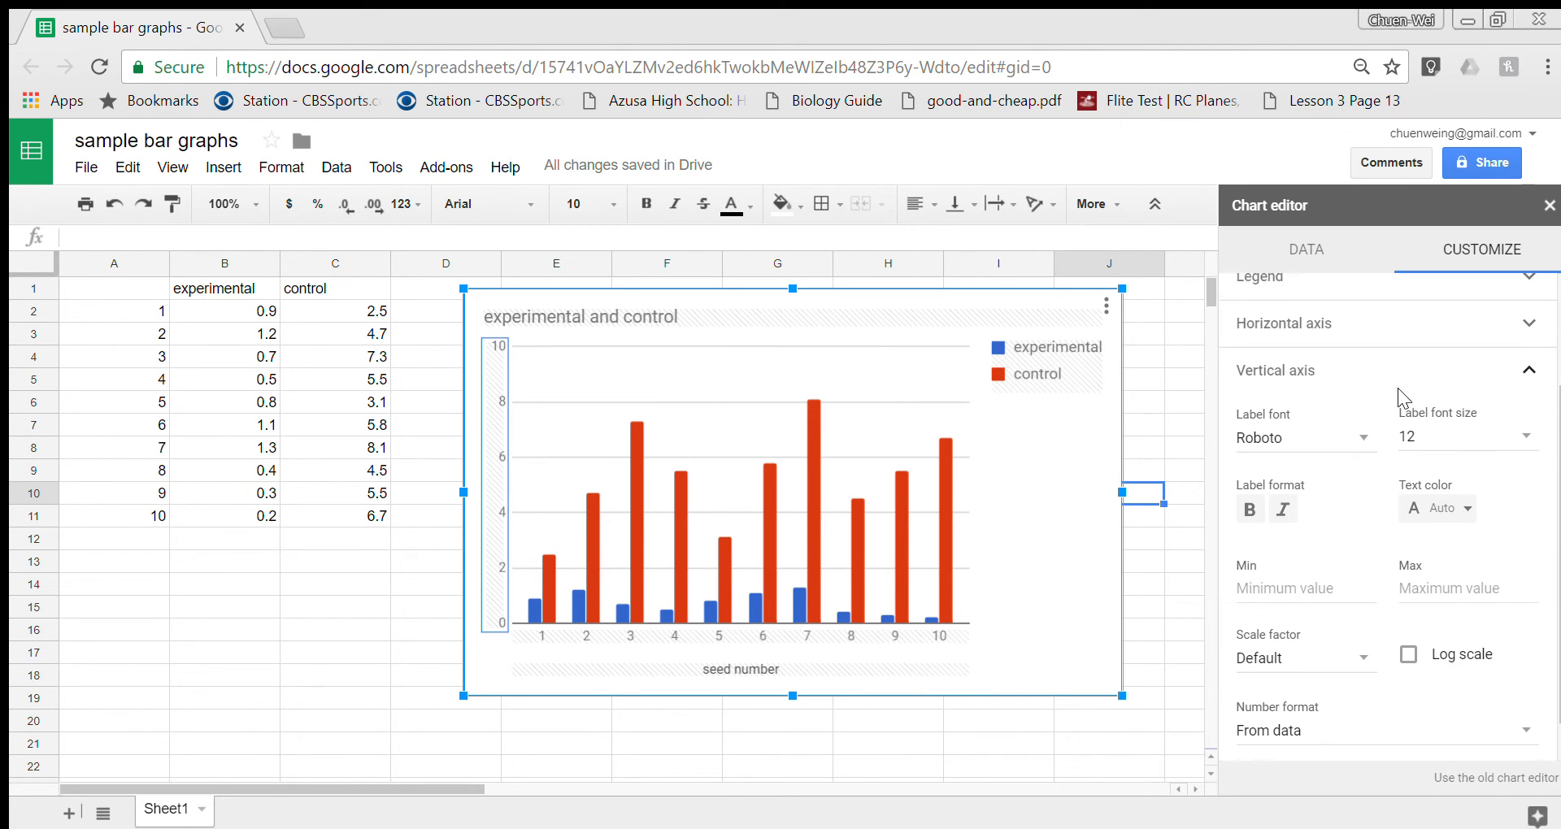
Step: Give the chart's vertical axis the title "root length in cm"
{"action": "scroll", "scroll_direction": "up", "scroll_amount": 3}
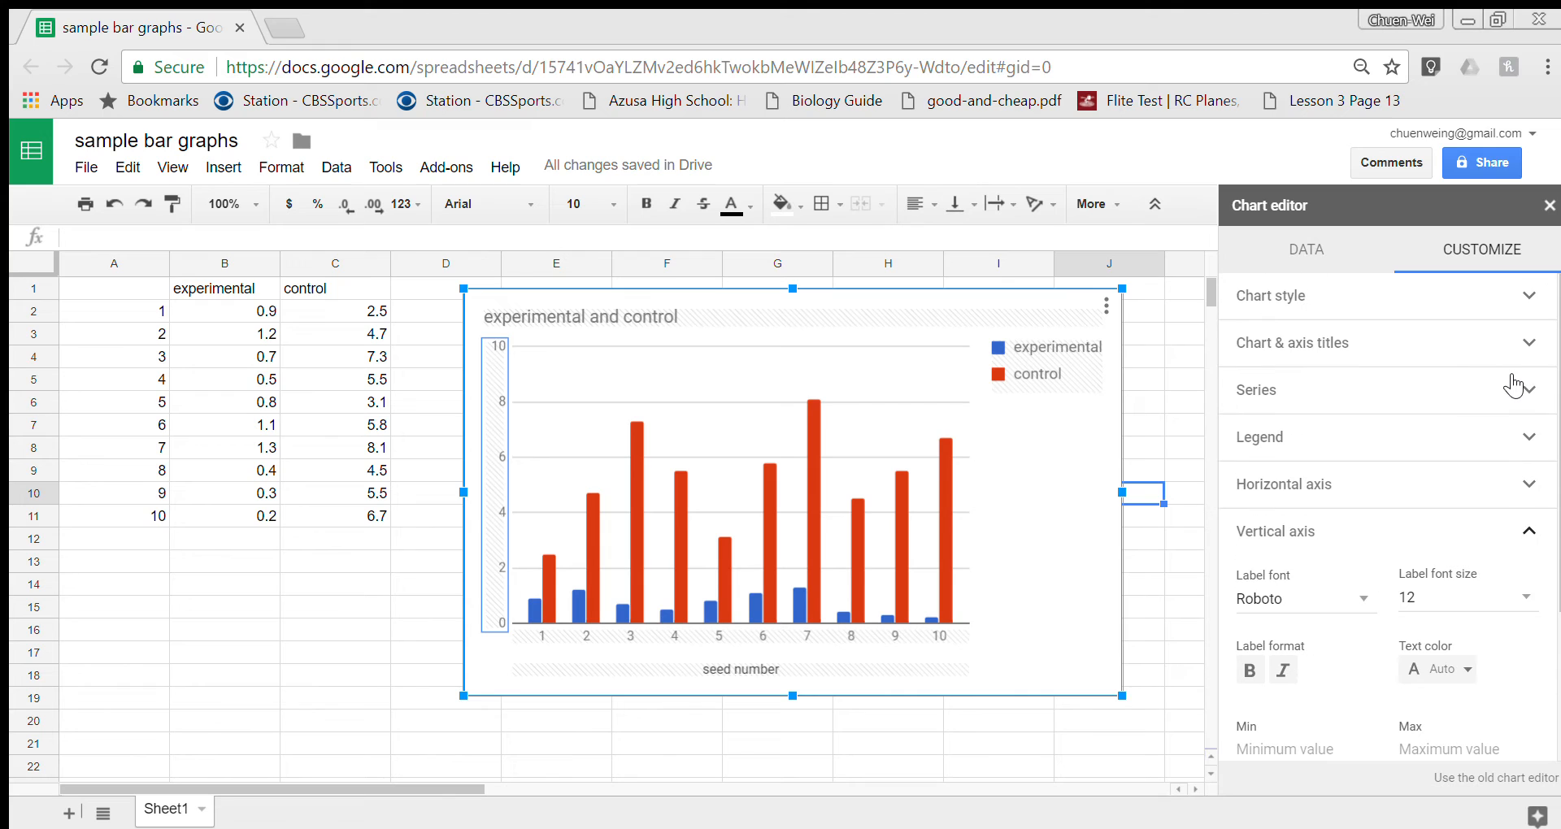
{"action": "mouse_move", "coordinate": [1315, 343]}
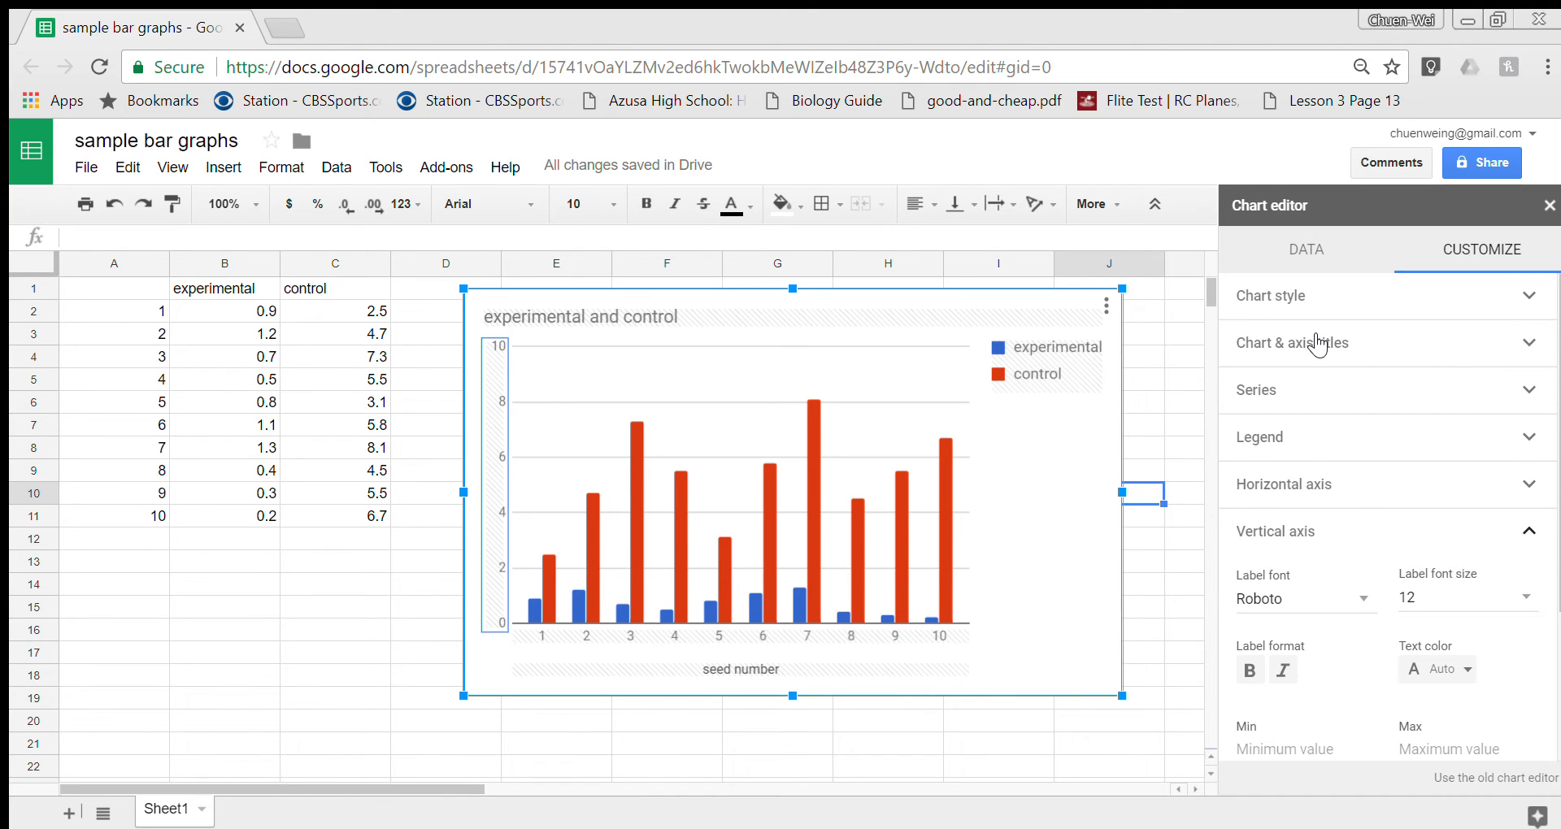
{"action": "left_click", "coordinate": [1292, 343]}
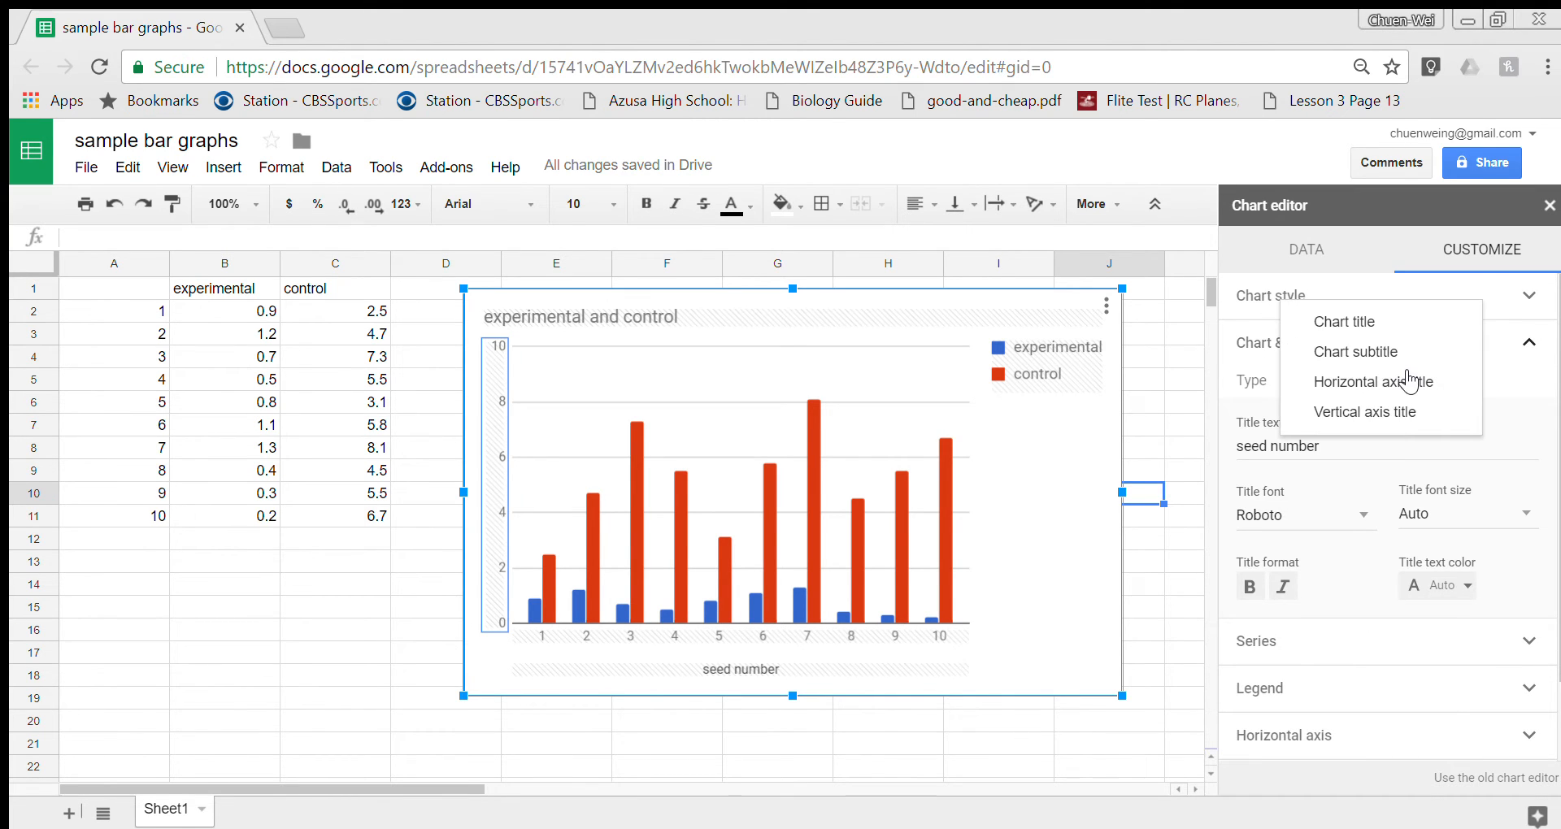
{"action": "left_click", "coordinate": [1365, 412]}
{"action": "type", "text": "f"}
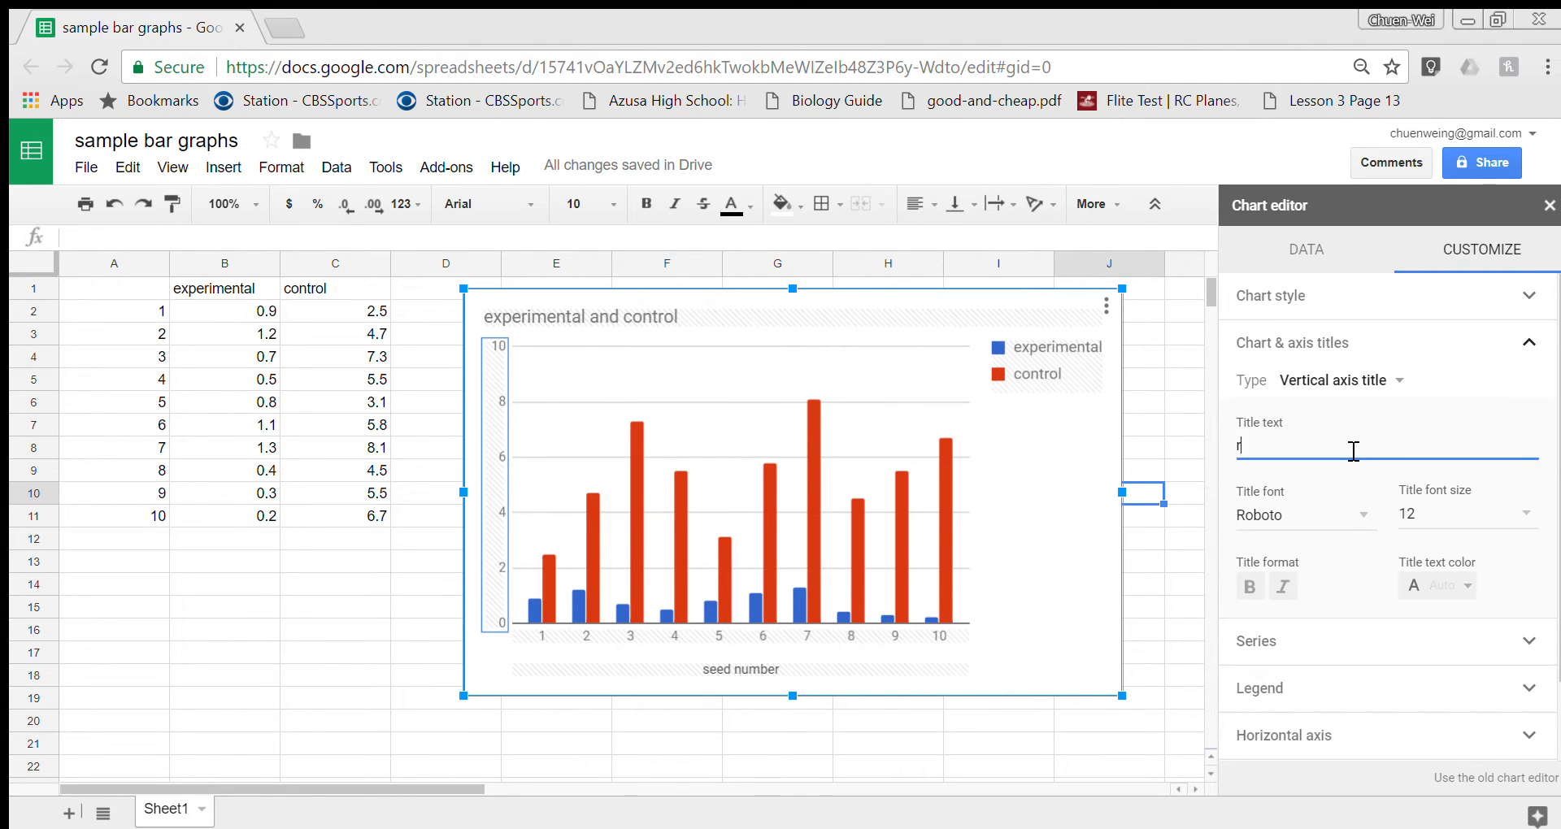
{"action": "type", "text": "oot len"}
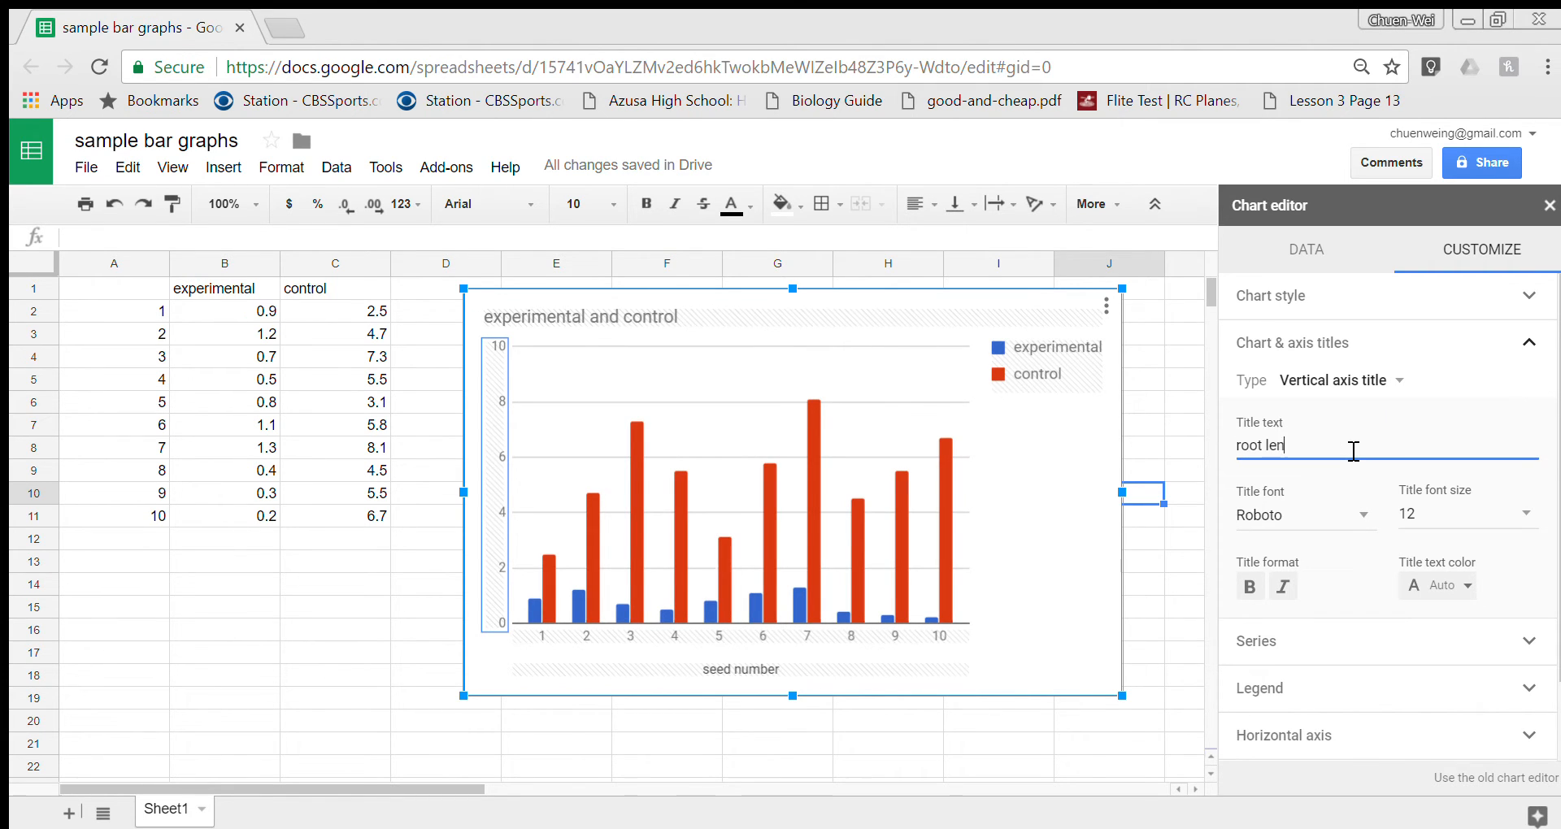
{"action": "type", "text": "gth in cm"}
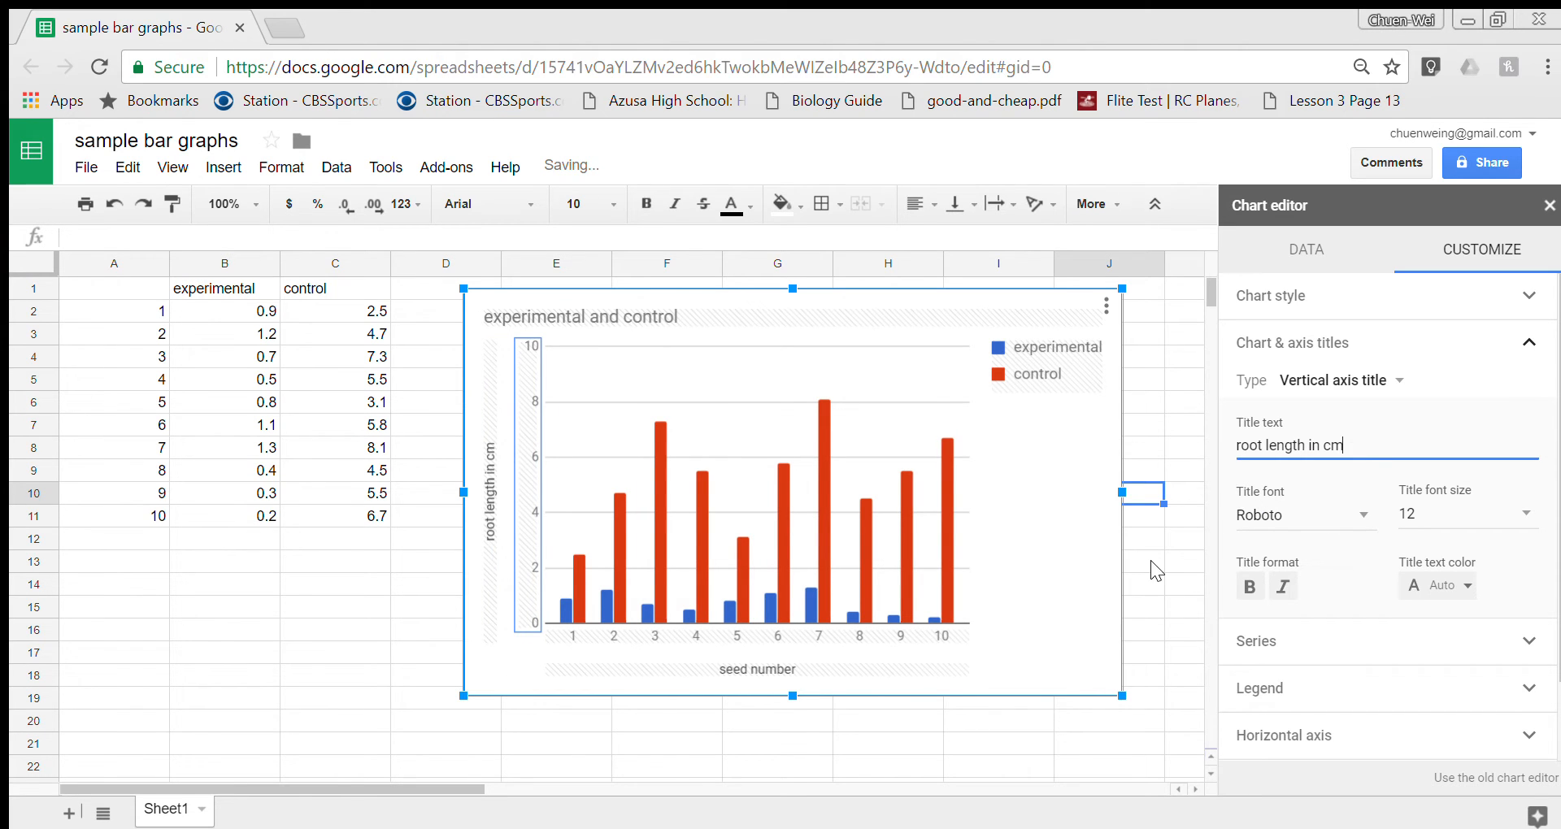
Step: Move the chart further right, clear of the data columns, and leave chart editing
{"action": "left_click", "coordinate": [1550, 205]}
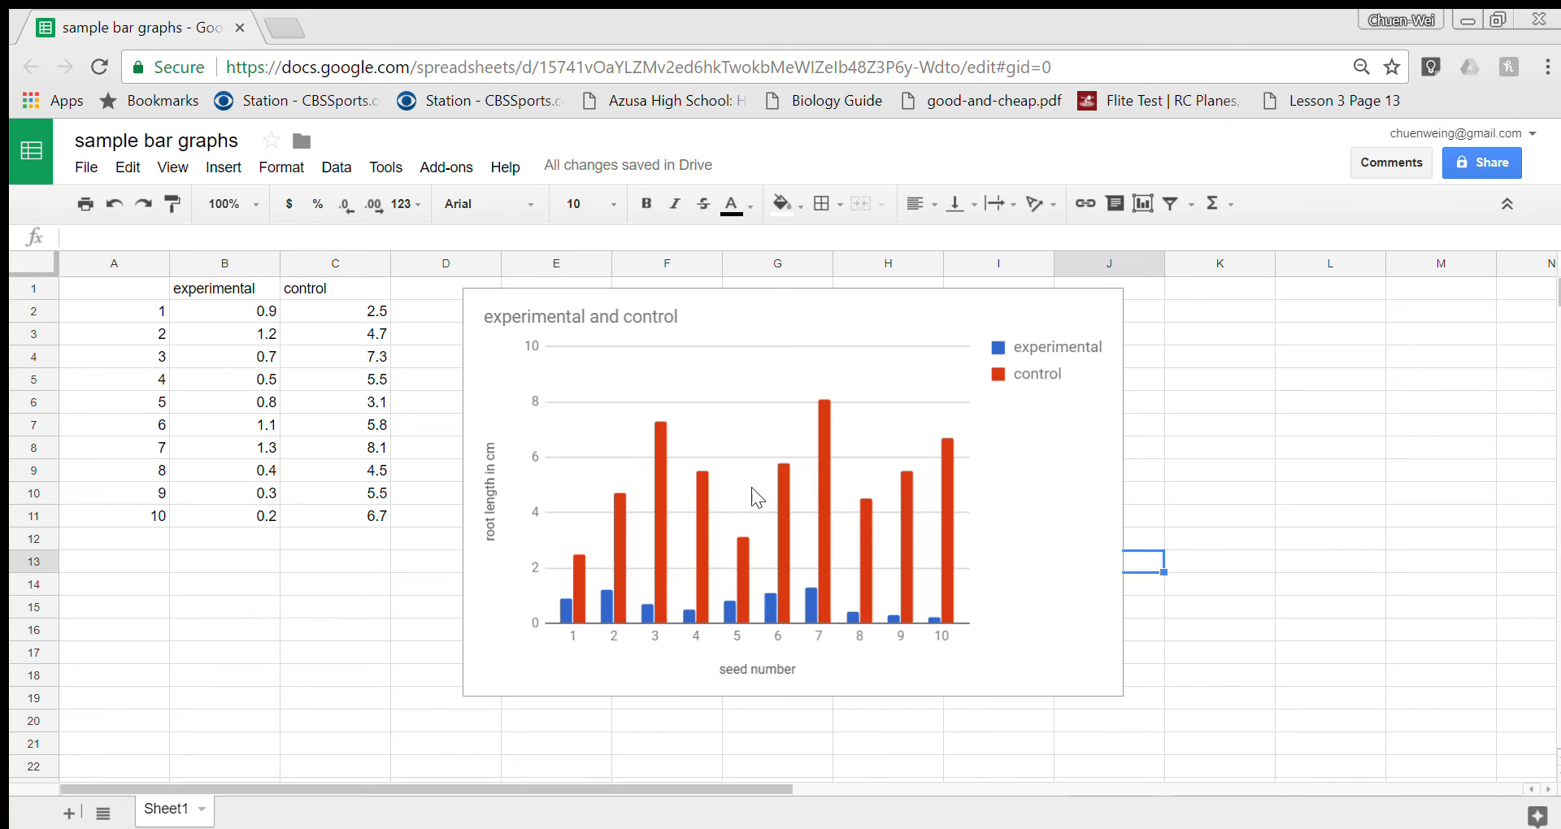
{"action": "mouse_move", "coordinate": [796, 488]}
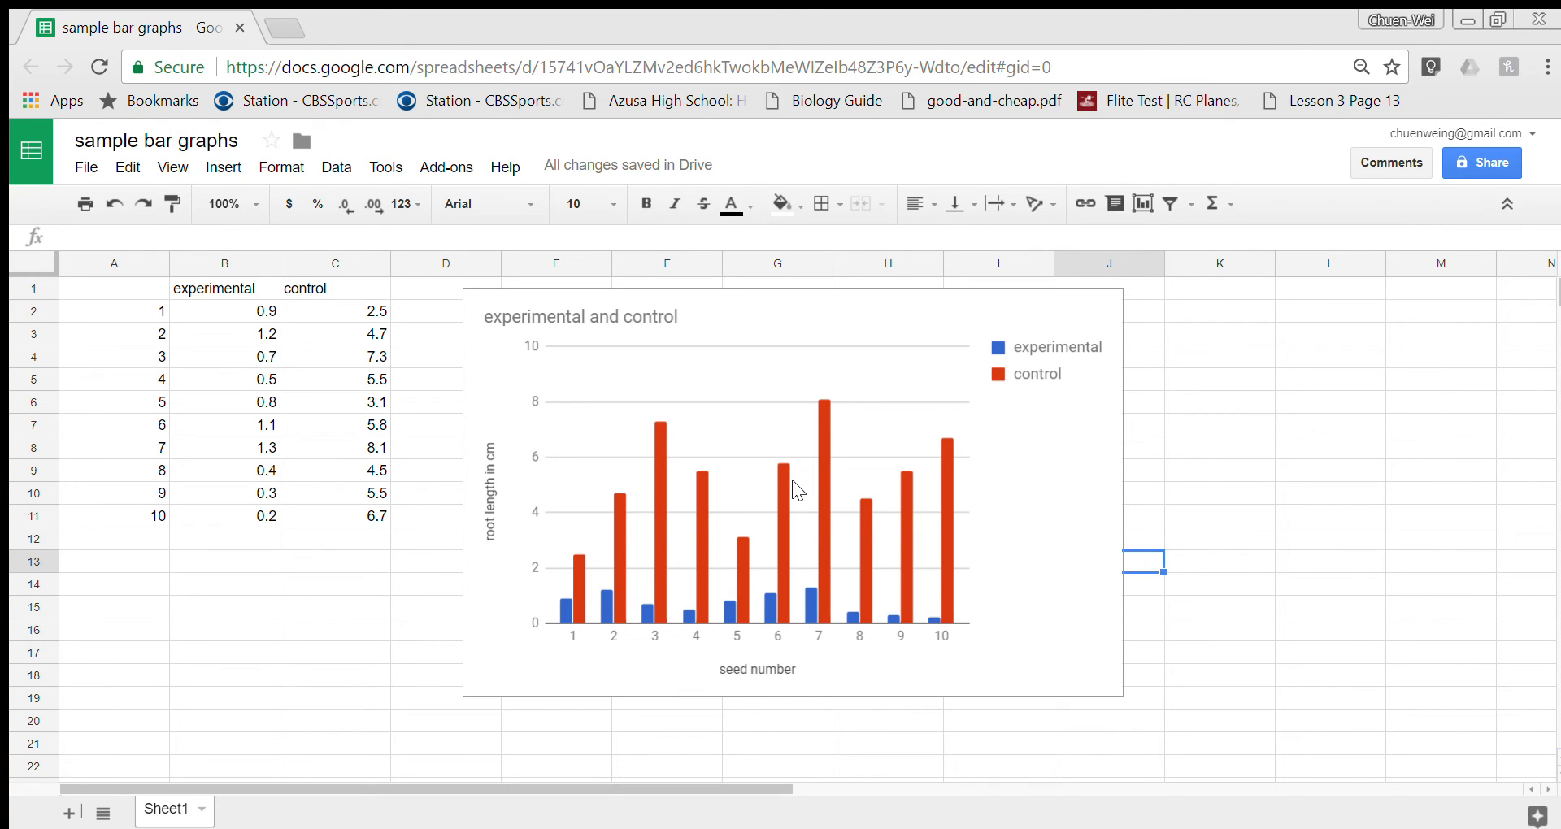
{"action": "mouse_move", "coordinate": [897, 317]}
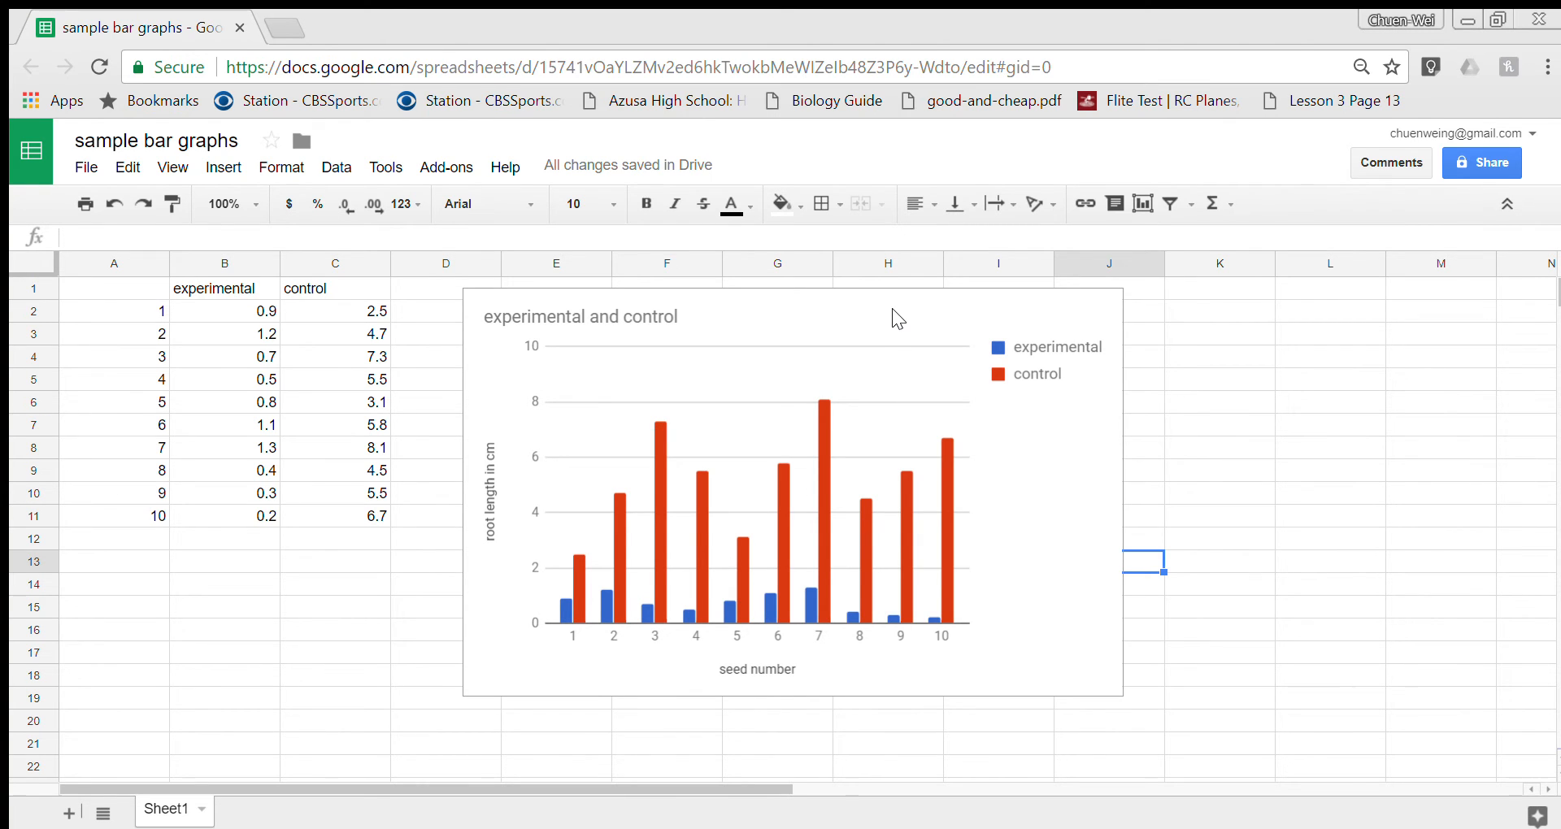
{"action": "left_click", "coordinate": [791, 488]}
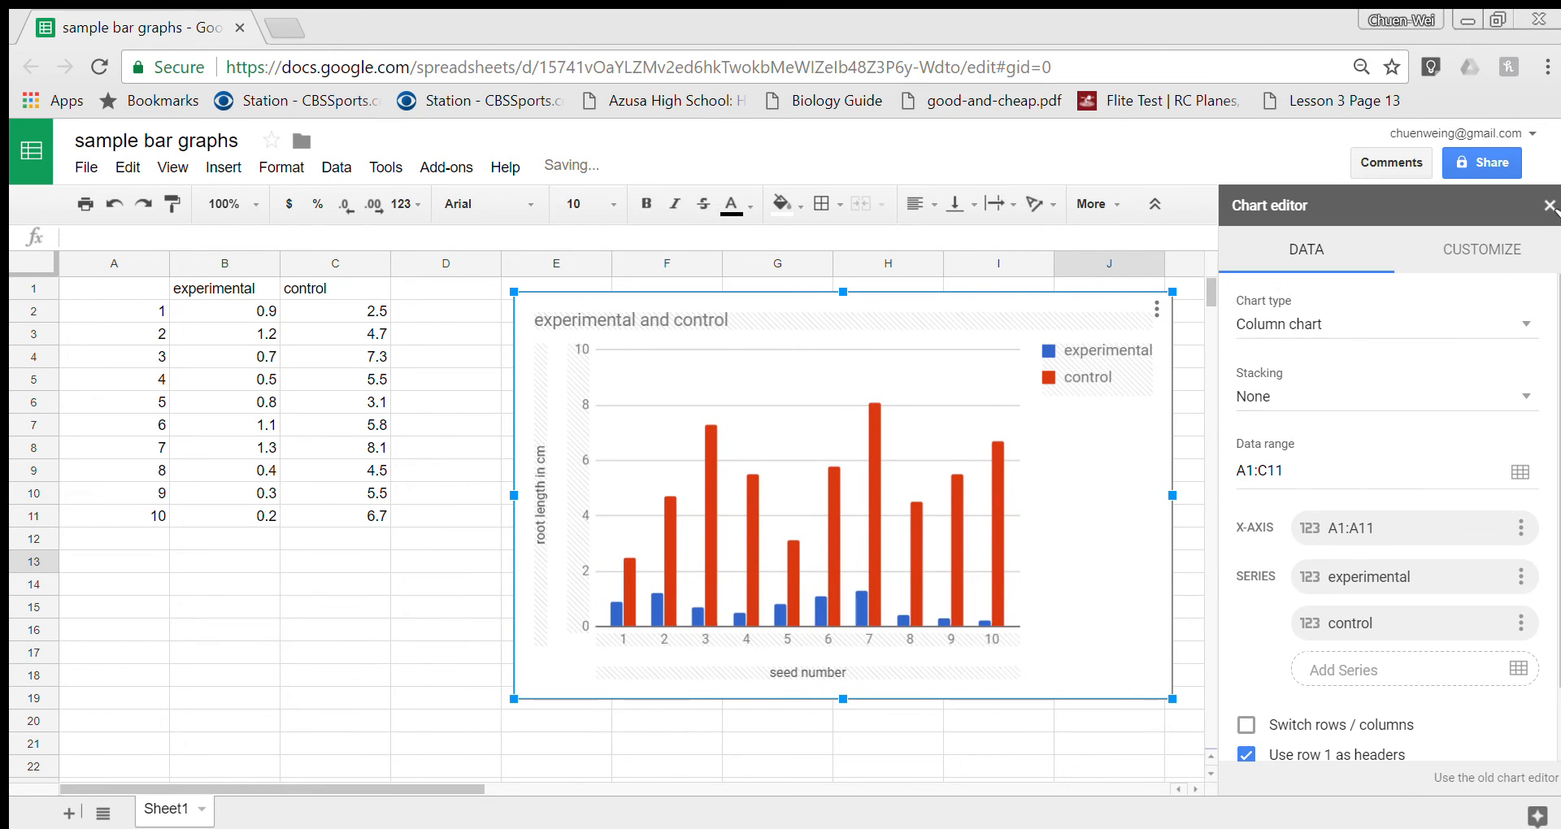
{"action": "left_click", "coordinate": [1550, 206]}
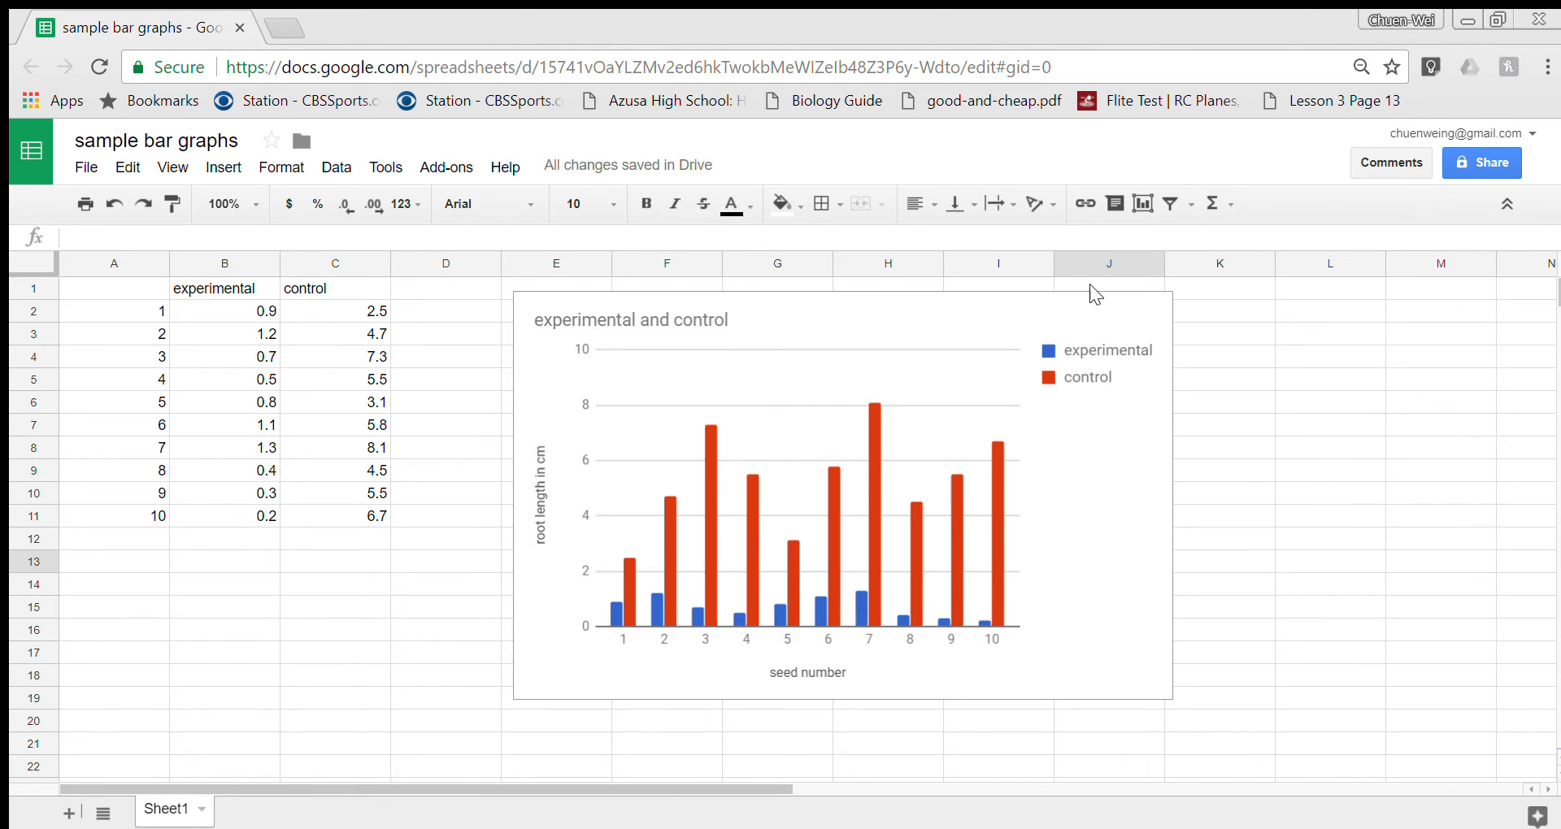
{"action": "double_click", "coordinate": [630, 321]}
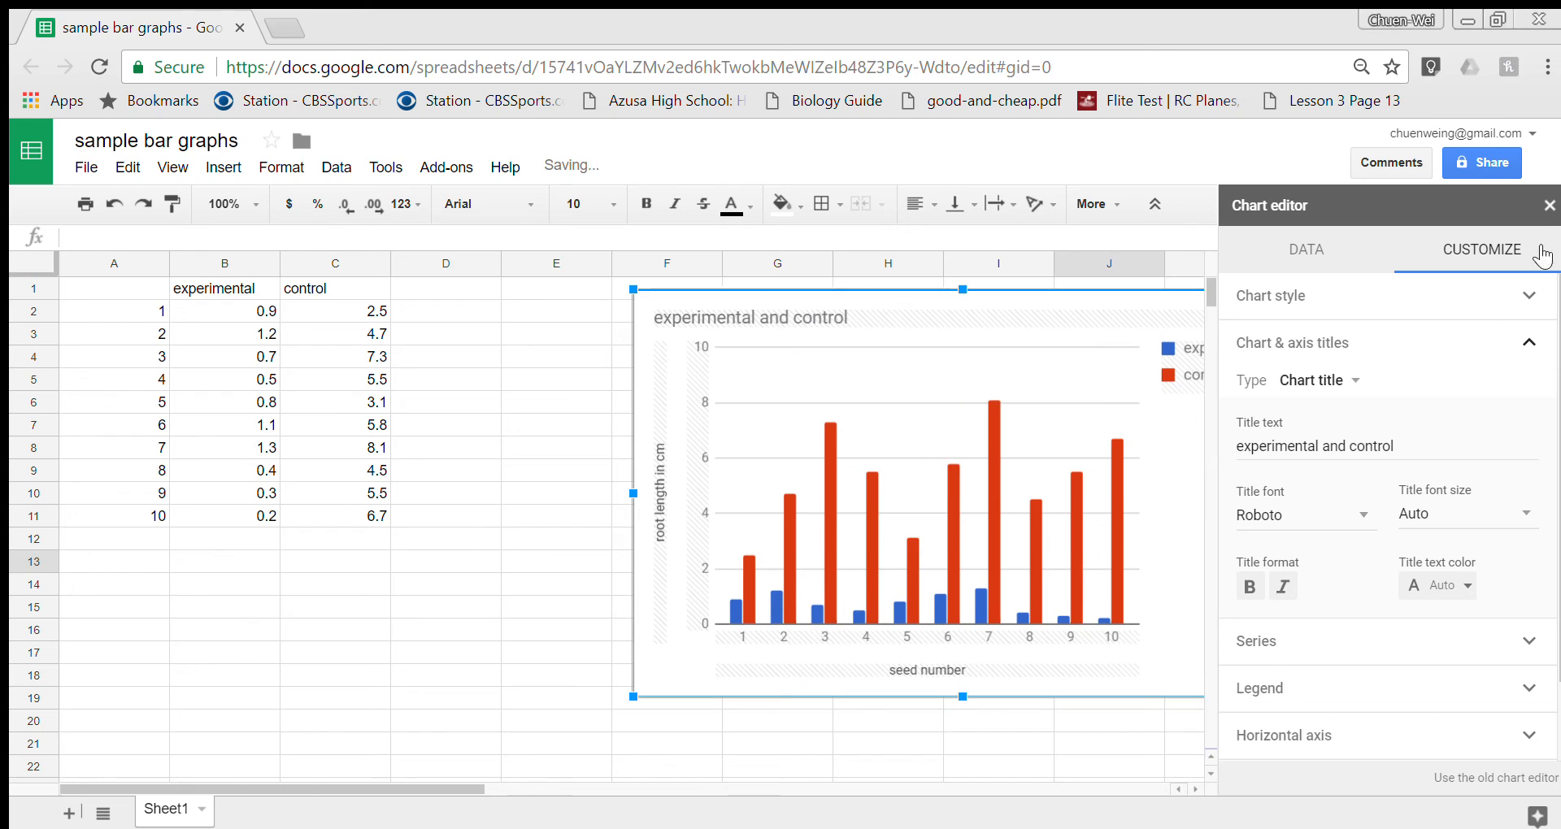
{"action": "left_click", "coordinate": [1550, 204]}
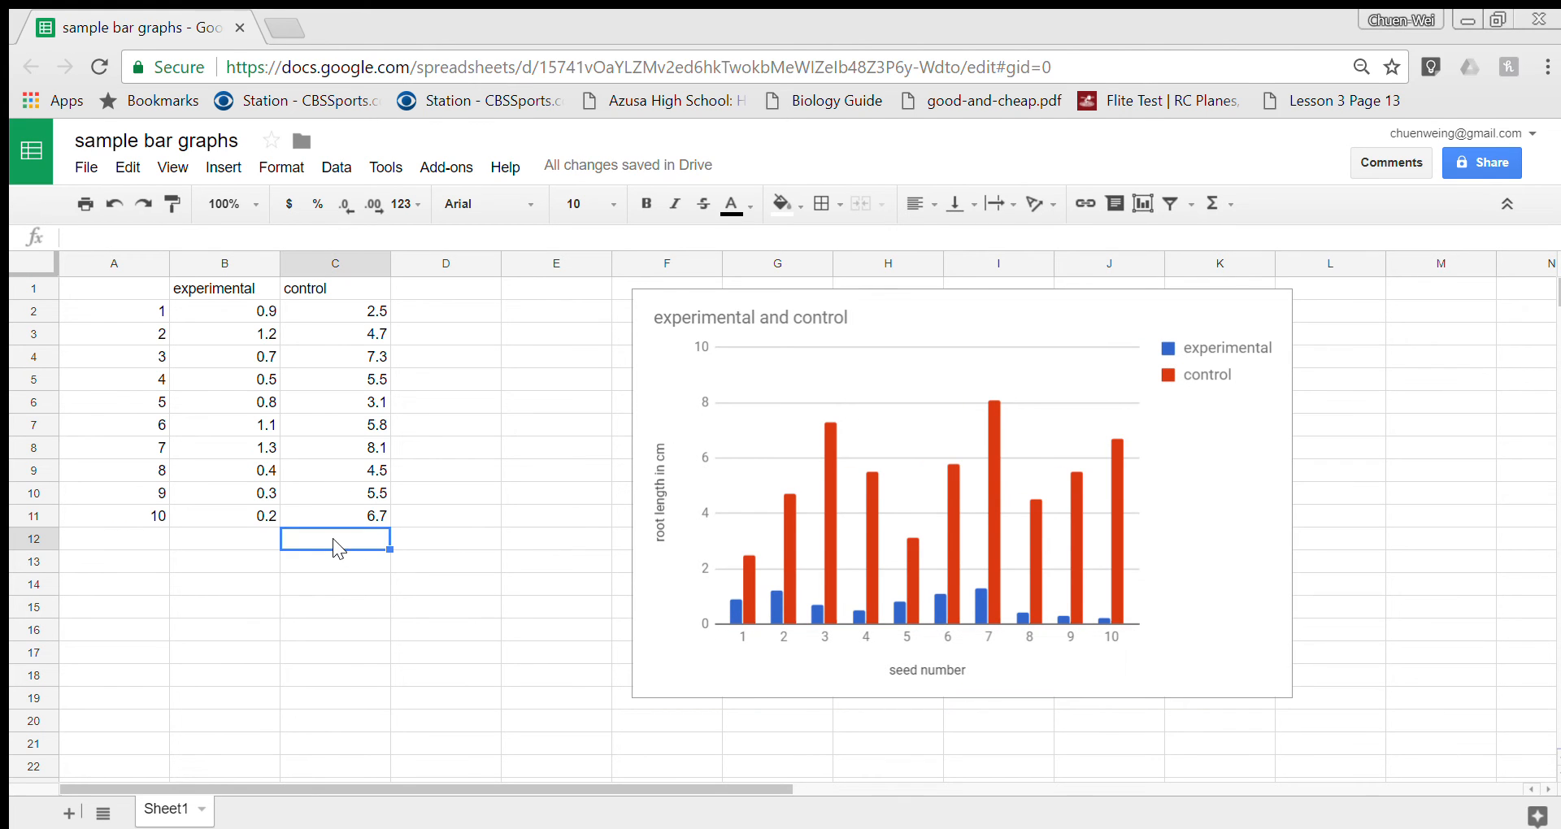
Step: Label A12:A14 mean, median and mode, and start a formula with "=" for the experimental mean
{"action": "left_click", "coordinate": [114, 538]}
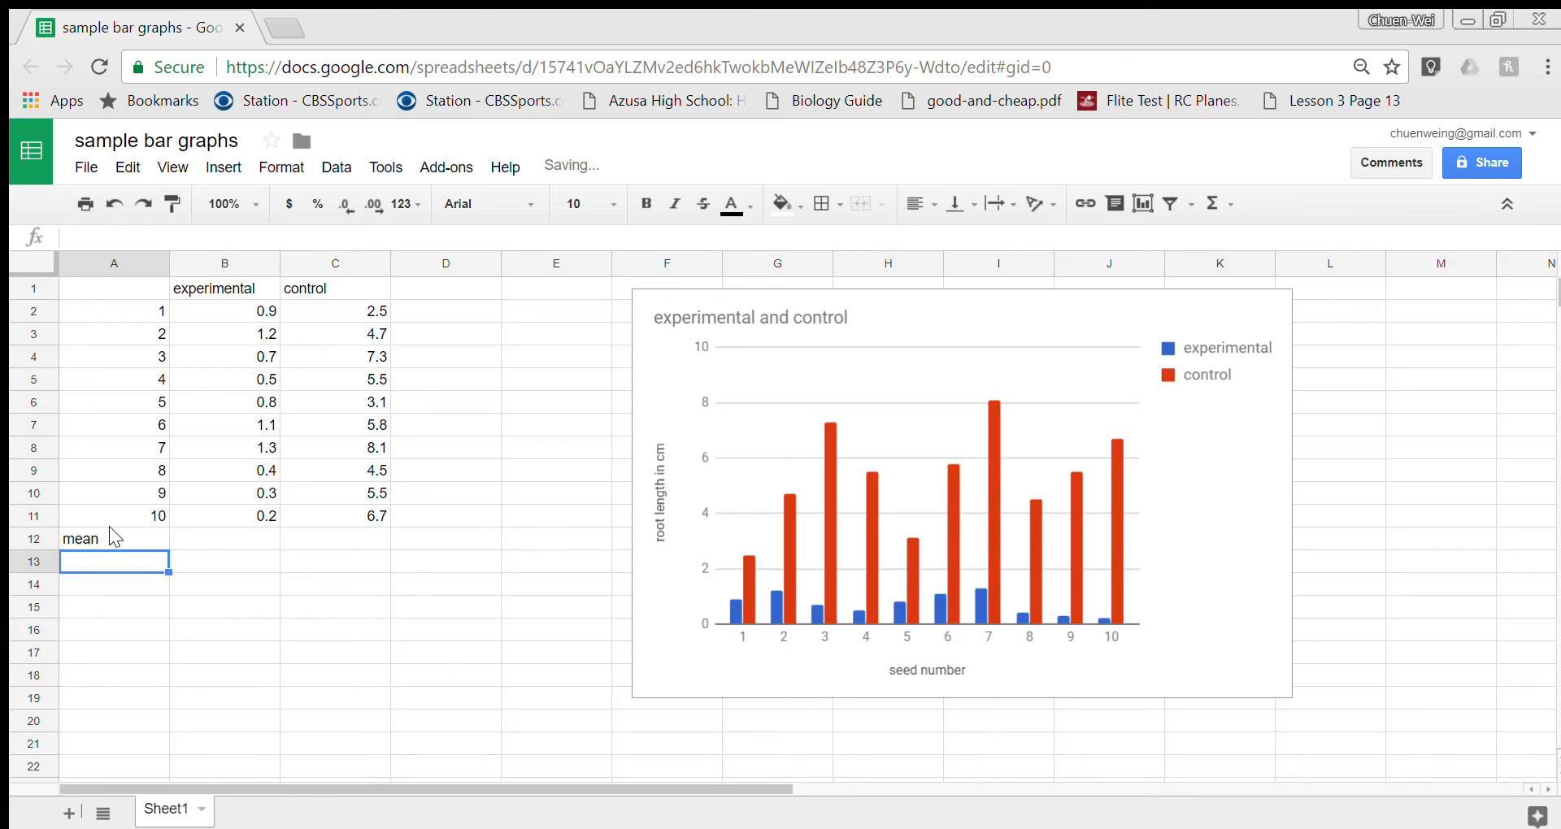
{"action": "type", "text": "mean"}
{"action": "type", "text": "median"}
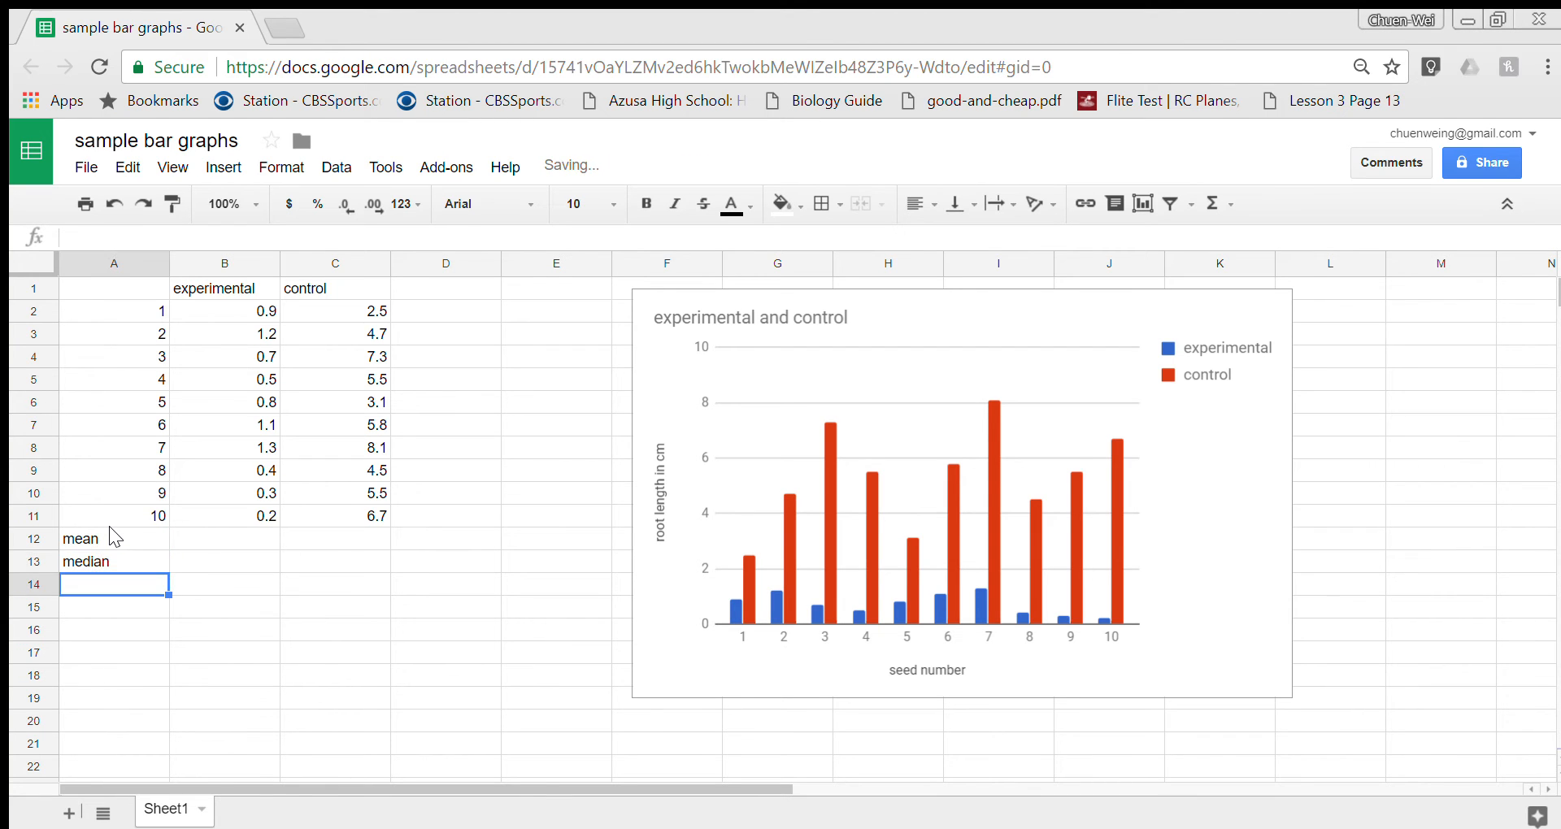
{"action": "type", "text": "mode"}
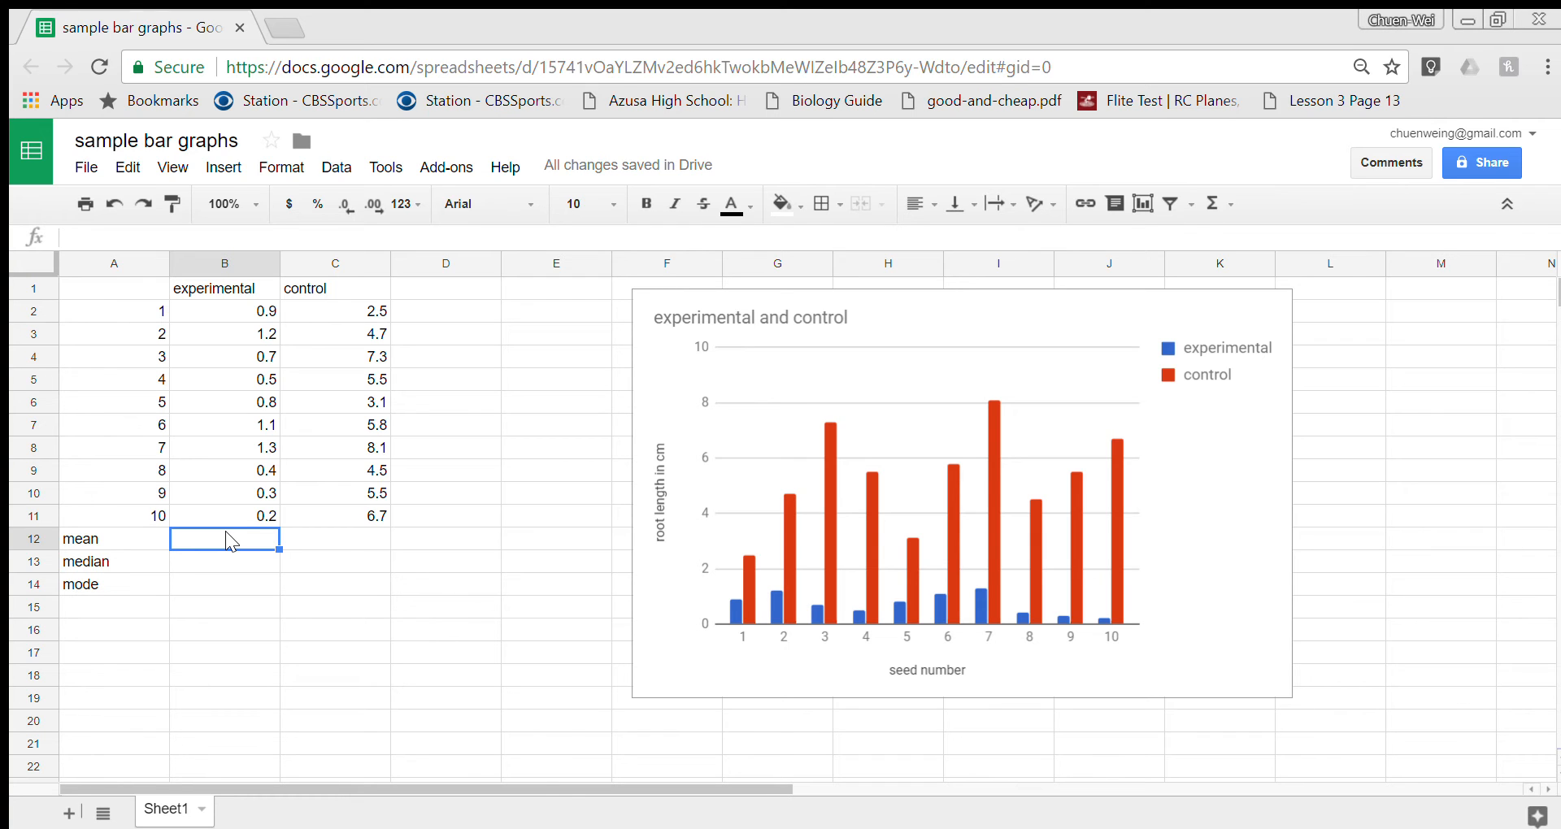
{"action": "type", "text": "="}
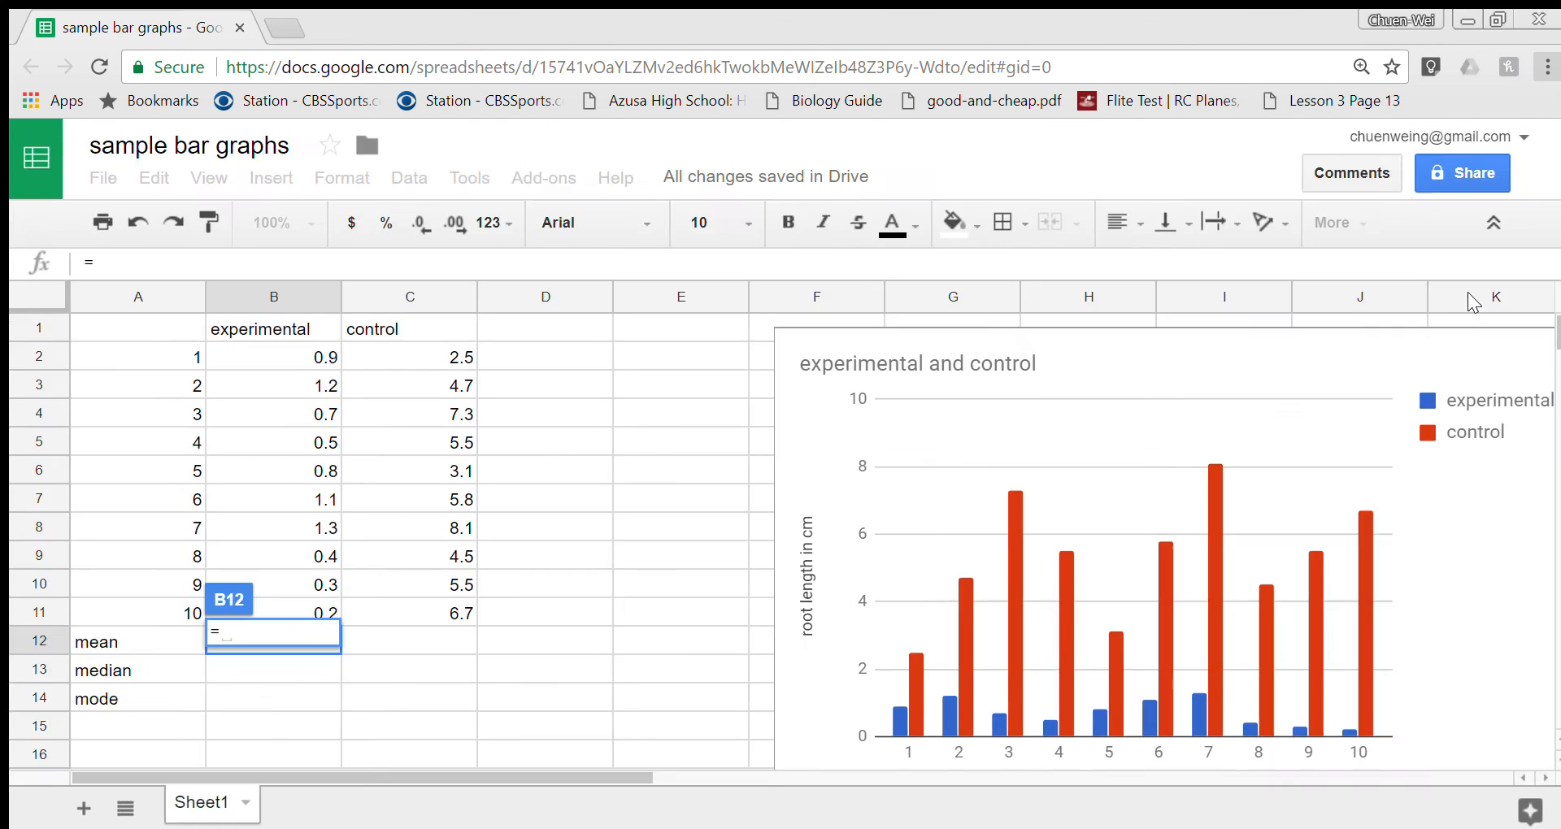
Step: Enter =average(B2:B11) in B12, giving the experimental mean 0.74
{"action": "left_click", "coordinate": [271, 669]}
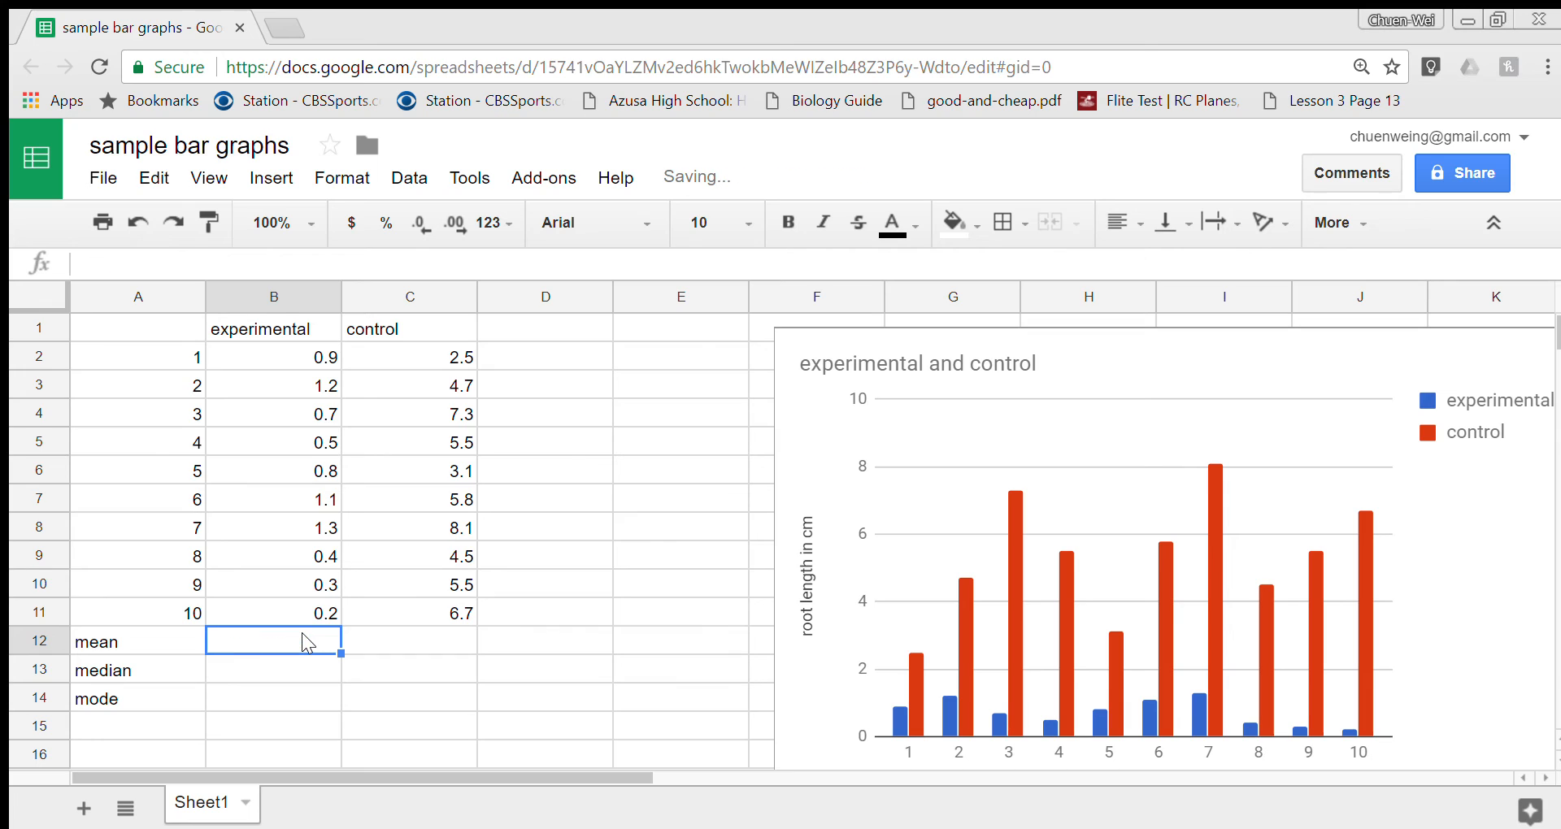
{"action": "type", "text": "="}
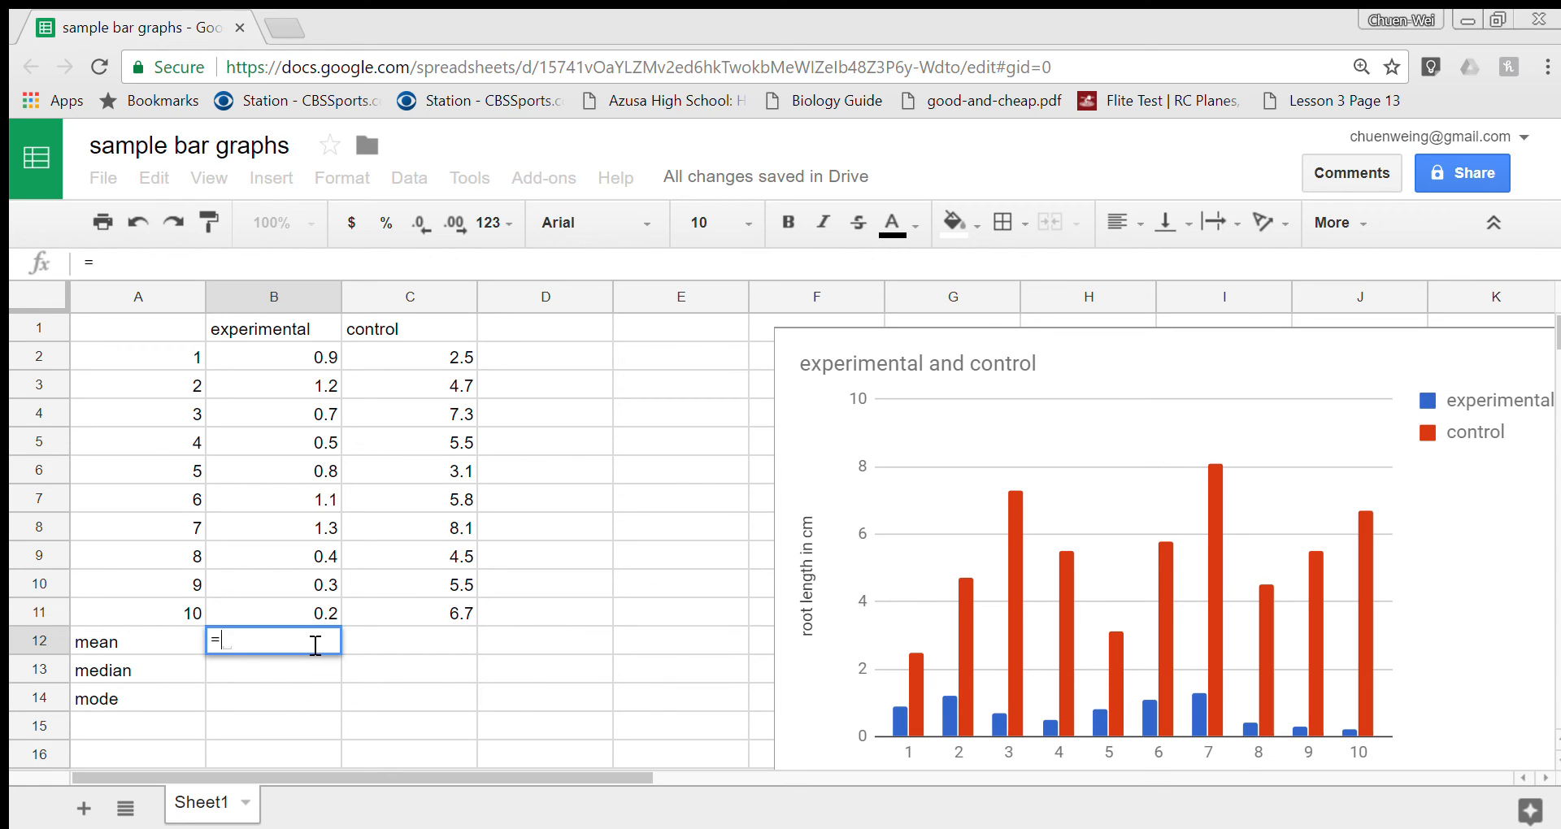
{"action": "type", "text": "a"}
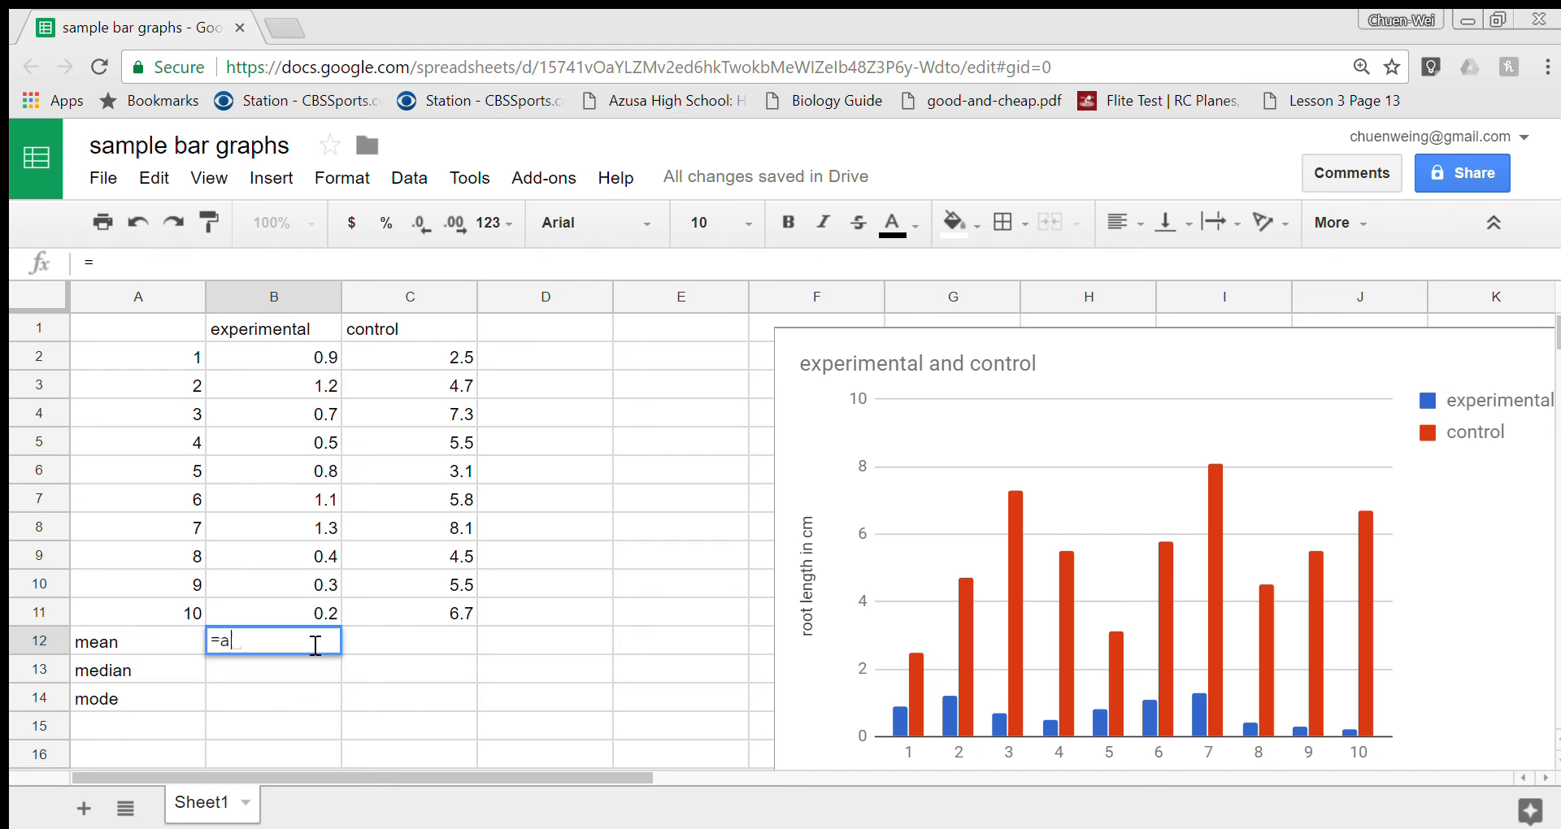
{"action": "type", "text": "verage("}
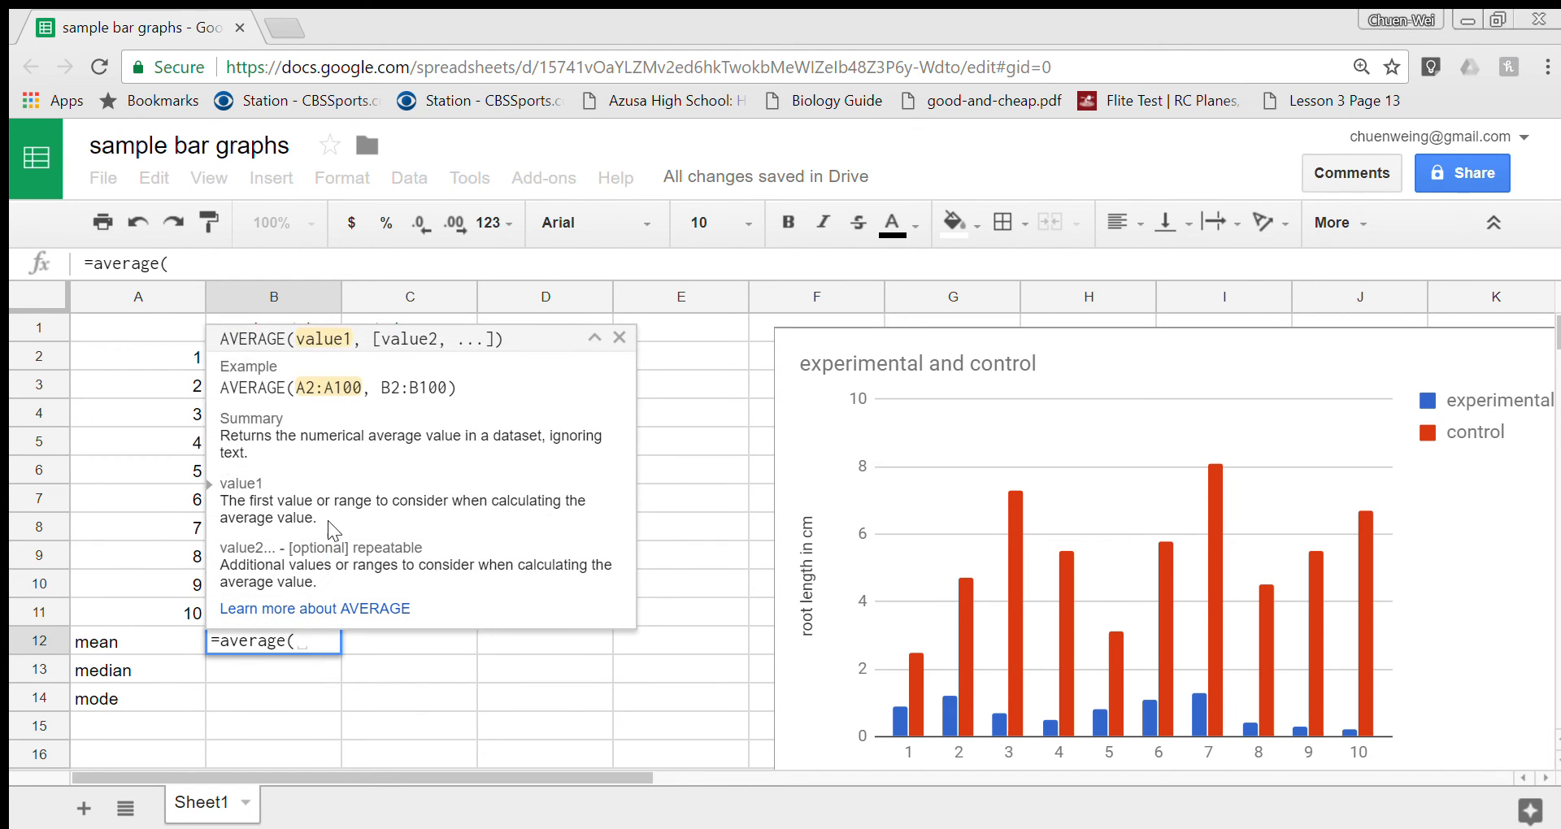
{"action": "left_click", "coordinate": [618, 338]}
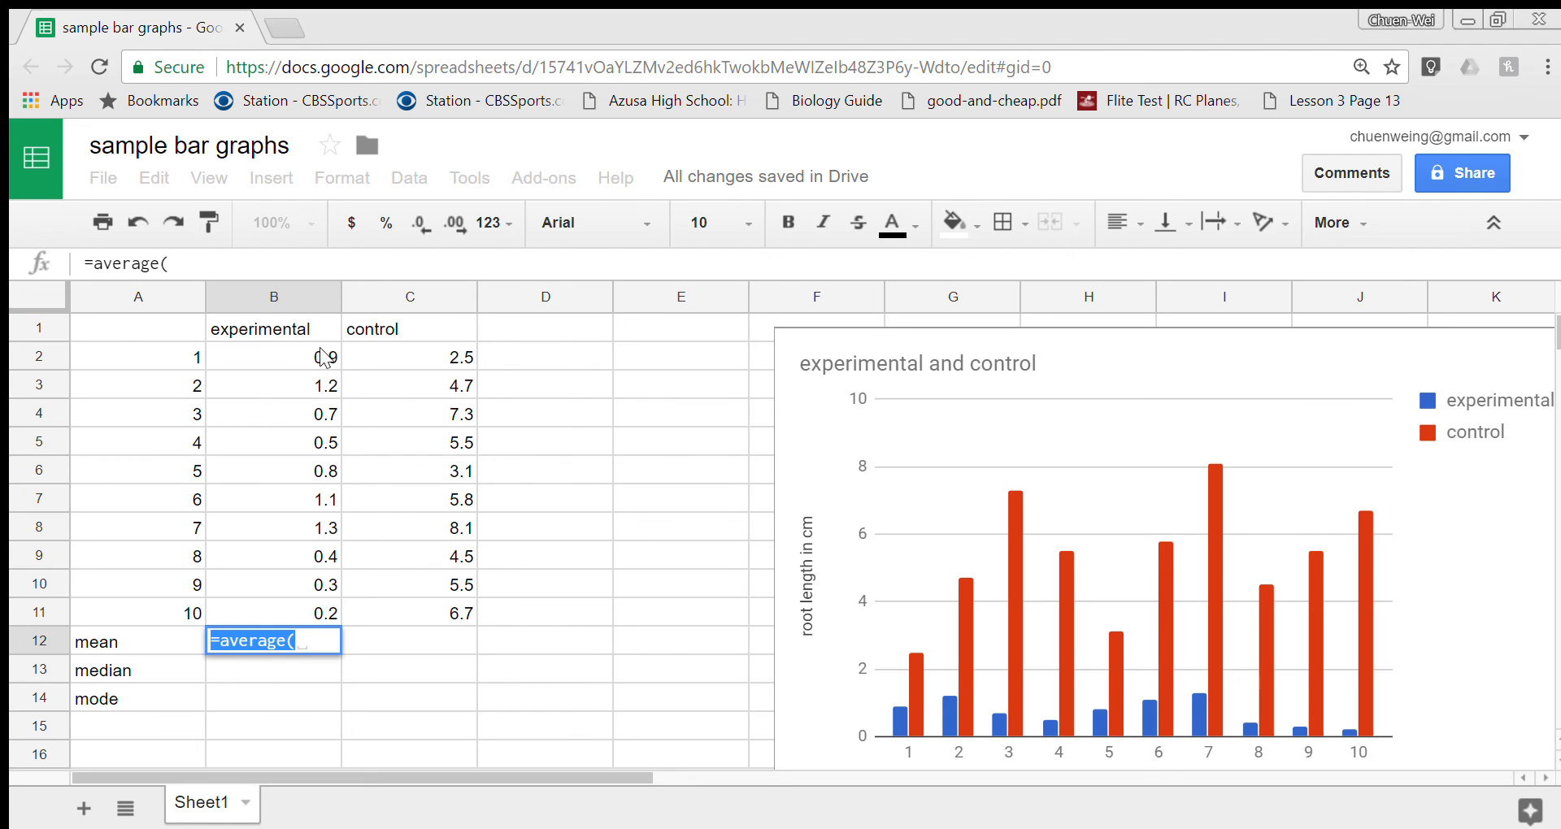
{"action": "left_click", "coordinate": [273, 356]}
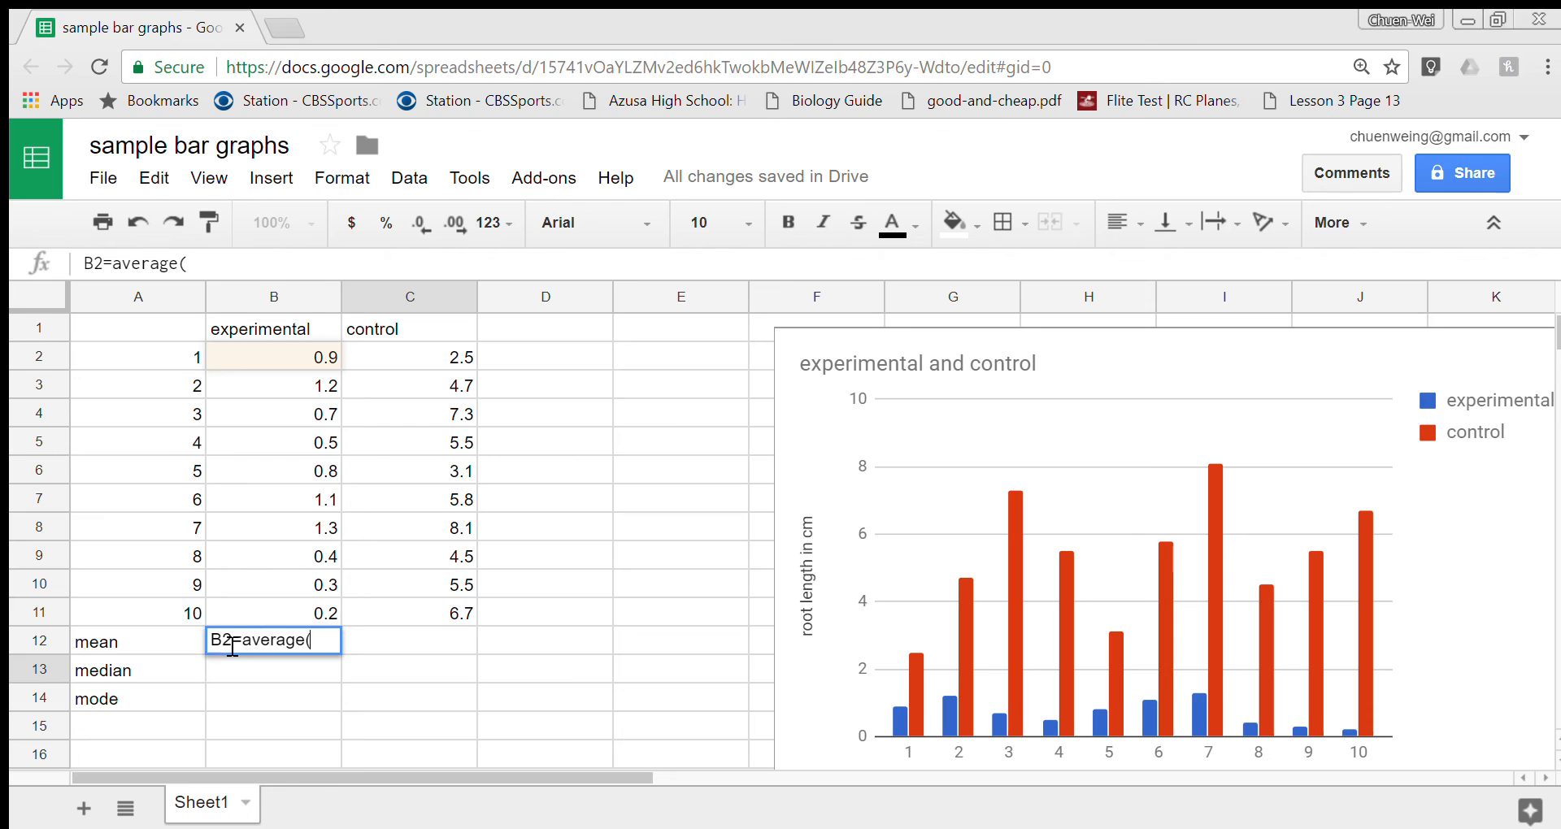
{"action": "key", "text": "Backspace"}
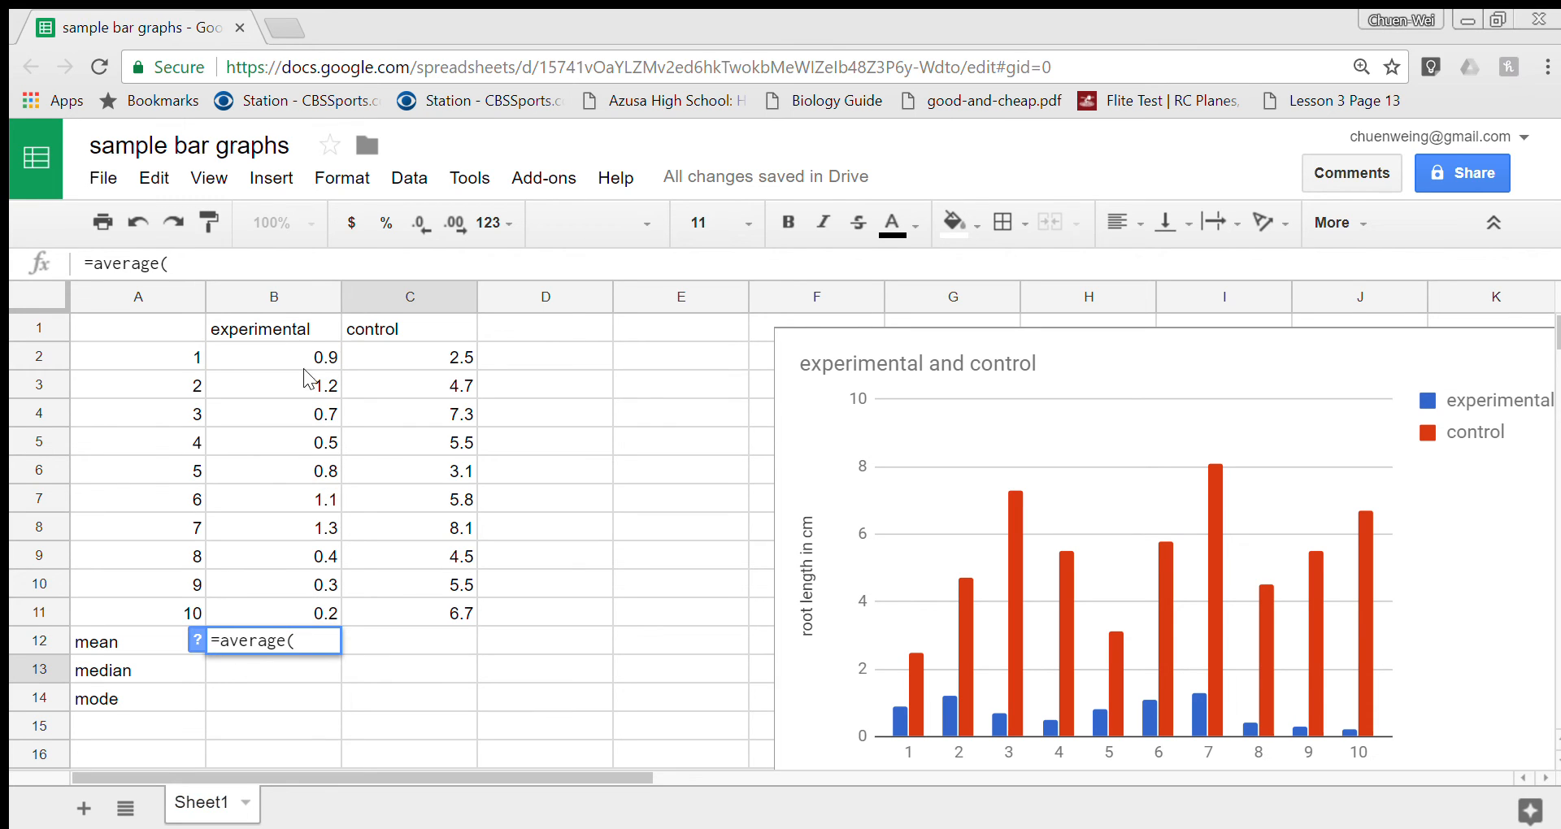
{"action": "left_click_drag", "start_coordinate": [273, 356], "coordinate": [274, 614]}
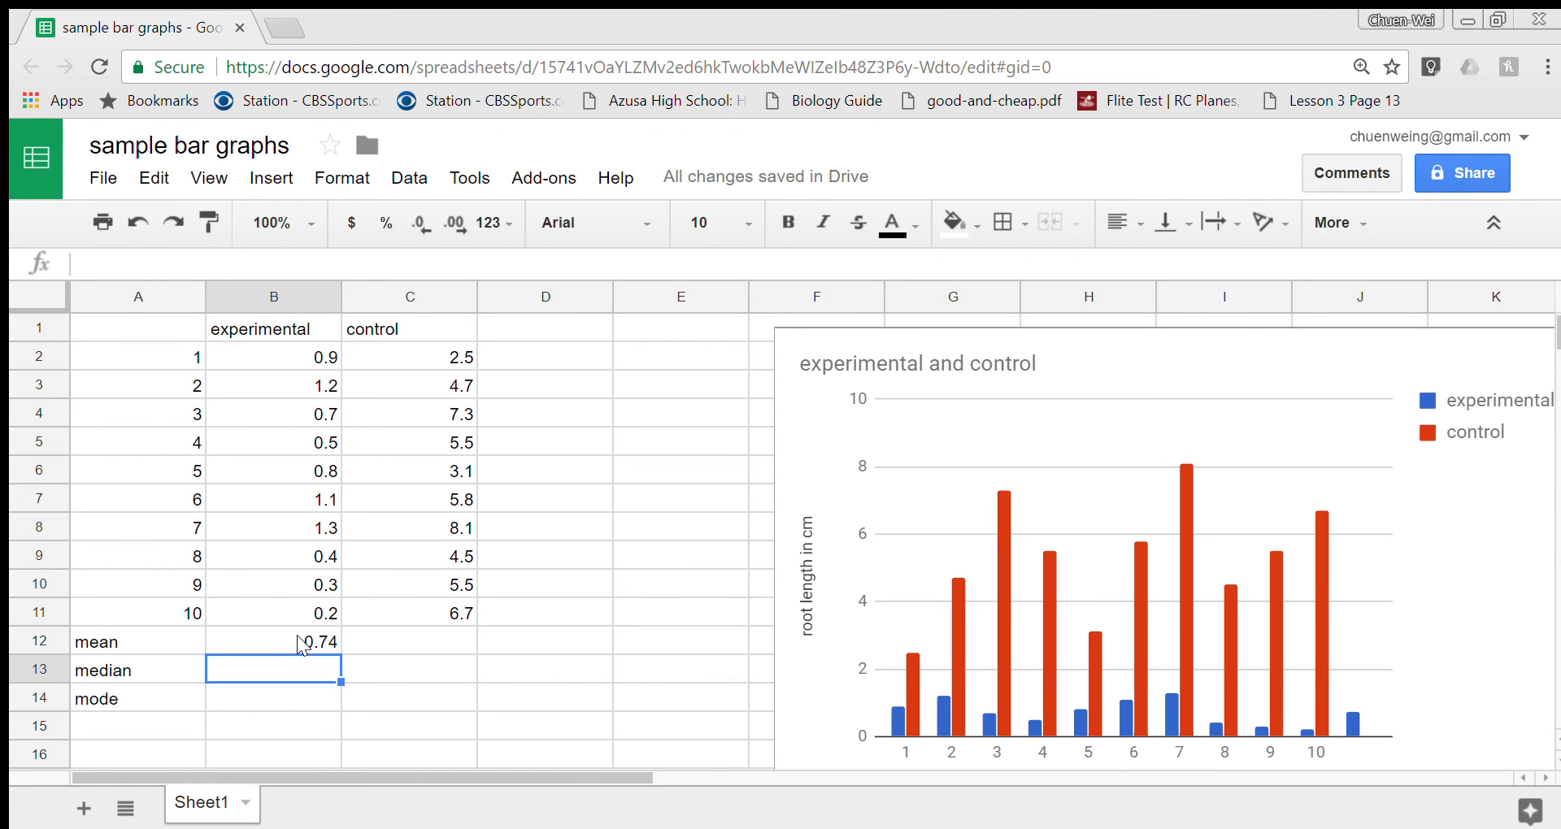
{"action": "mouse_move", "coordinate": [277, 666]}
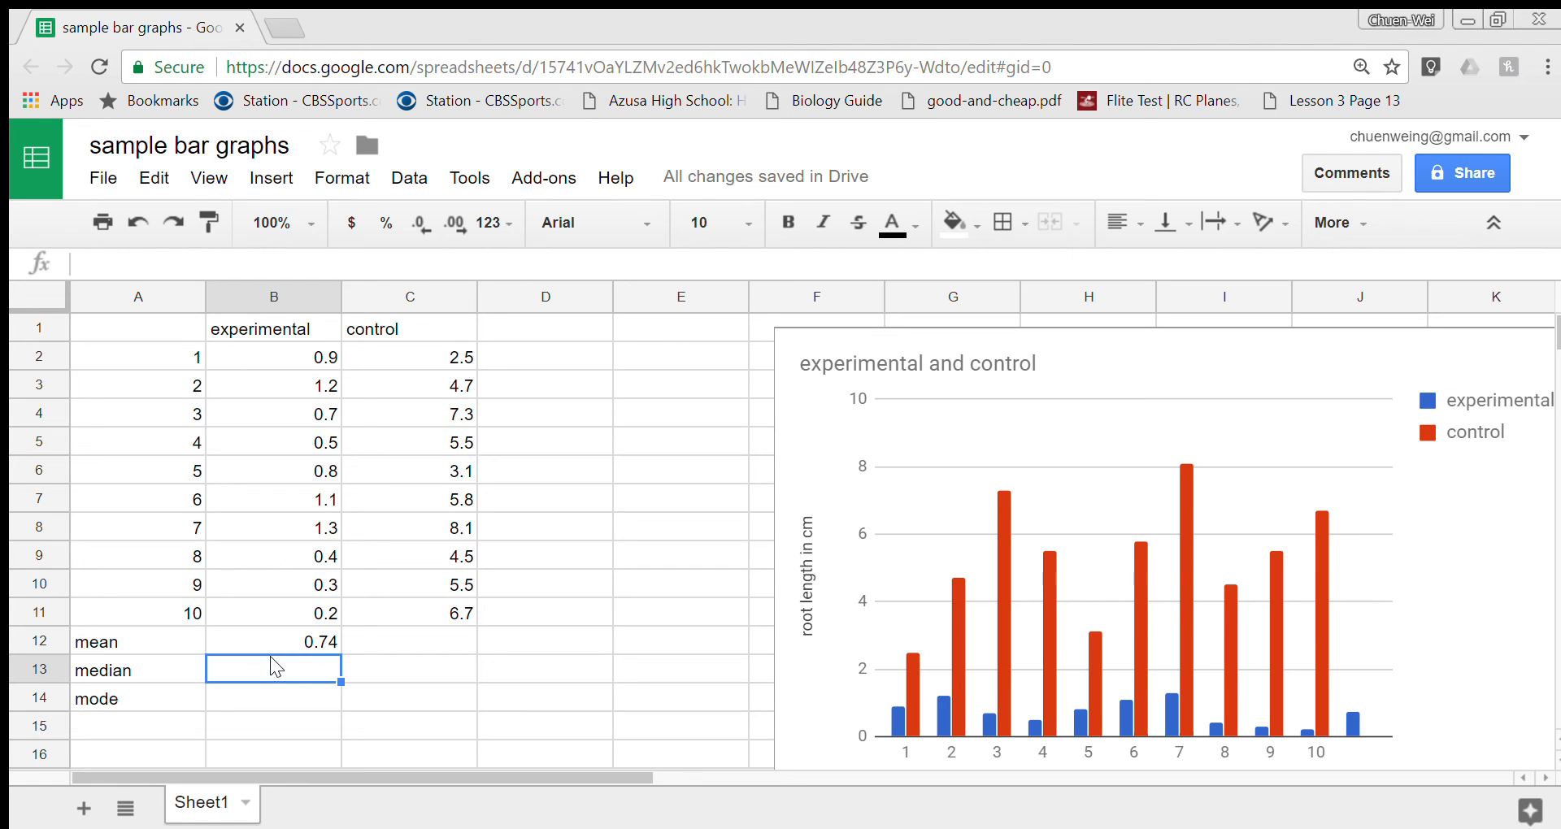
Step: Enter =median( over the experimental values in B13, giving 0.74
{"action": "type", "text": "=m"}
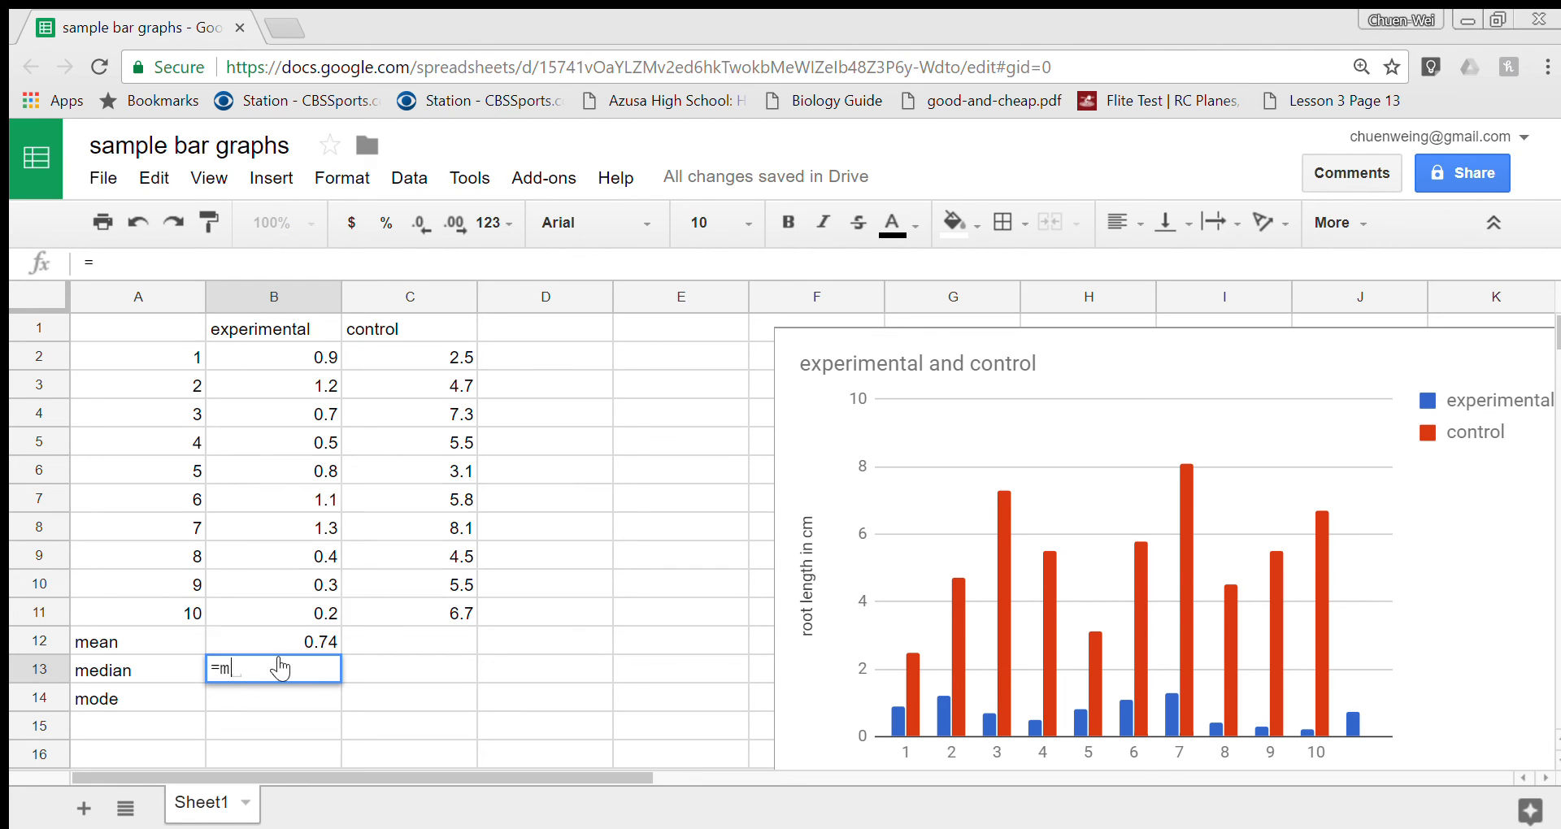
{"action": "type", "text": "edian"}
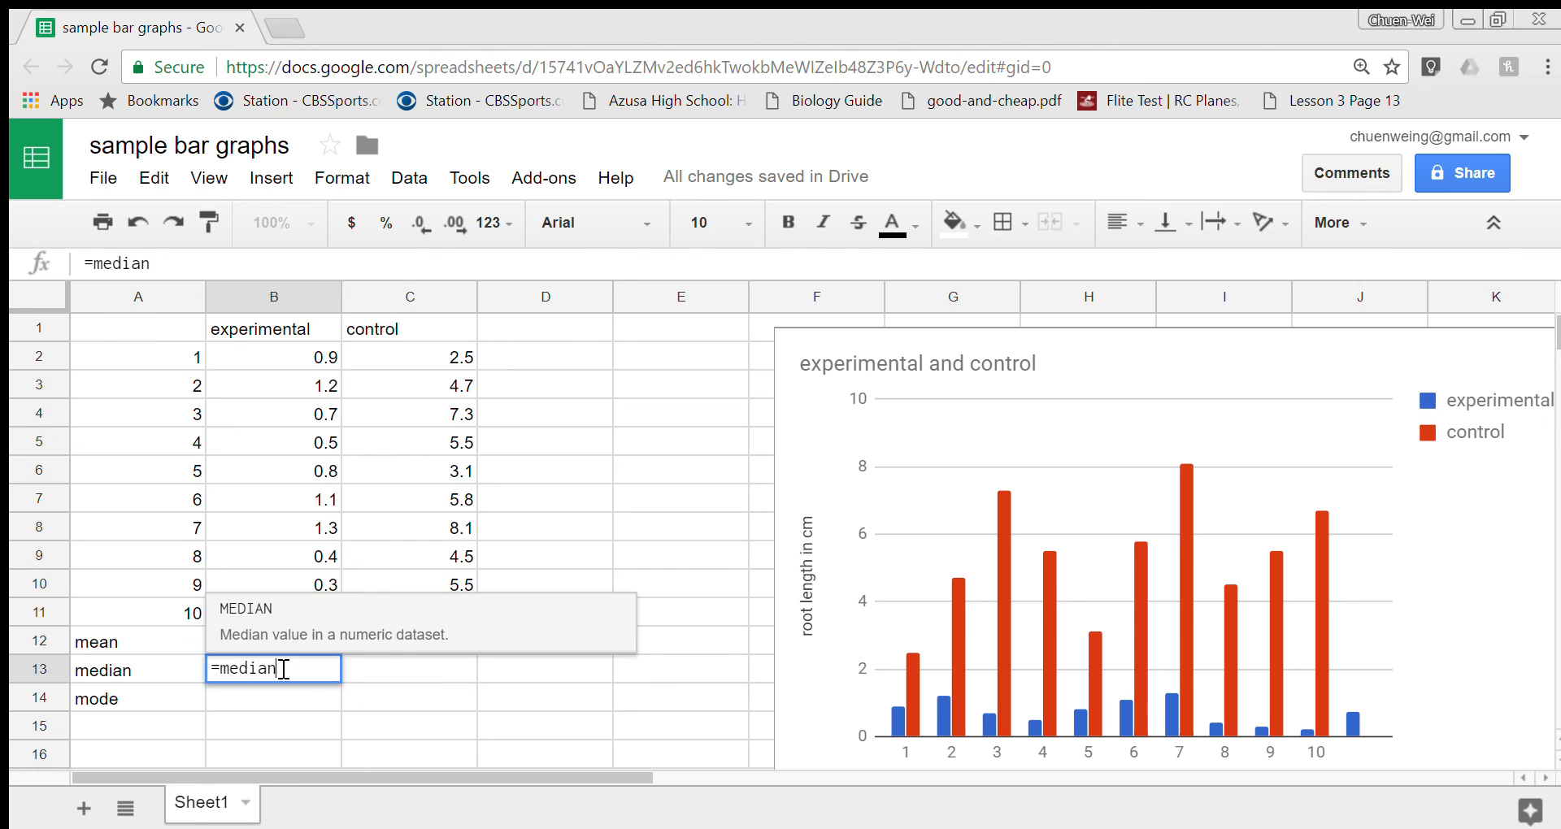
{"action": "type", "text": "("}
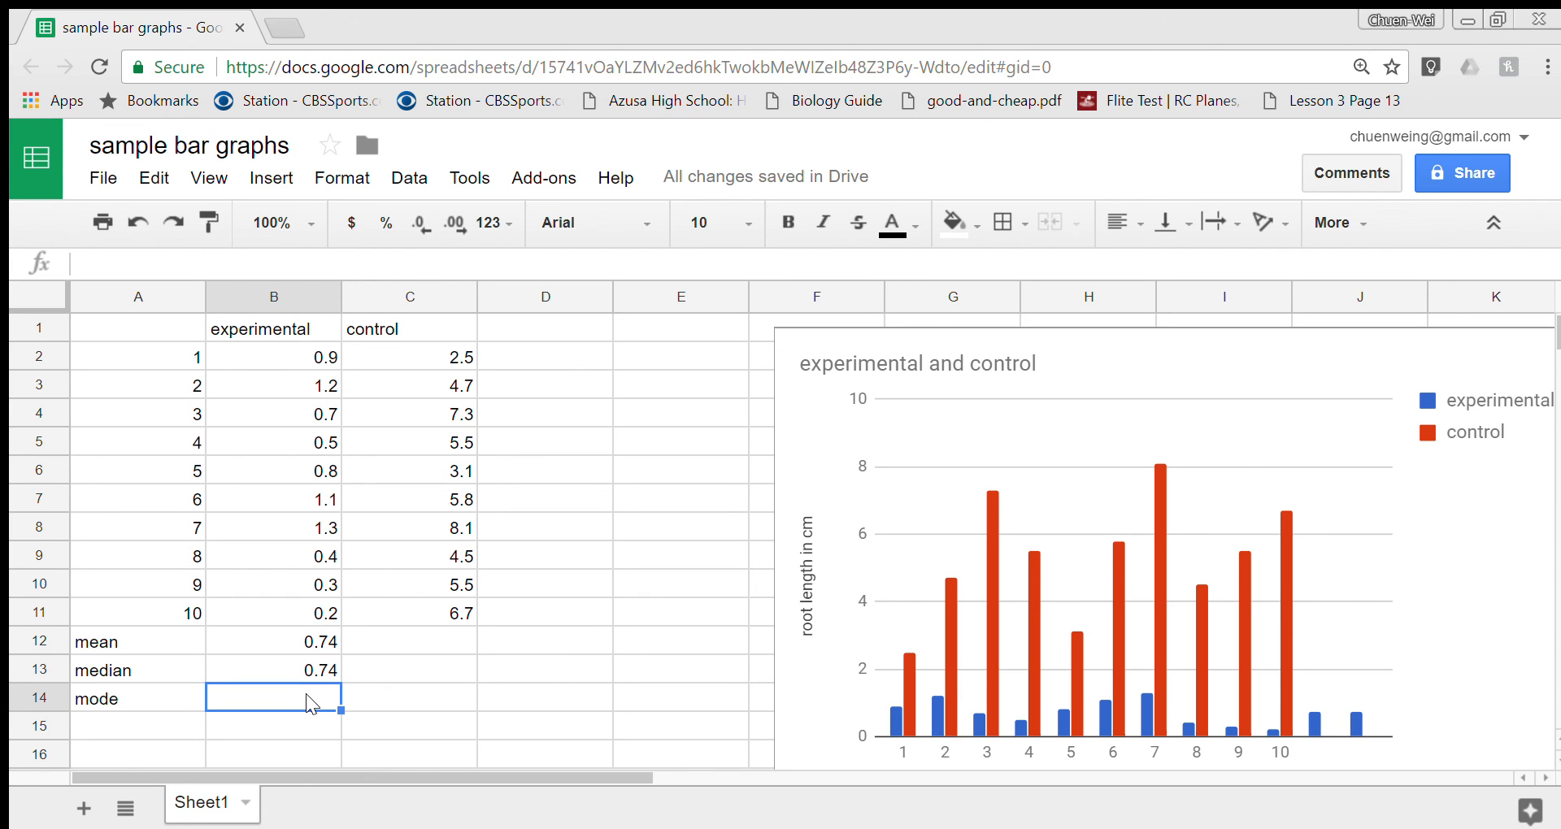
{"action": "type", "text": "=mode(B2:B6"}
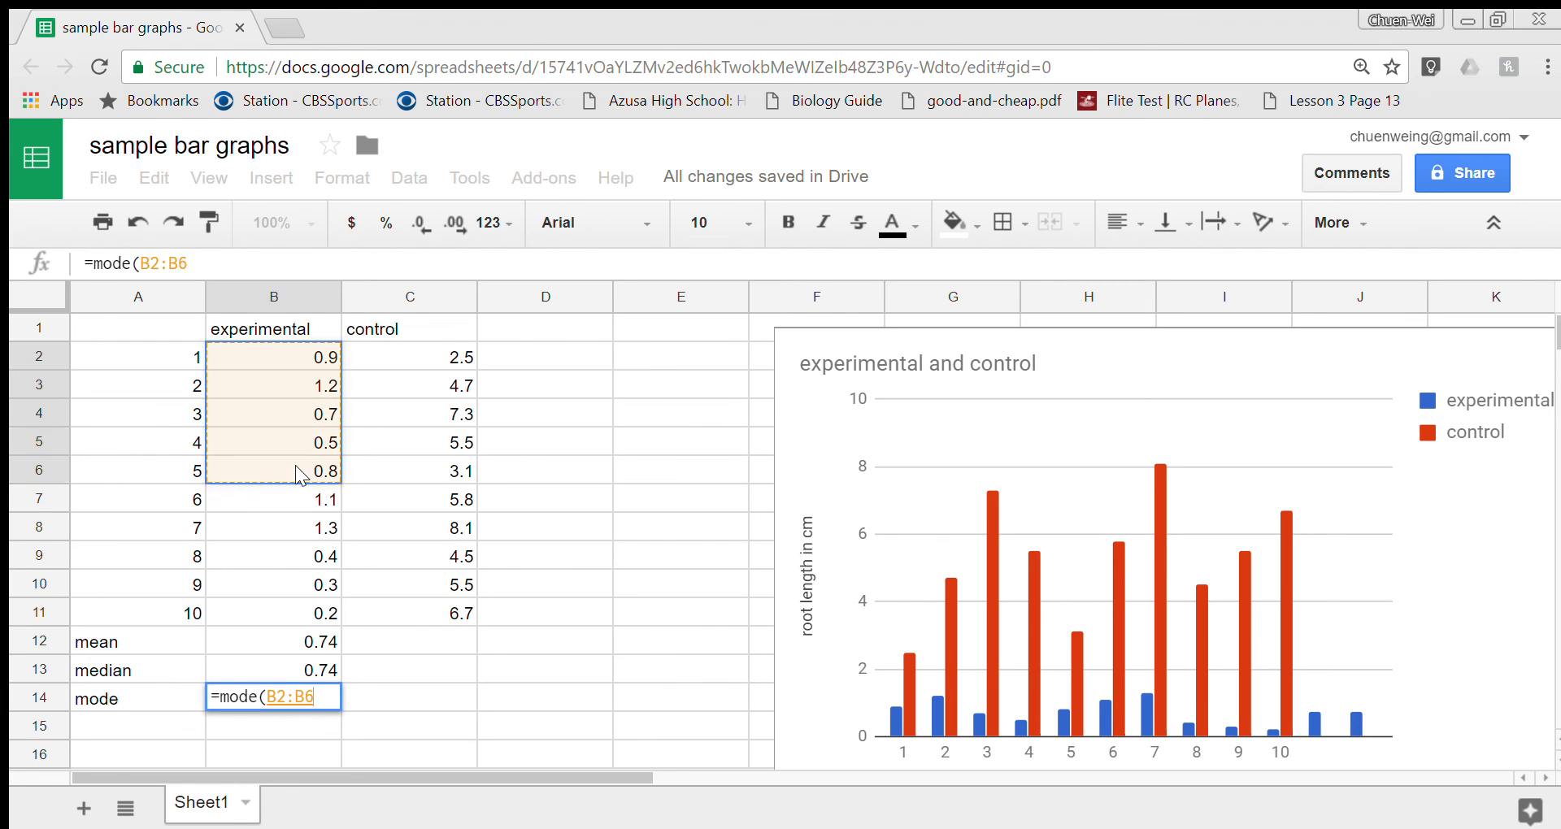
{"action": "left_click_drag", "start_coordinate": [273, 472], "coordinate": [273, 613]}
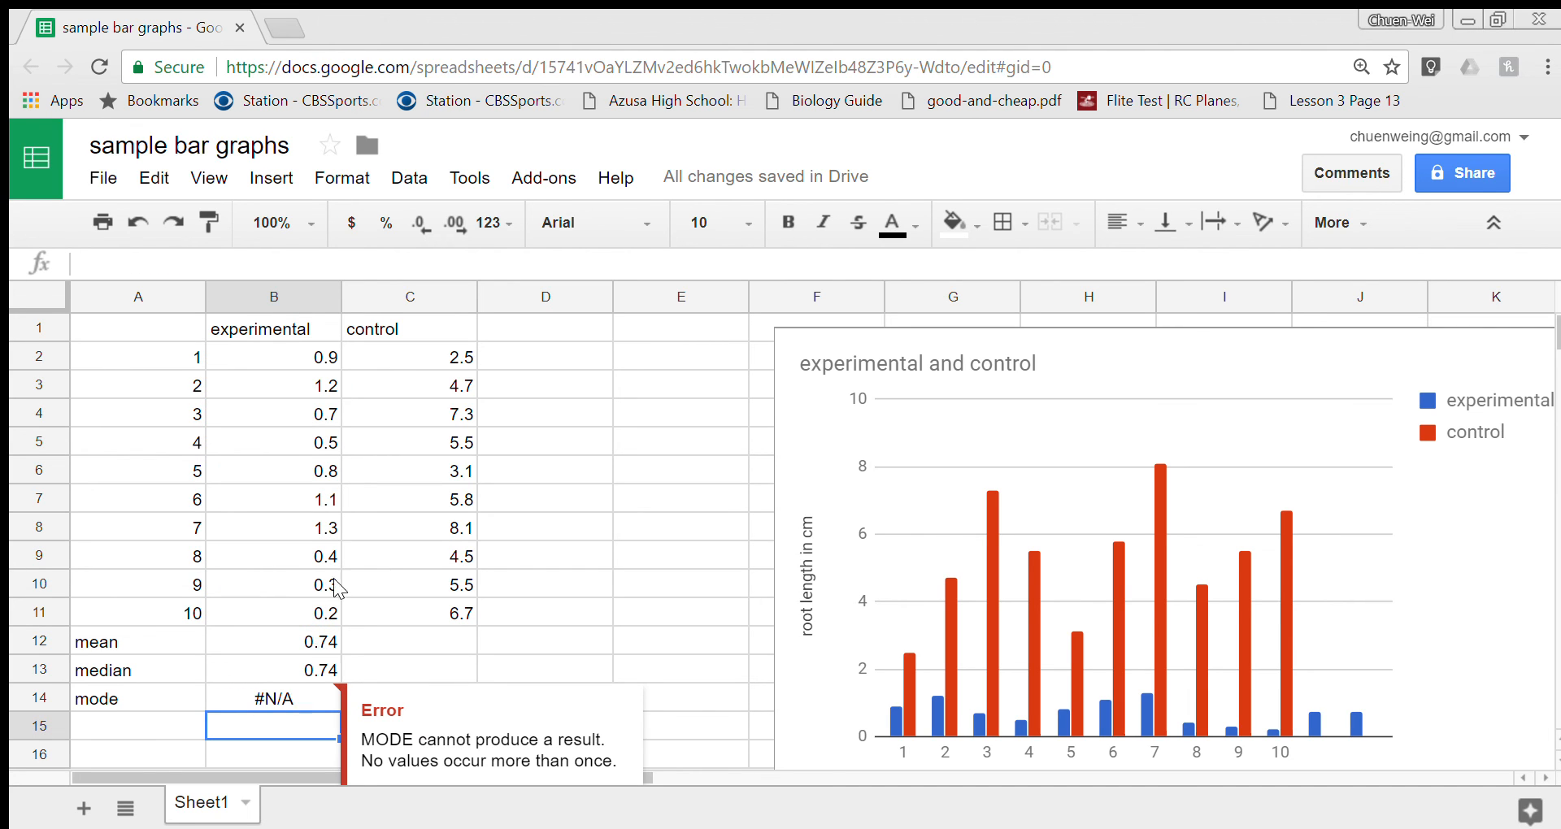
{"action": "left_click", "coordinate": [273, 697]}
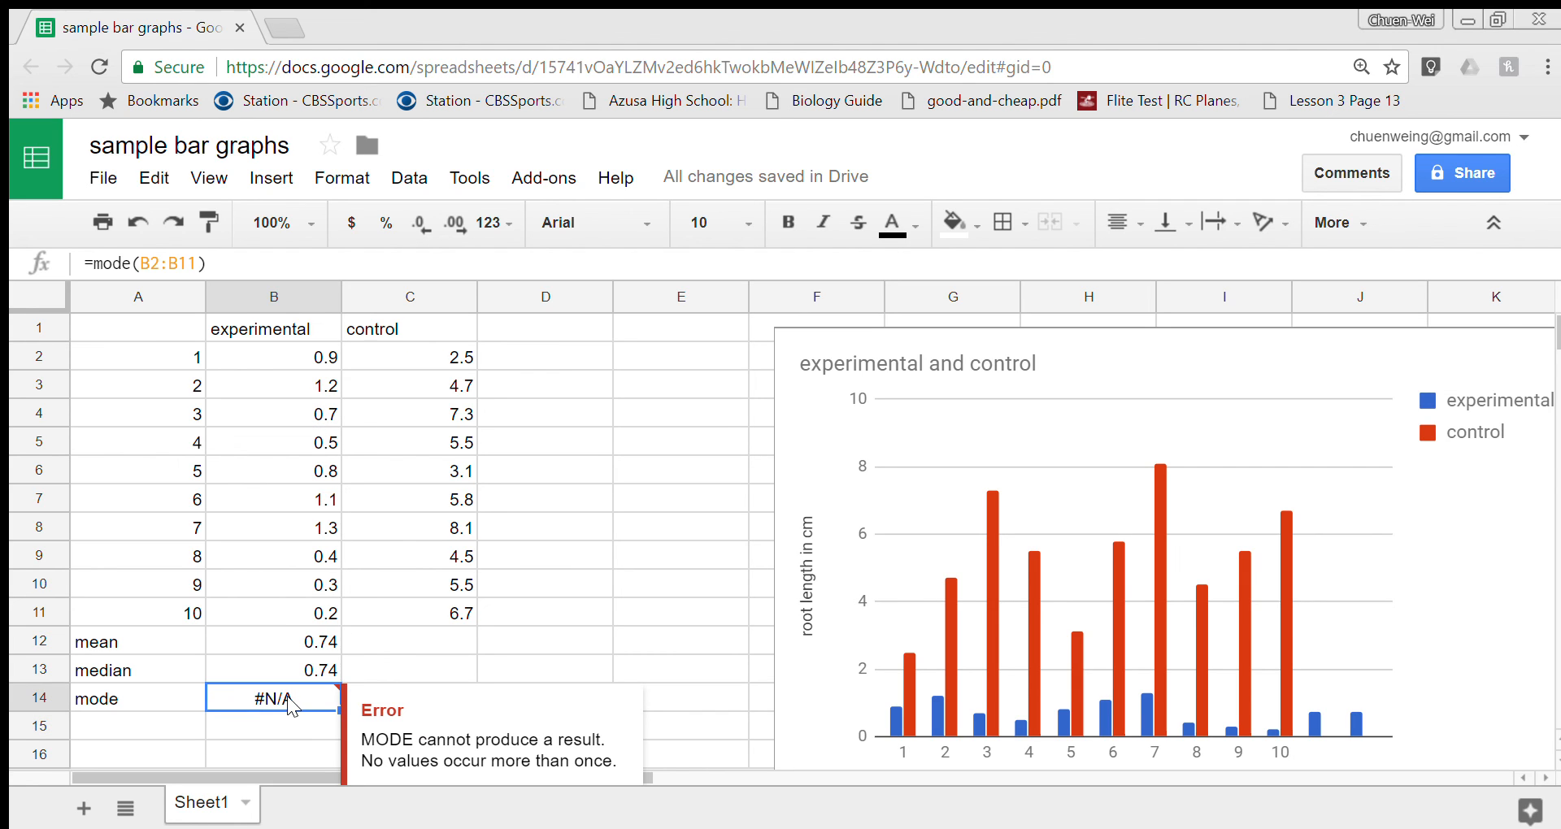
{"action": "key", "text": "Delete"}
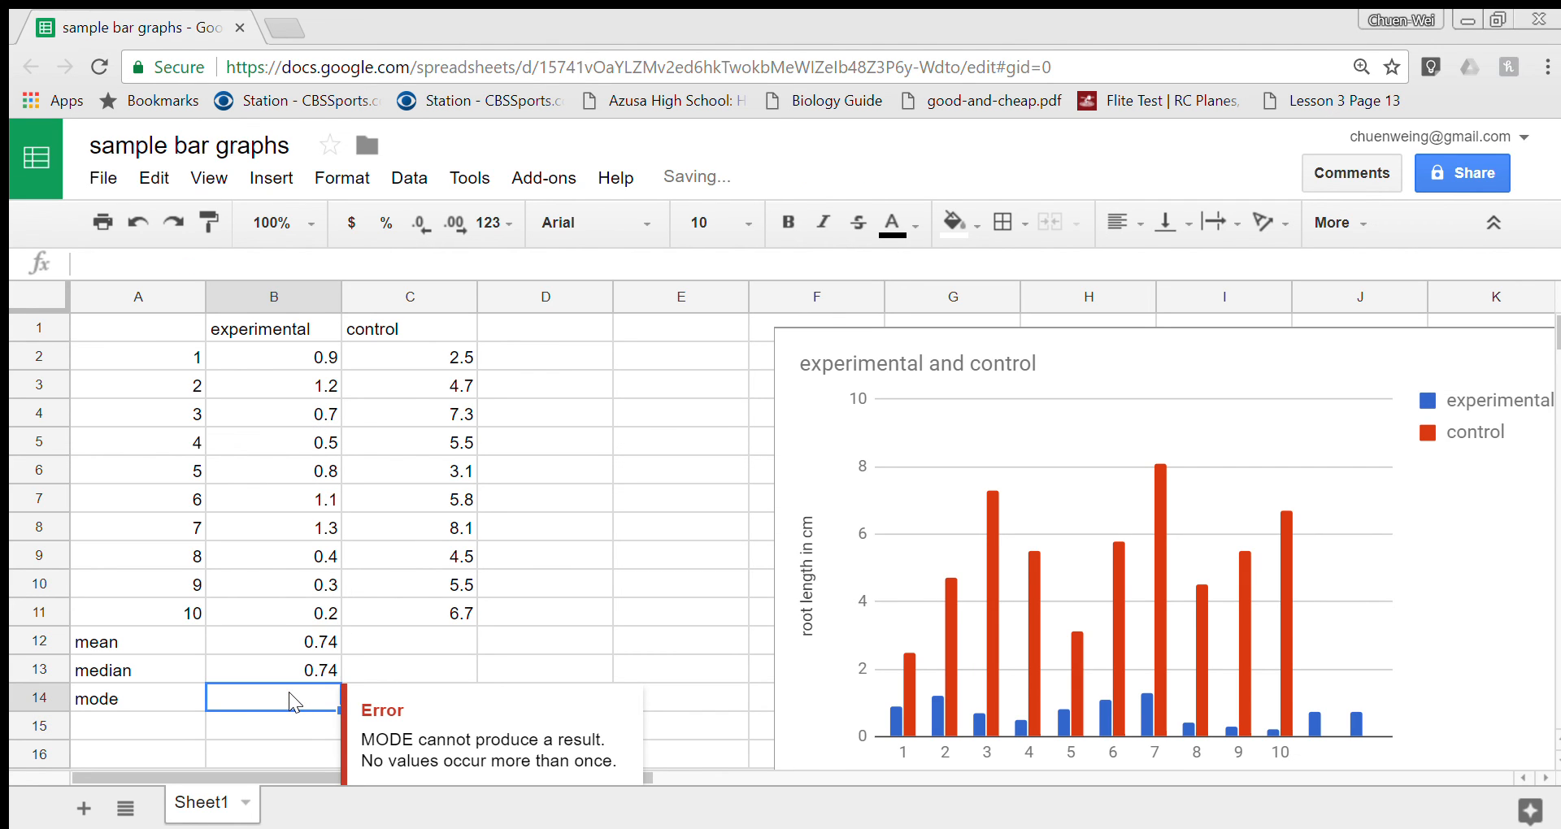
{"action": "left_click", "coordinate": [409, 668]}
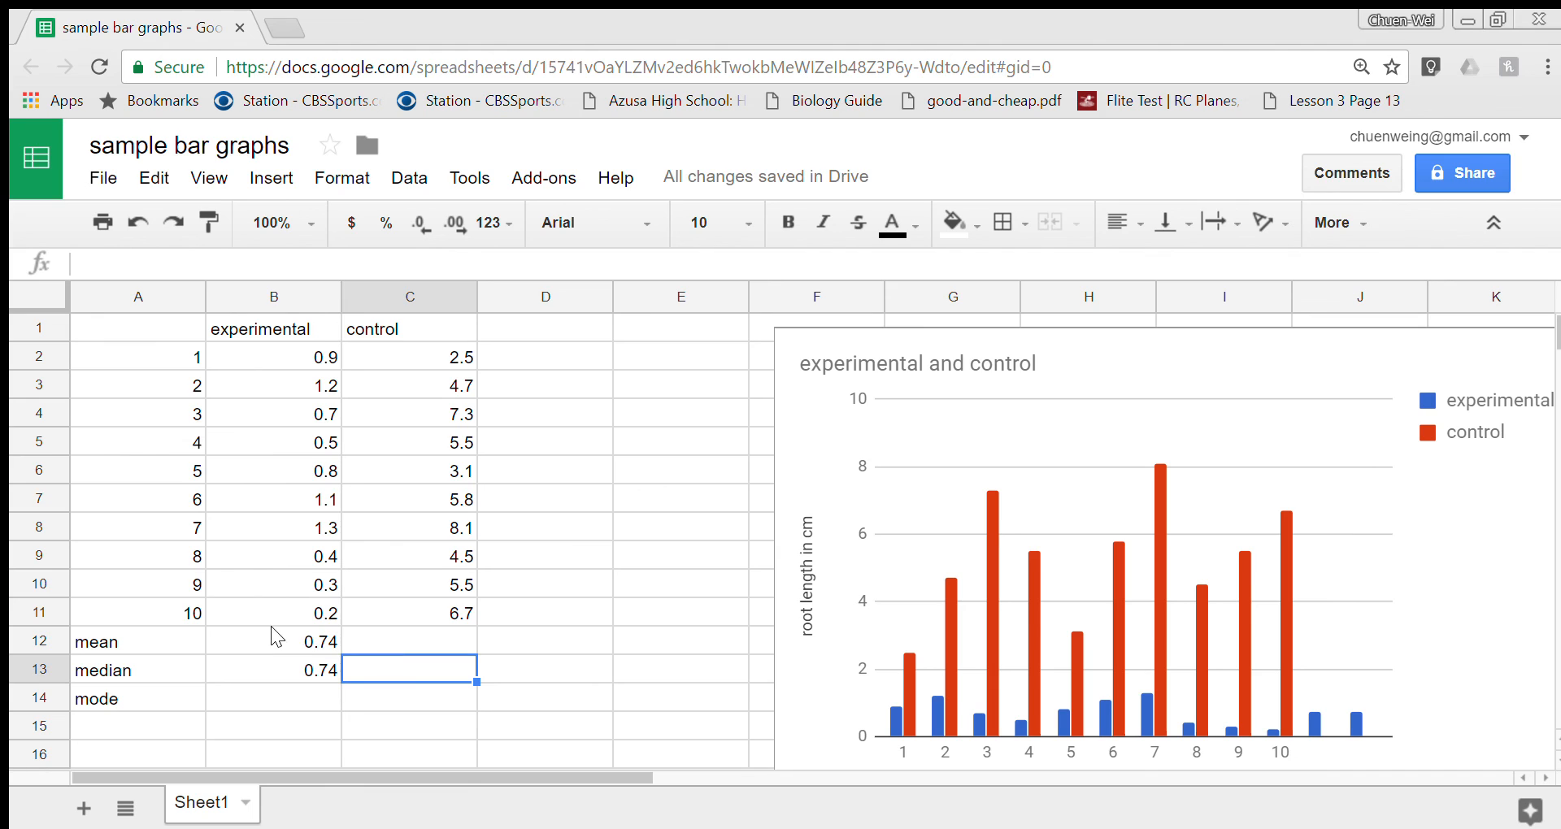
Step: Fill the mean and median formulas from B12:B13 into C12:C13, giving 5.37 and 5.5
{"action": "left_click", "coordinate": [274, 640]}
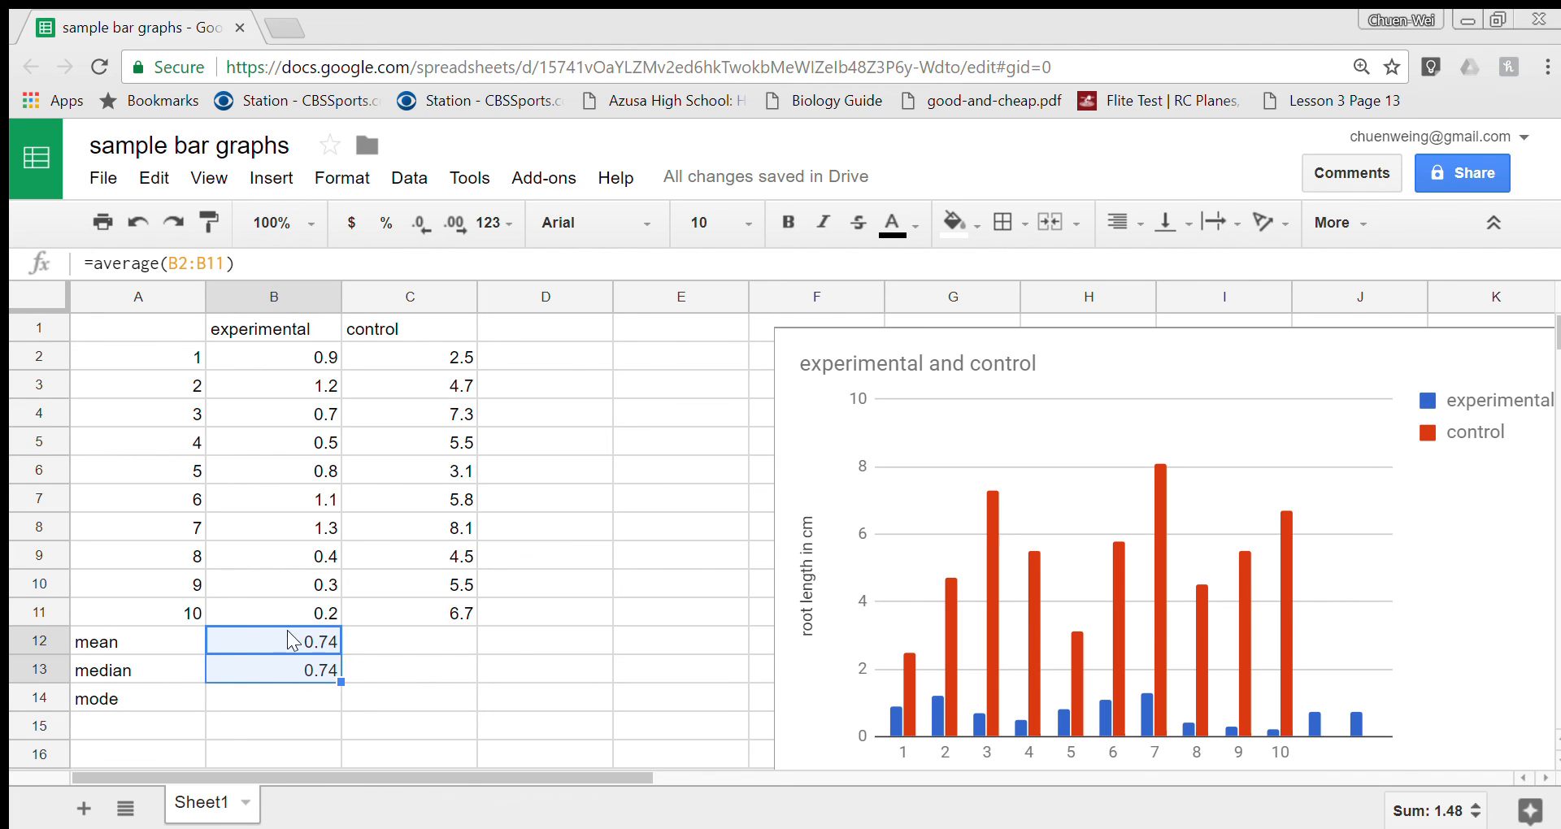
{"action": "mouse_move", "coordinate": [418, 662]}
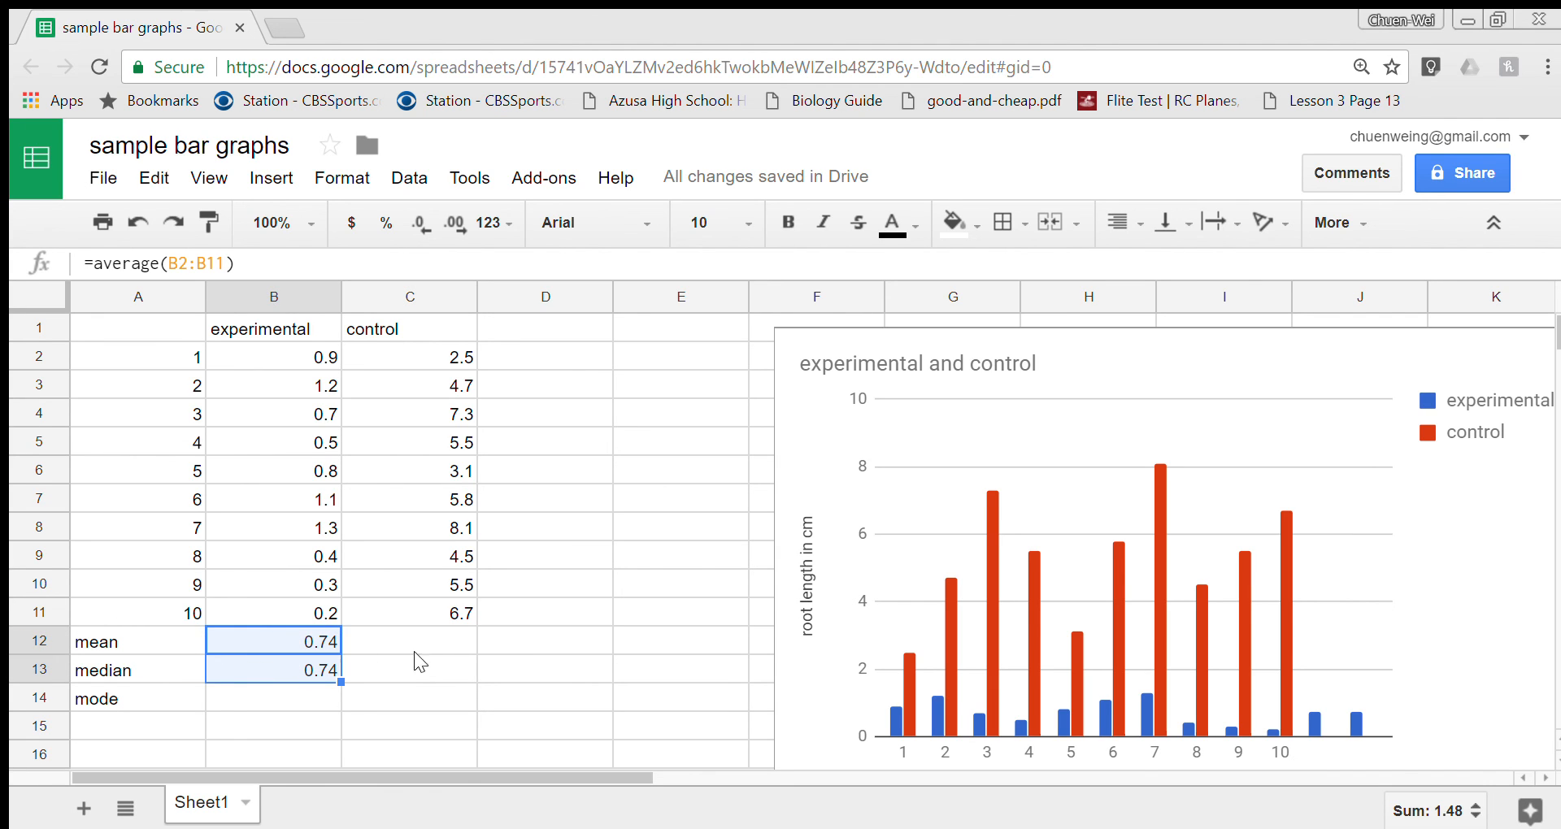
{"action": "mouse_move", "coordinate": [278, 657]}
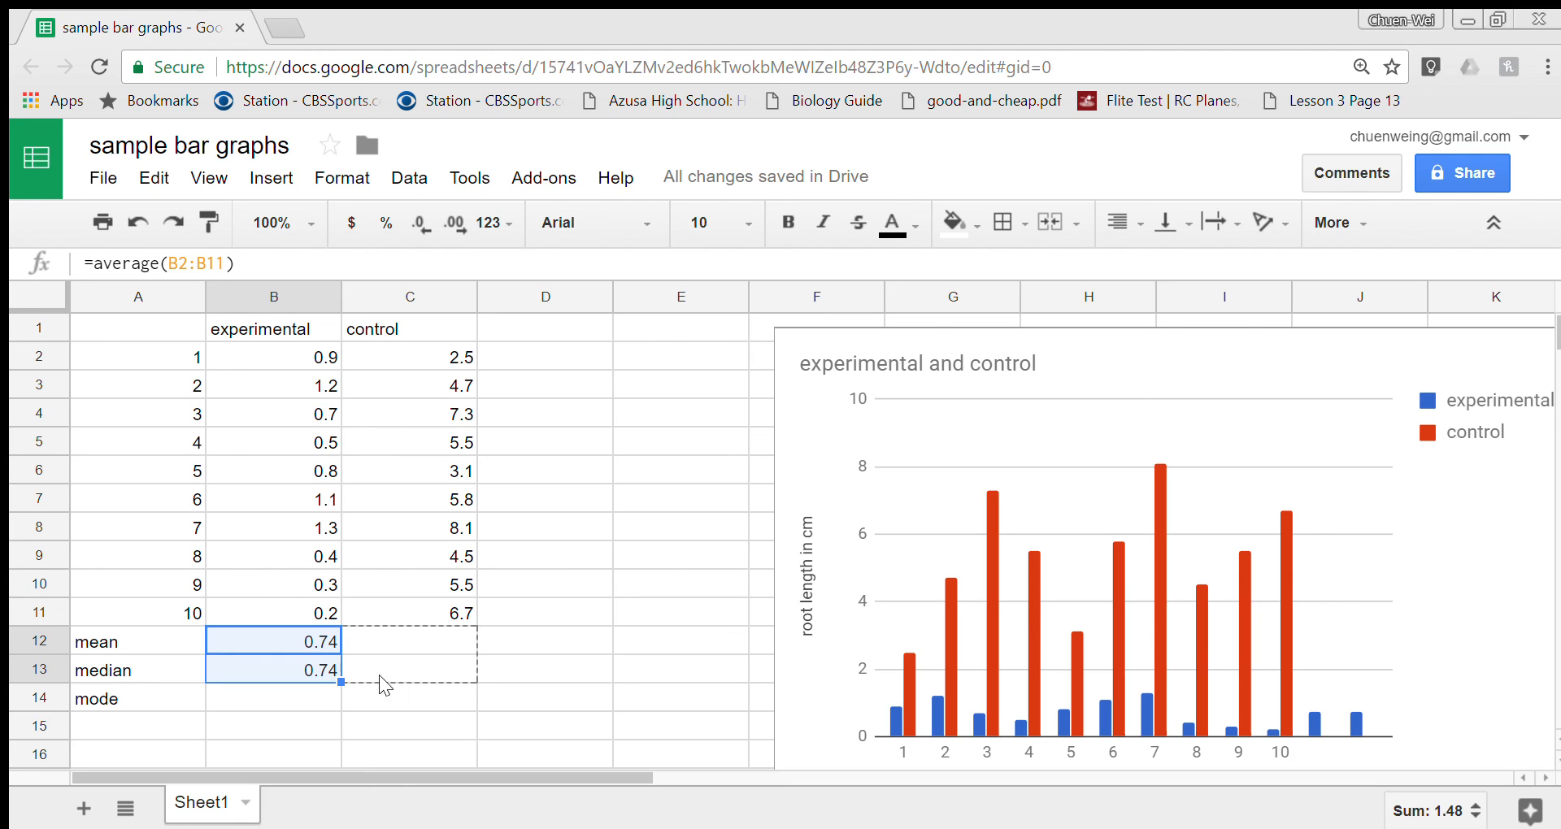
{"action": "left_click", "coordinate": [409, 641]}
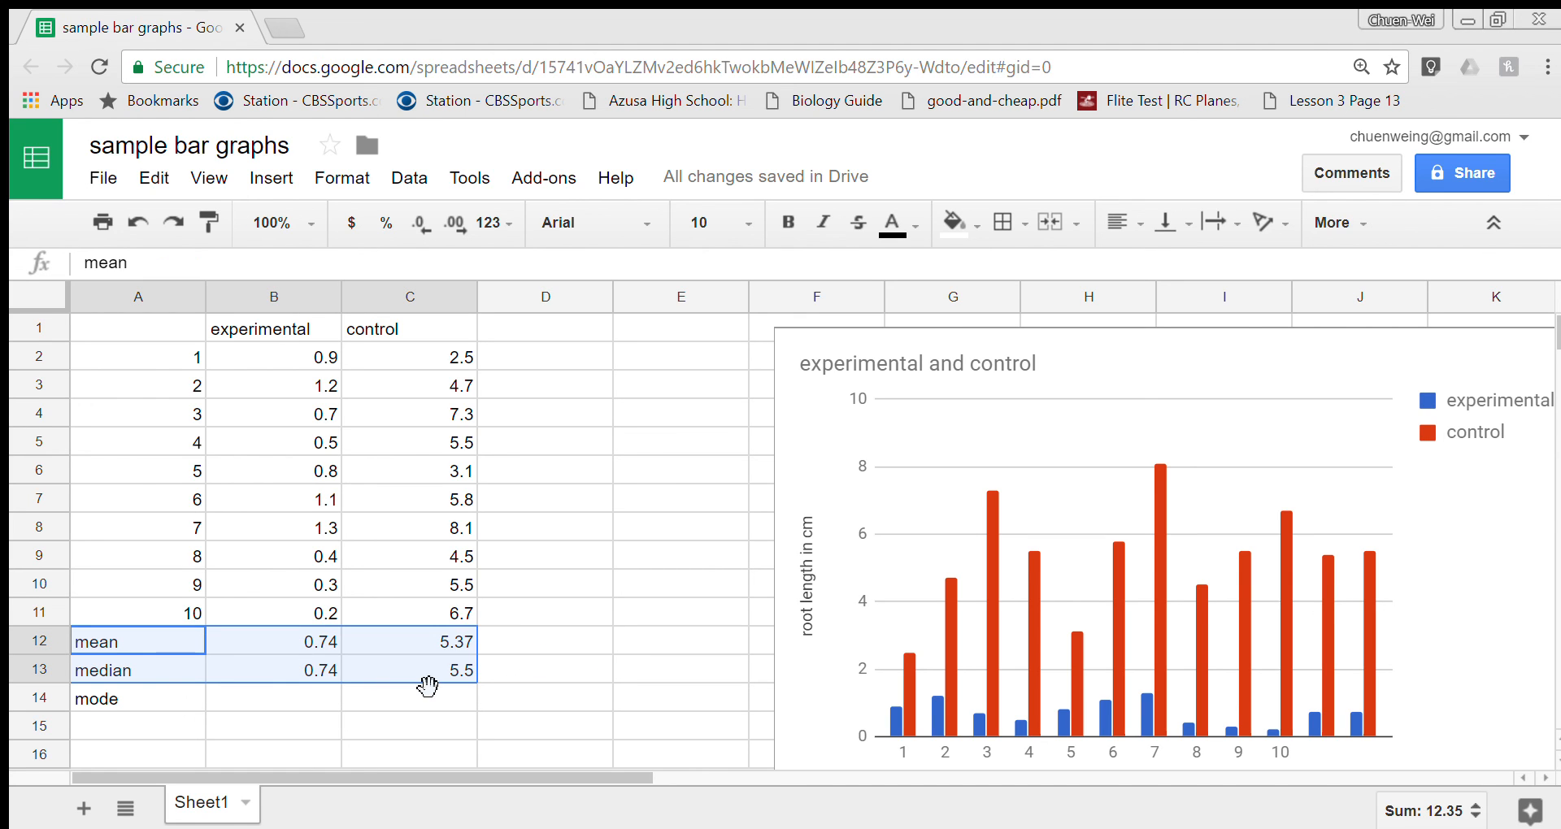
Step: Shade the mean and median rows (A12:C13) with a green fill colour and deselect
{"action": "left_click", "coordinate": [953, 223]}
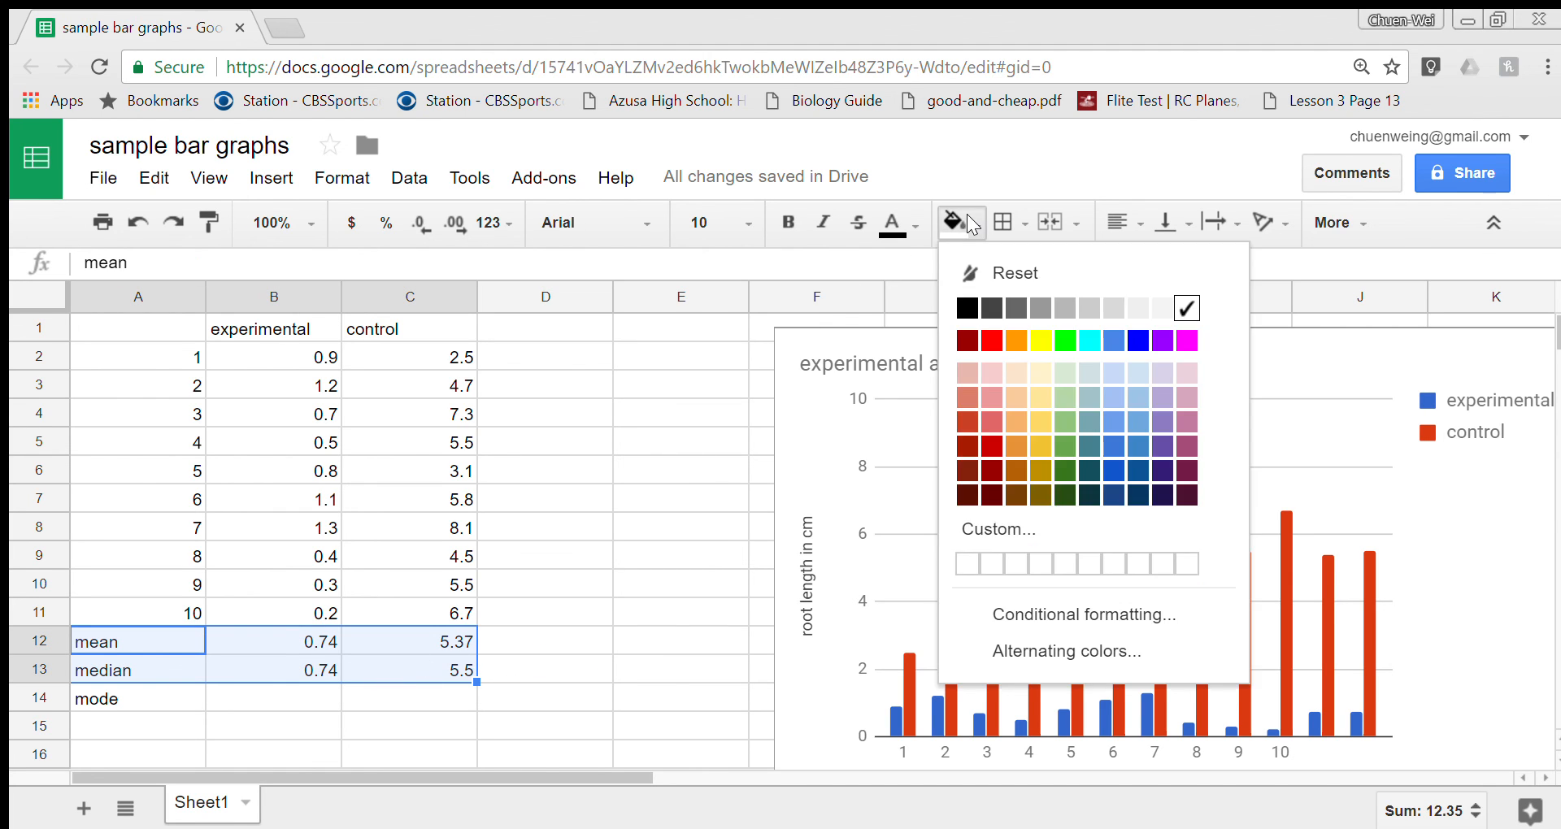
{"action": "left_click", "coordinate": [1066, 340]}
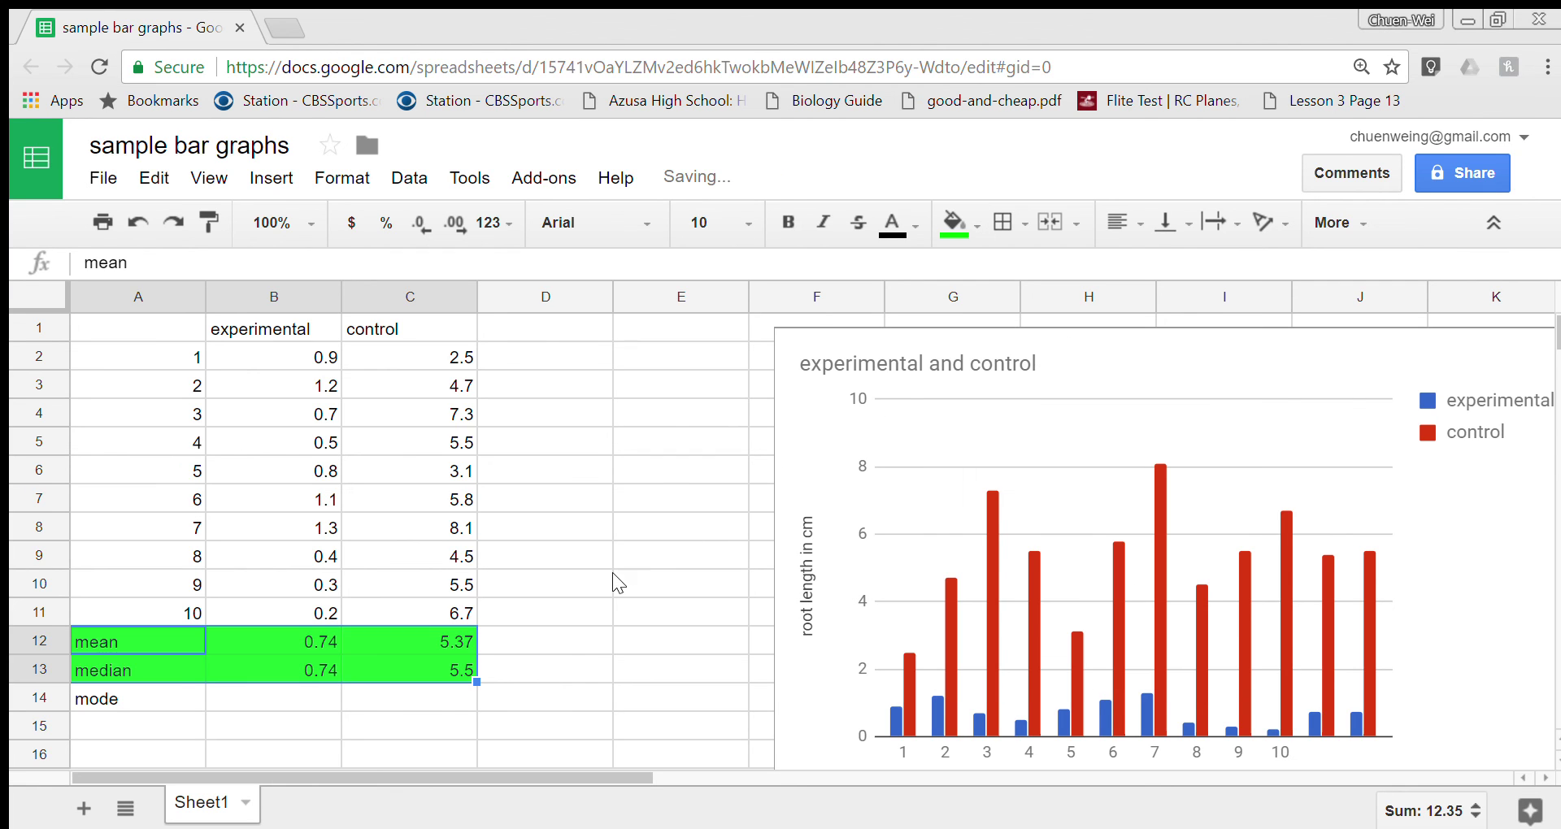
{"action": "left_click", "coordinate": [680, 582]}
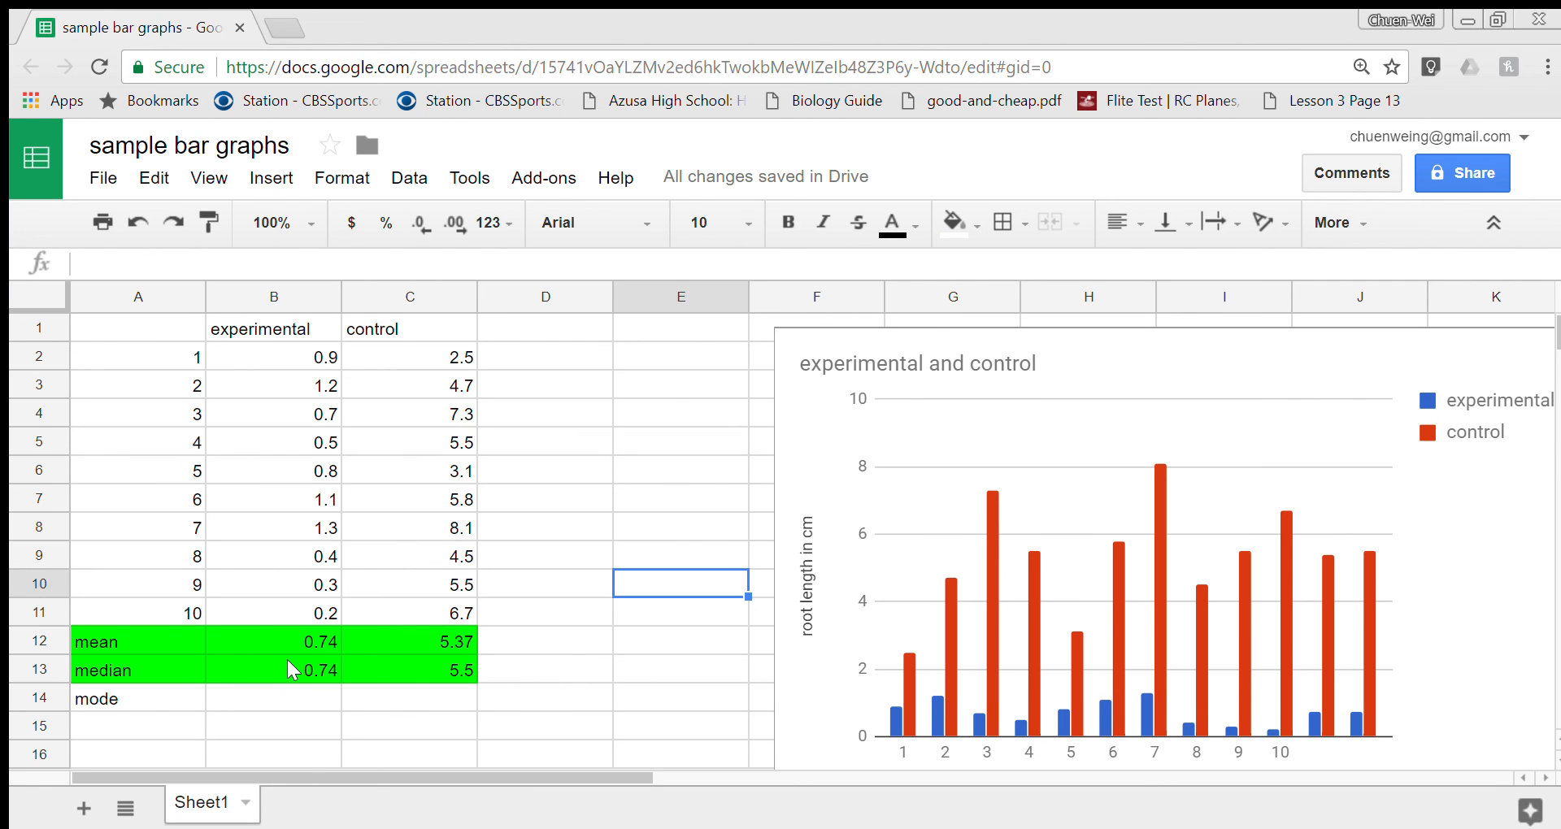
{"action": "mouse_move", "coordinate": [413, 672]}
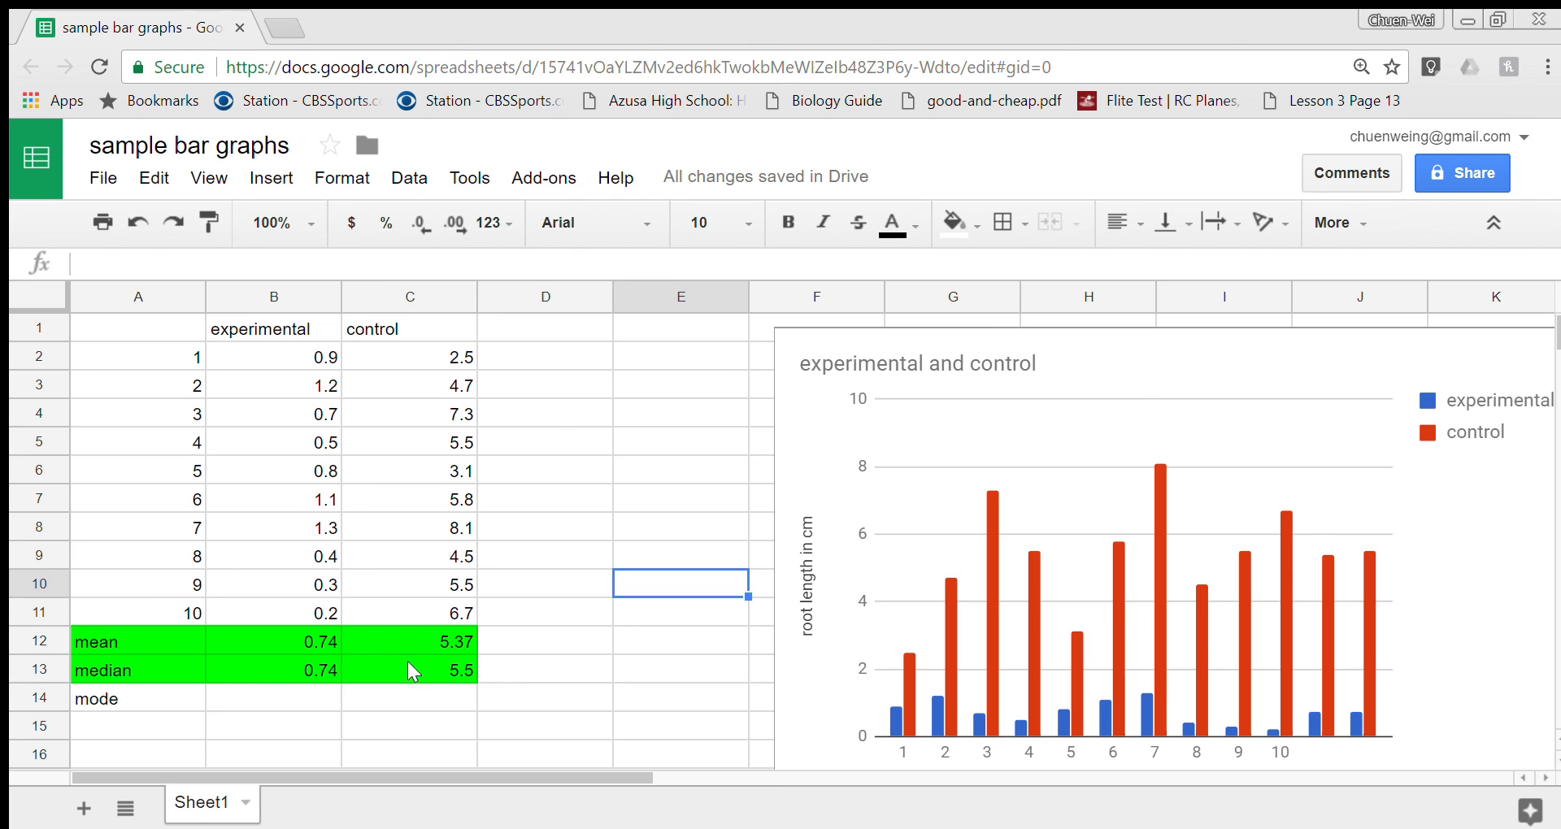
{"action": "mouse_move", "coordinate": [904, 488]}
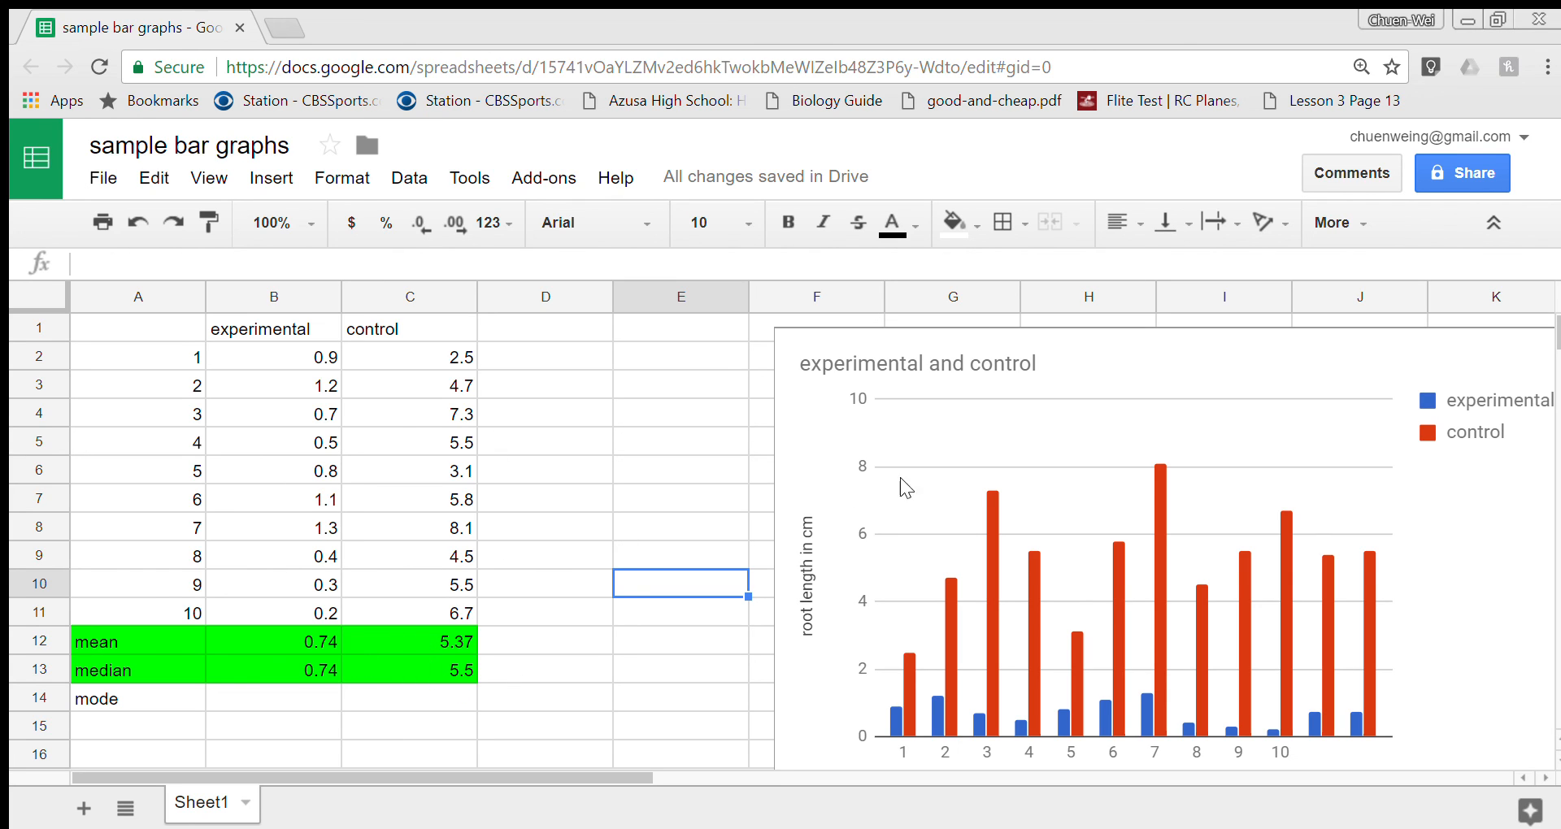
{"action": "mouse_move", "coordinate": [783, 468]}
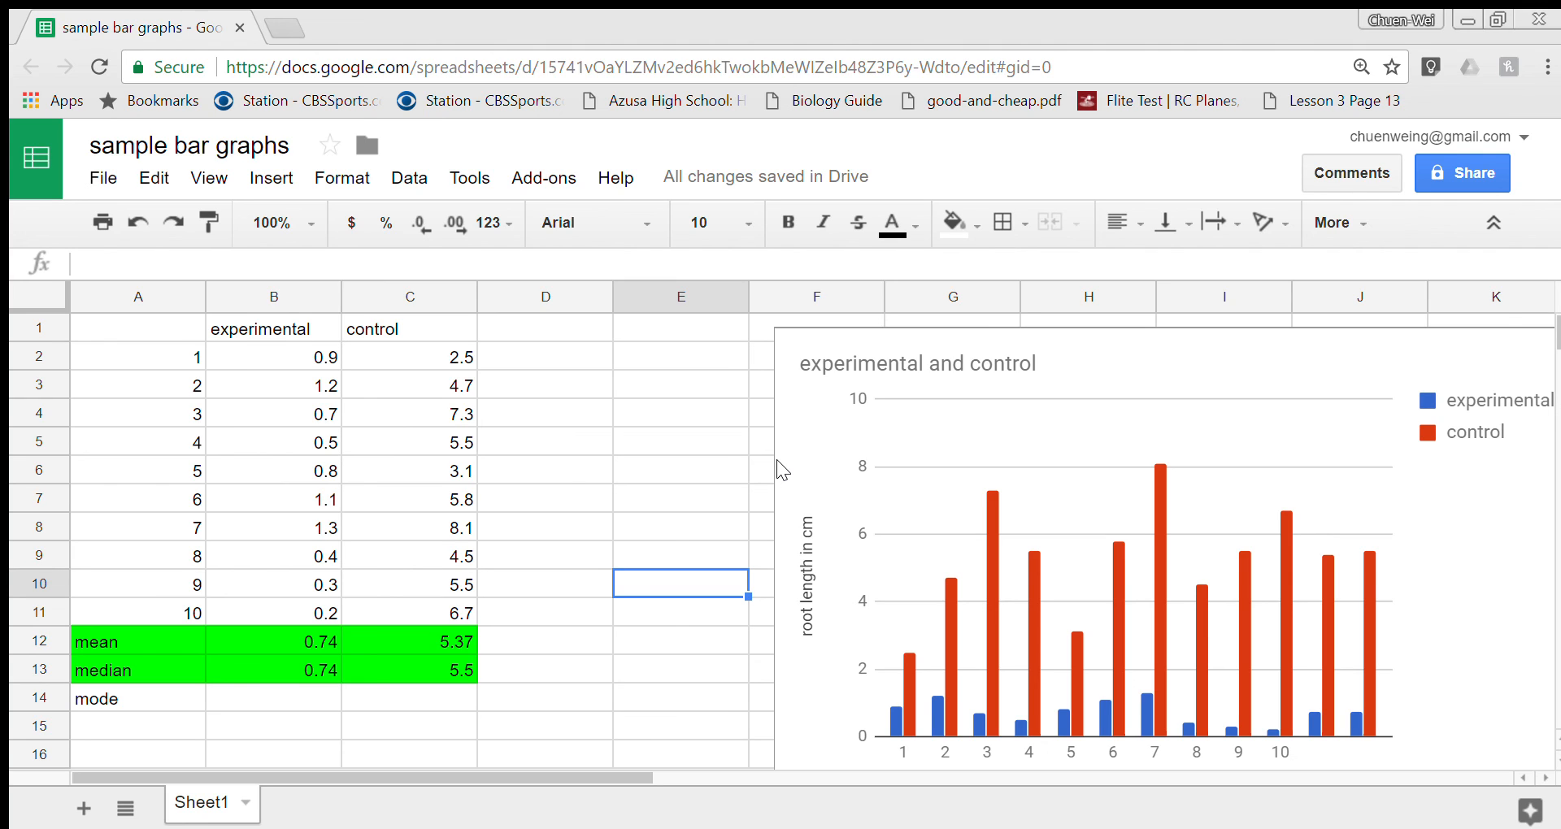
{"action": "mouse_move", "coordinate": [1387, 244]}
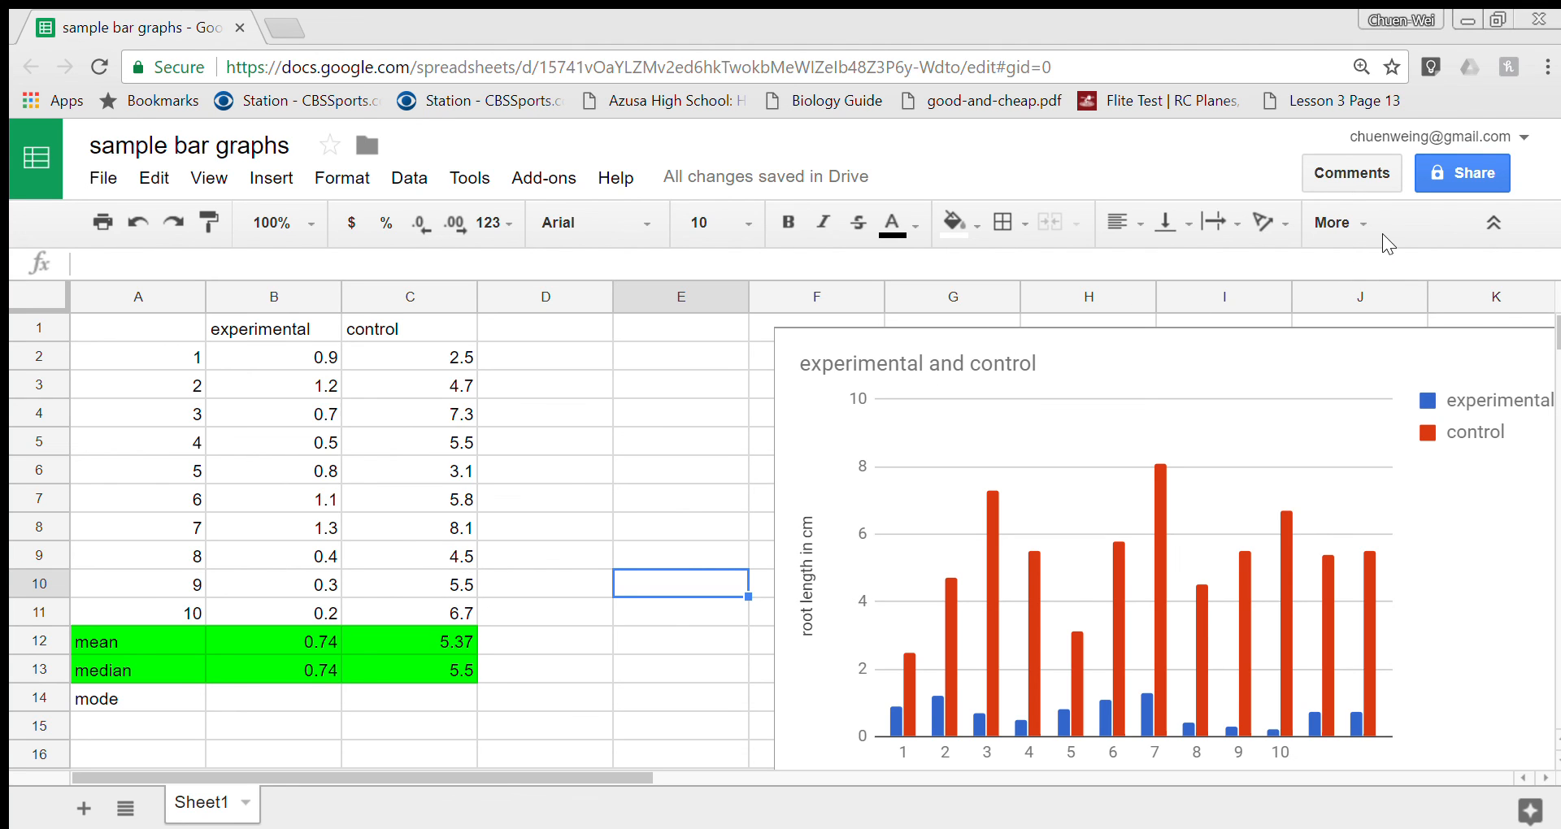
{"action": "mouse_move", "coordinate": [1412, 220]}
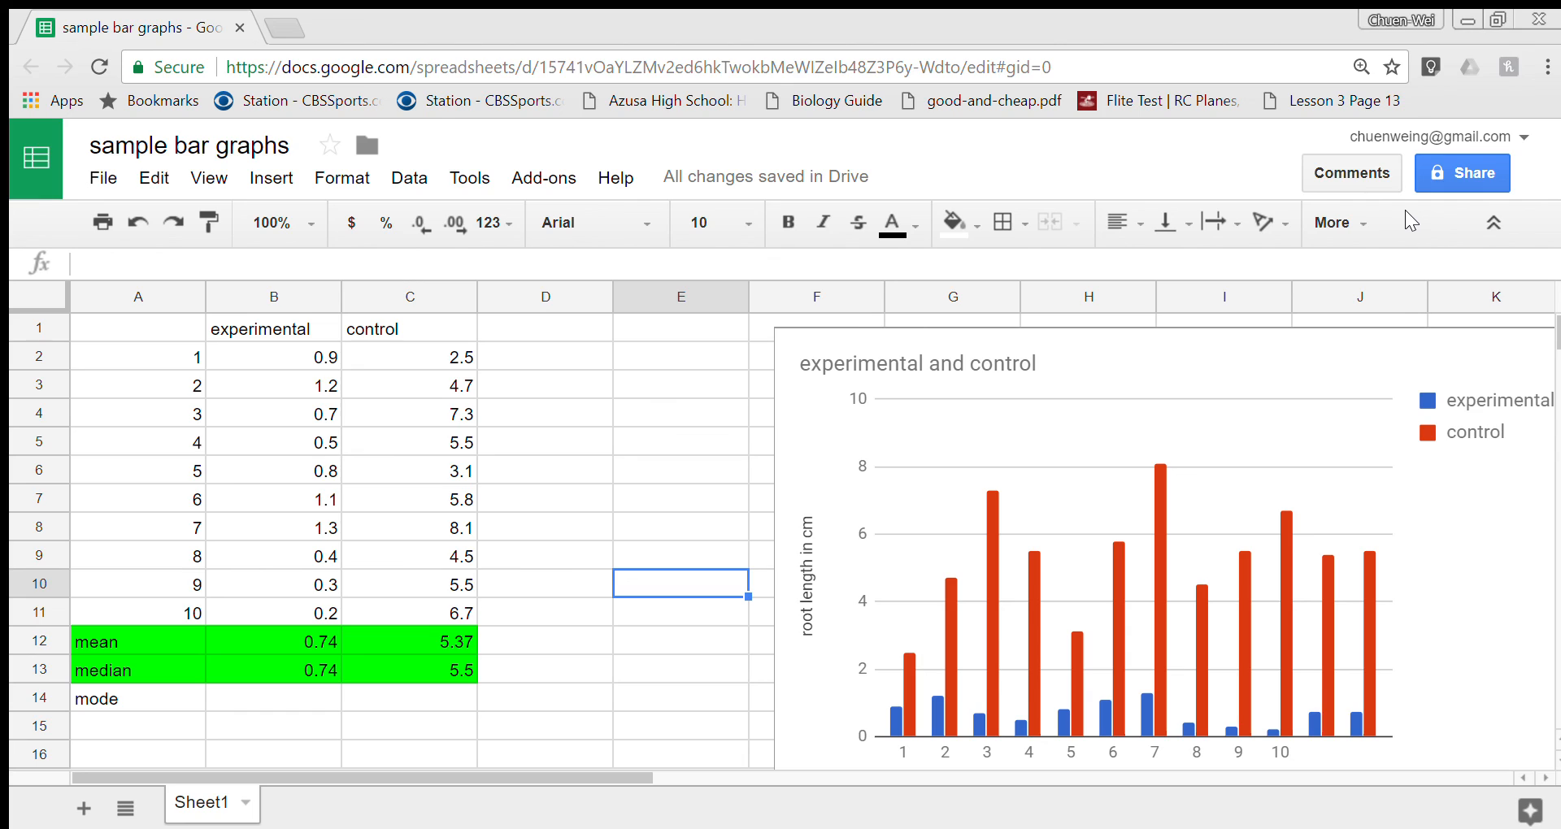